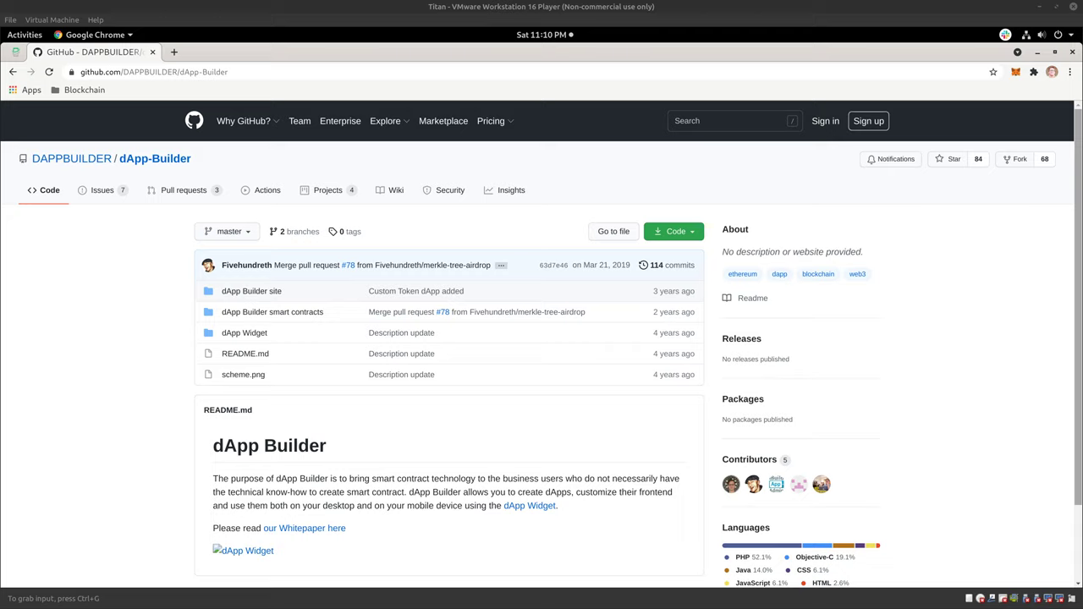
{"action": "mouse_move", "coordinate": [948, 218]}
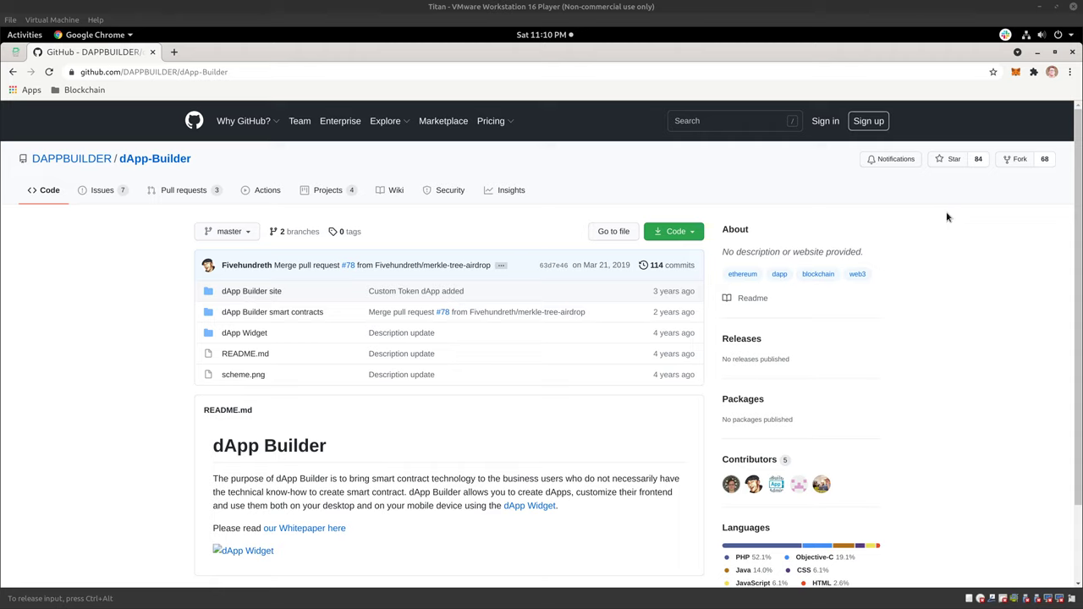
{"action": "mouse_move", "coordinate": [865, 213]}
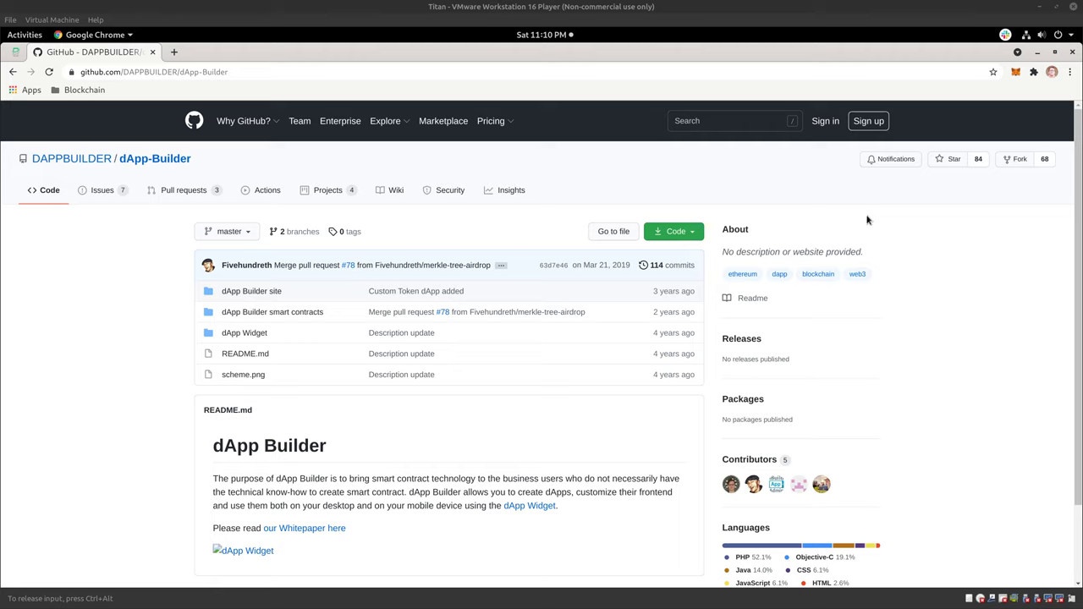
{"action": "mouse_move", "coordinate": [789, 216]}
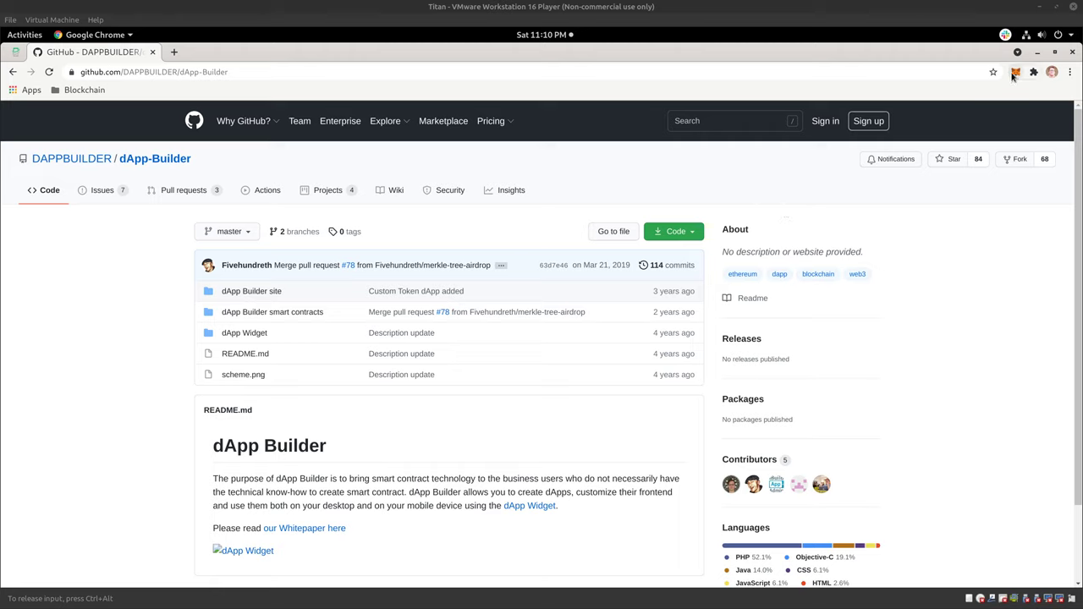
- Unlock MetaMask to show Account 1's 3 ETH on Ropsten, reviewing its transaction history
{"action": "left_click", "coordinate": [1015, 72]}
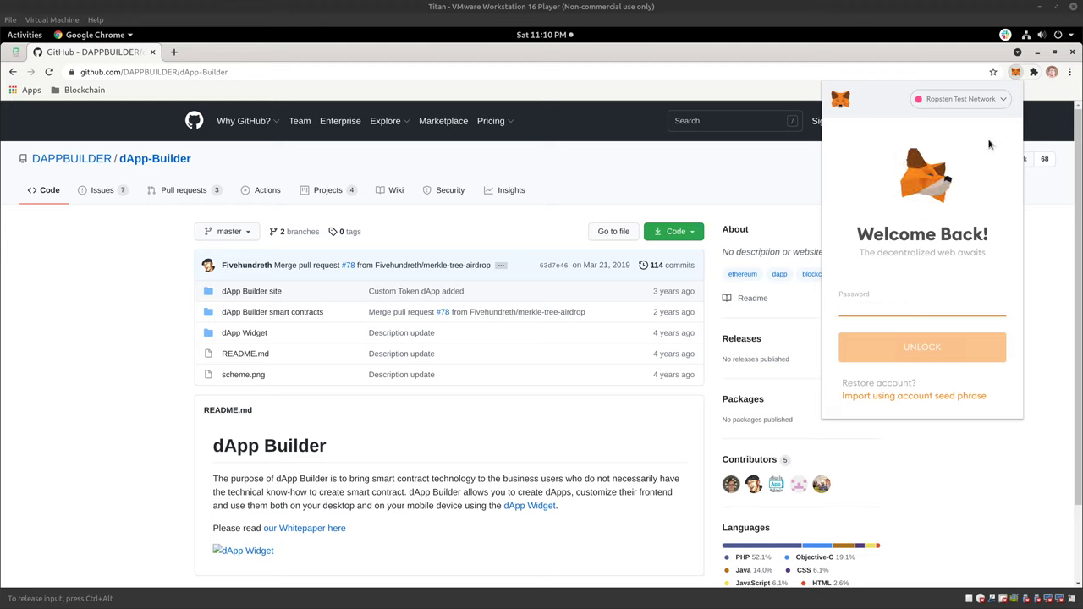
{"action": "left_click", "coordinate": [961, 99]}
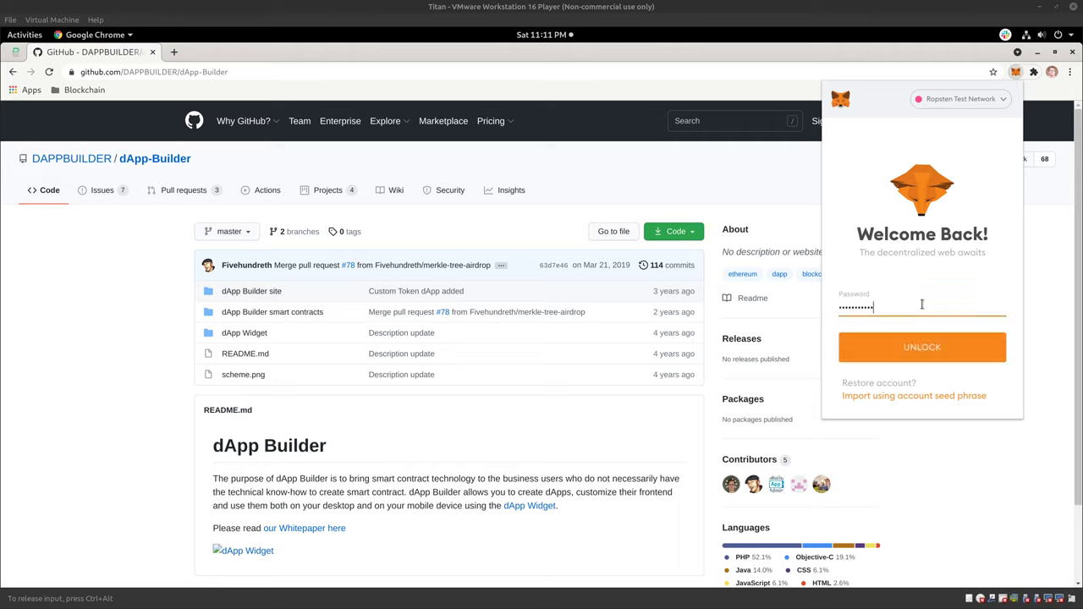
{"action": "left_click", "coordinate": [921, 347]}
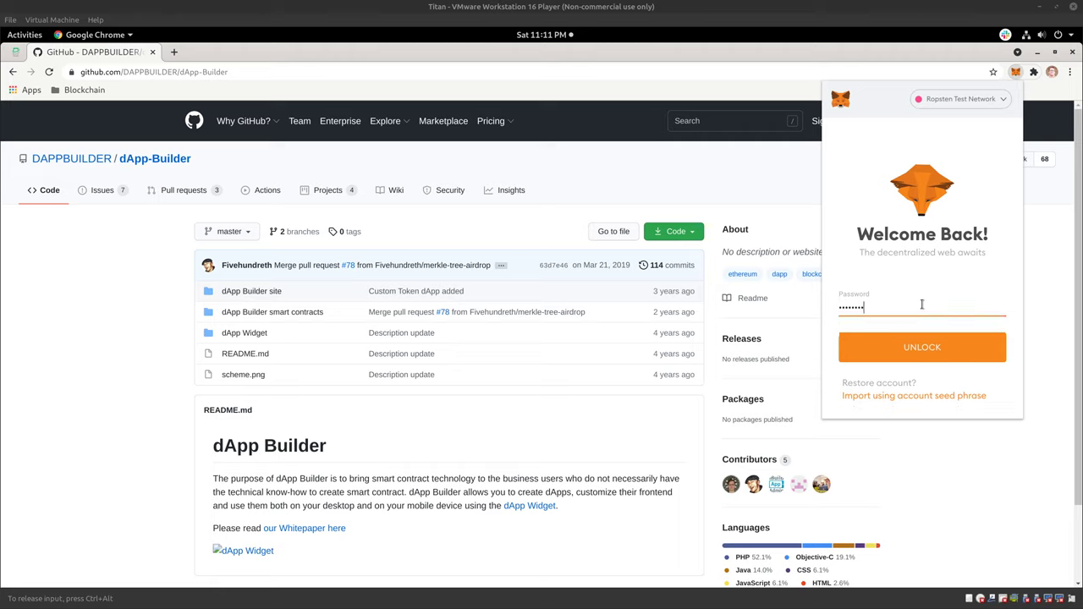
{"action": "left_click", "coordinate": [921, 347]}
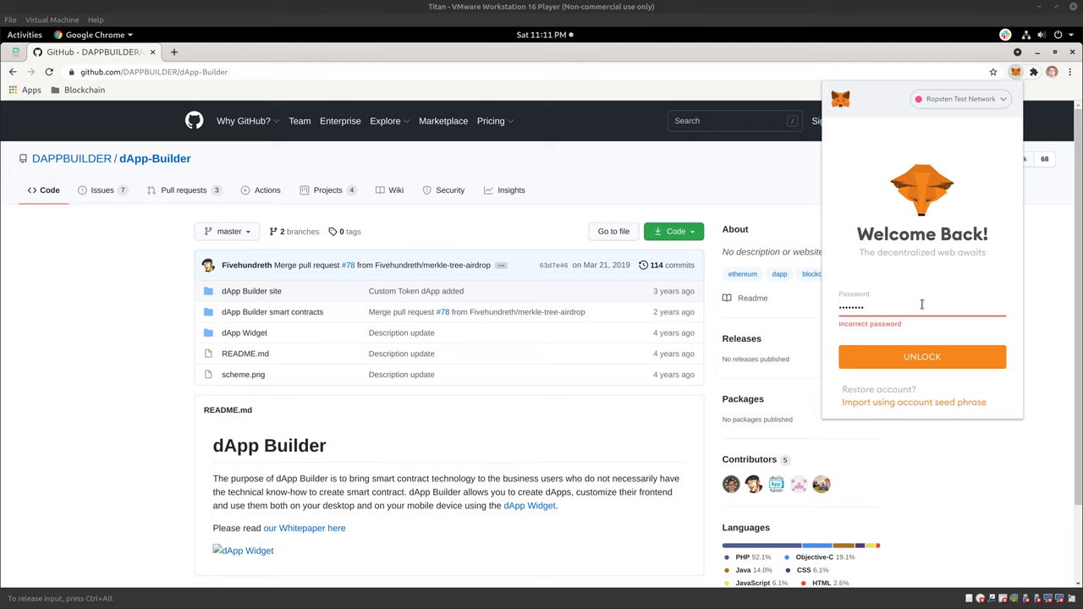
{"action": "left_click", "coordinate": [921, 356]}
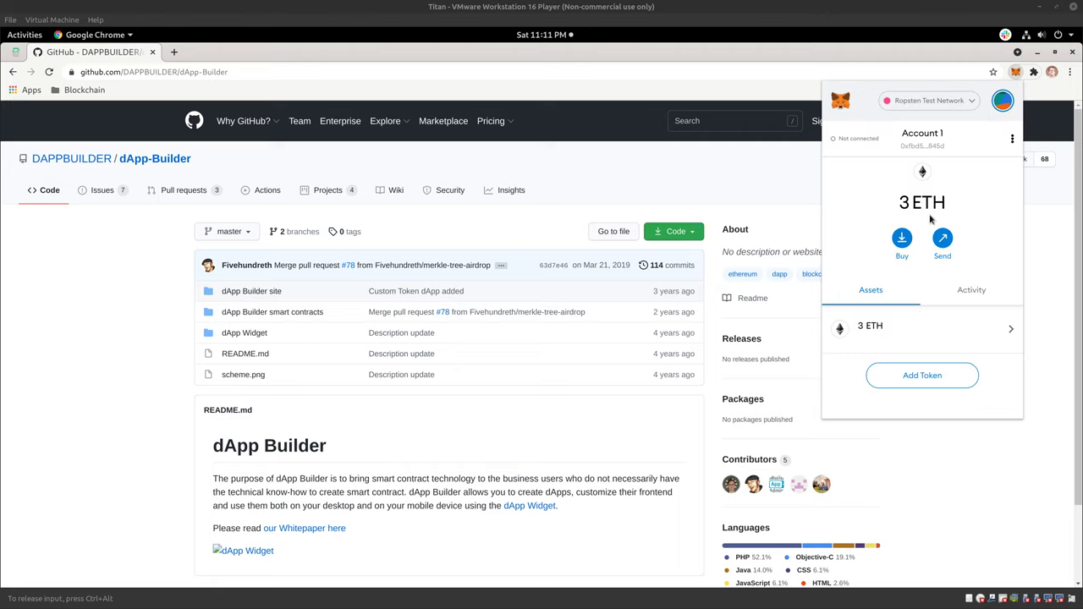
{"action": "mouse_move", "coordinate": [922, 121]}
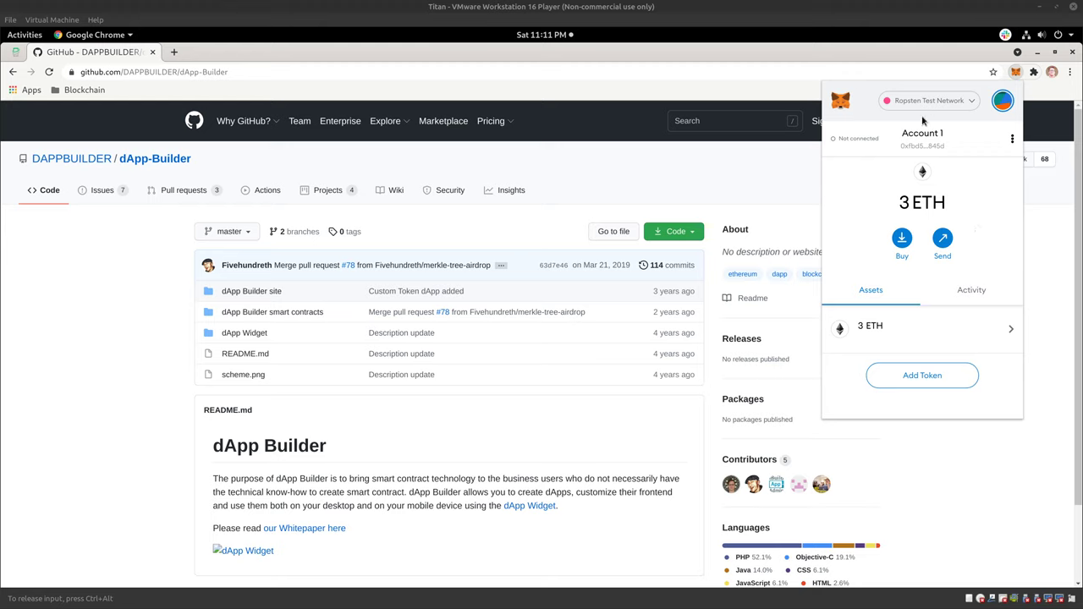
{"action": "left_click", "coordinate": [971, 289]}
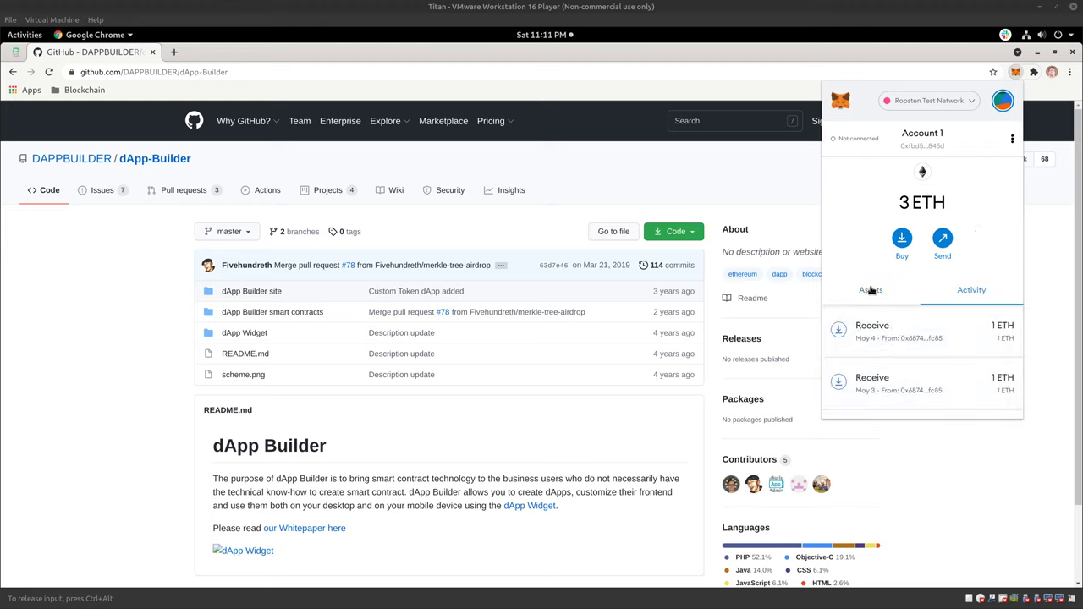
{"action": "left_click", "coordinate": [871, 290]}
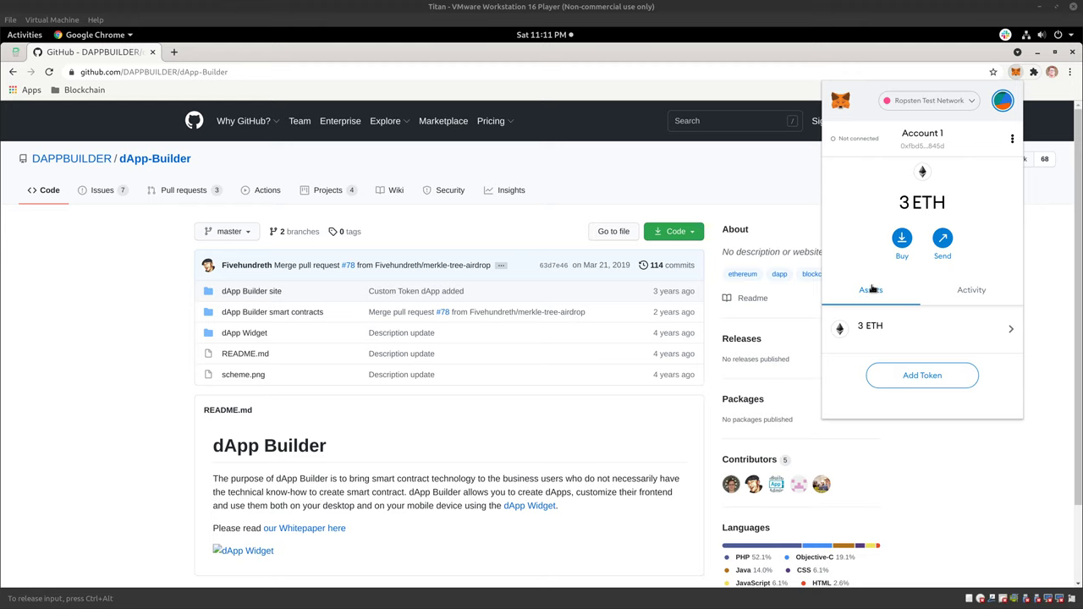
{"action": "mouse_move", "coordinate": [640, 279]}
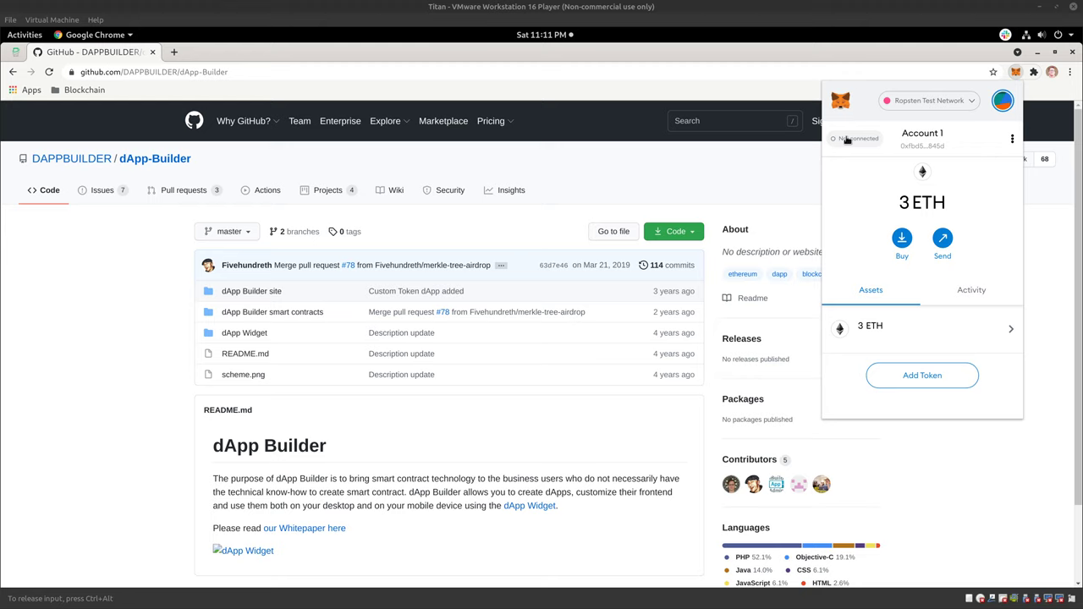
{"action": "mouse_move", "coordinate": [670, 185]}
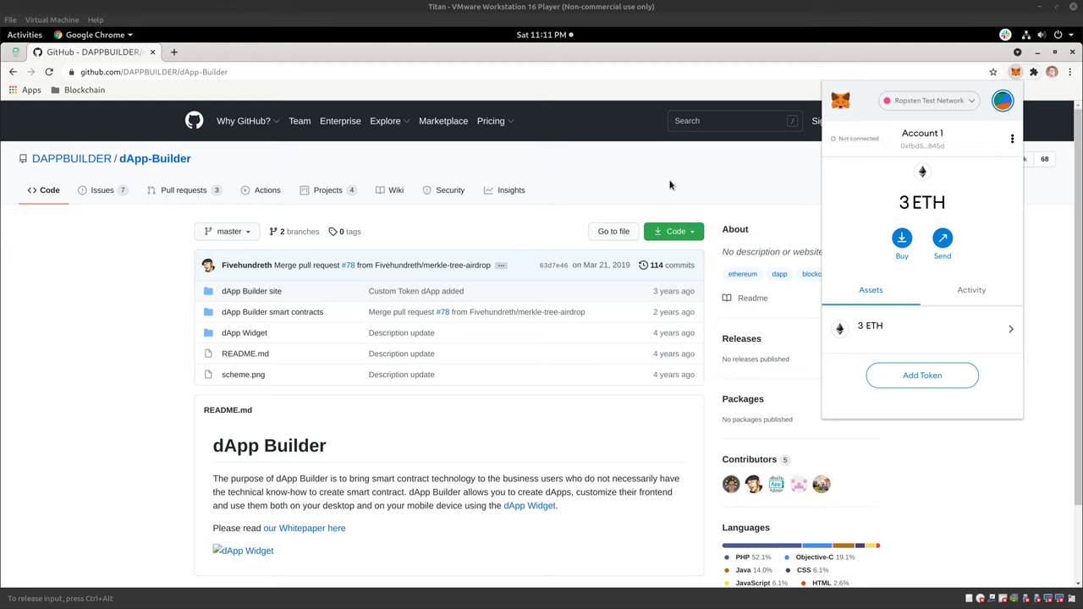
{"action": "mouse_move", "coordinate": [664, 196]}
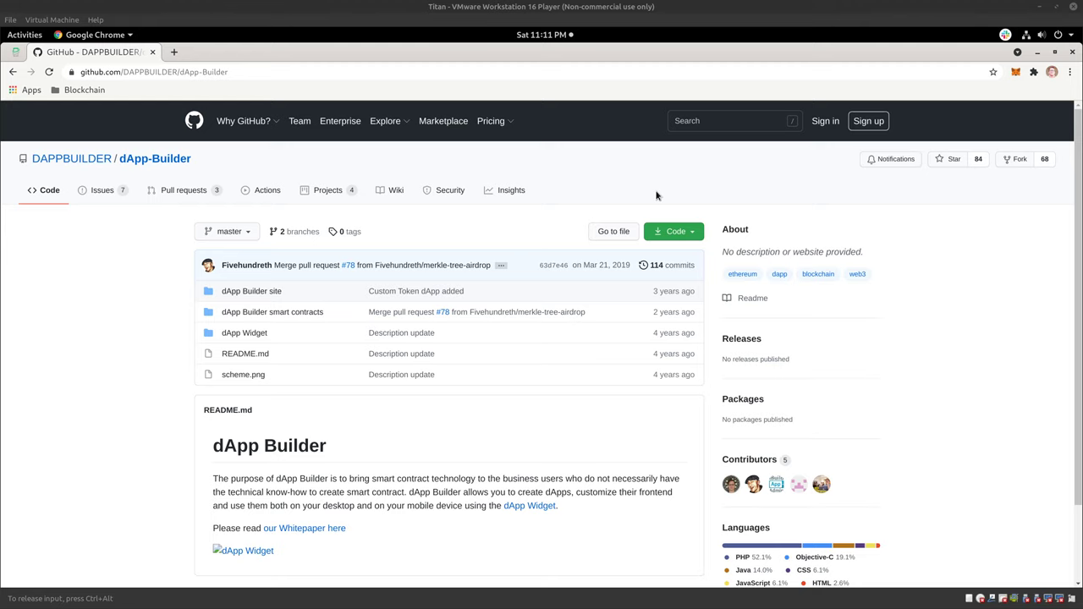
- Scroll through the dApp-Builder README and back to the top
{"action": "scroll", "scroll_direction": "down", "scroll_amount": 3}
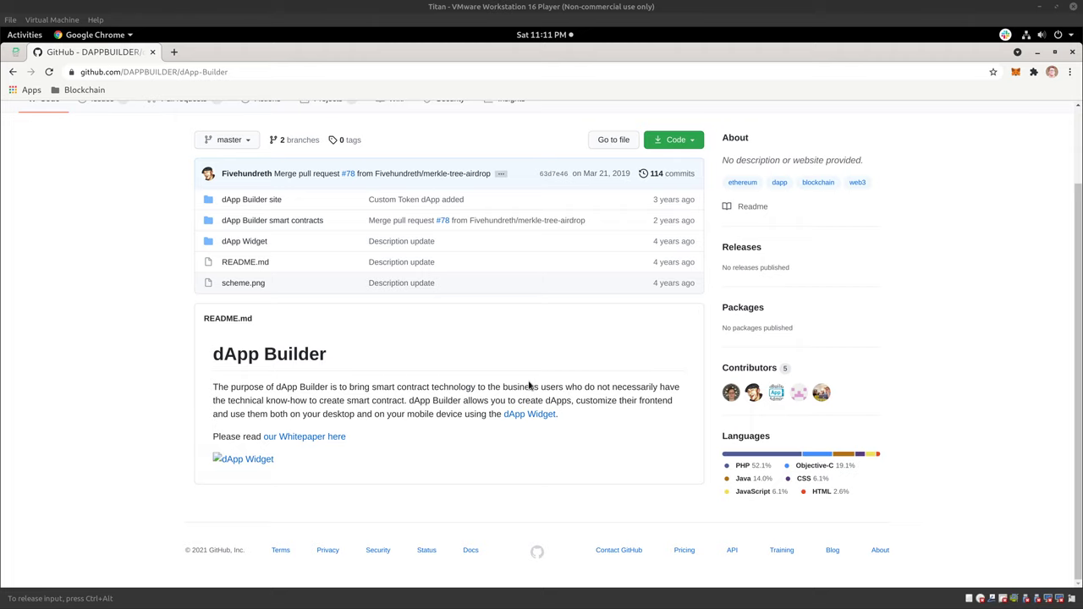
{"action": "scroll", "scroll_direction": "up", "scroll_amount": 3}
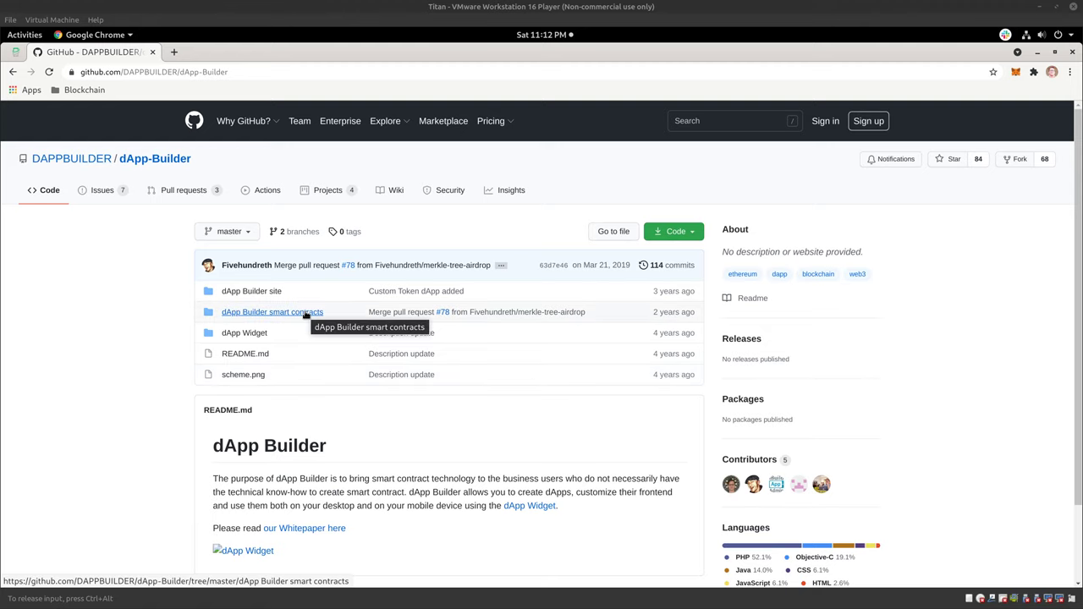
- Open custom-token.sol in the smart contracts folder and scroll down to its constructor
{"action": "left_click", "coordinate": [272, 312]}
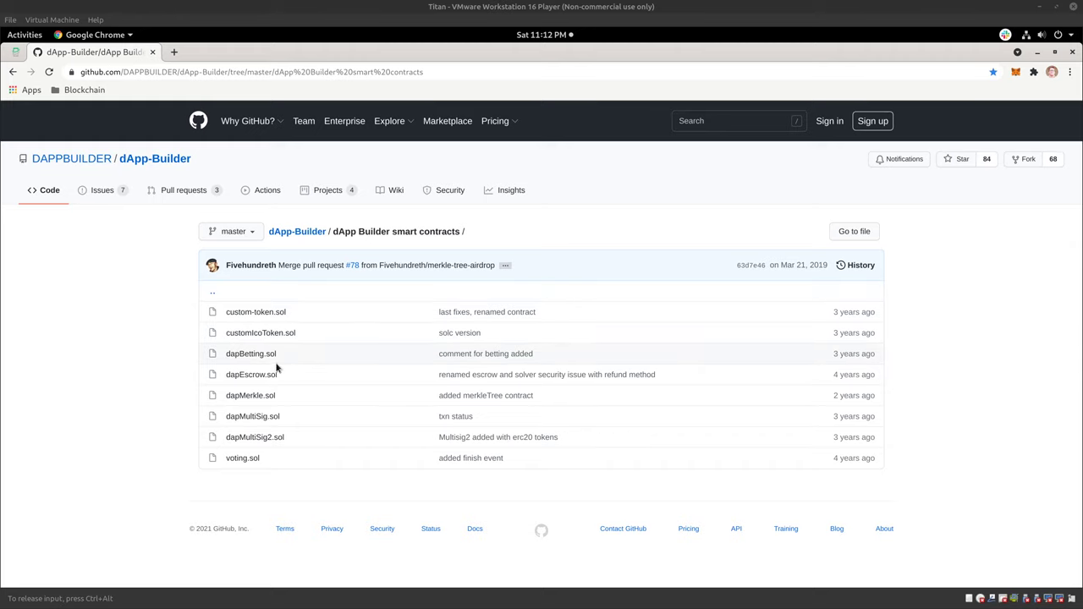
{"action": "mouse_move", "coordinate": [262, 347]}
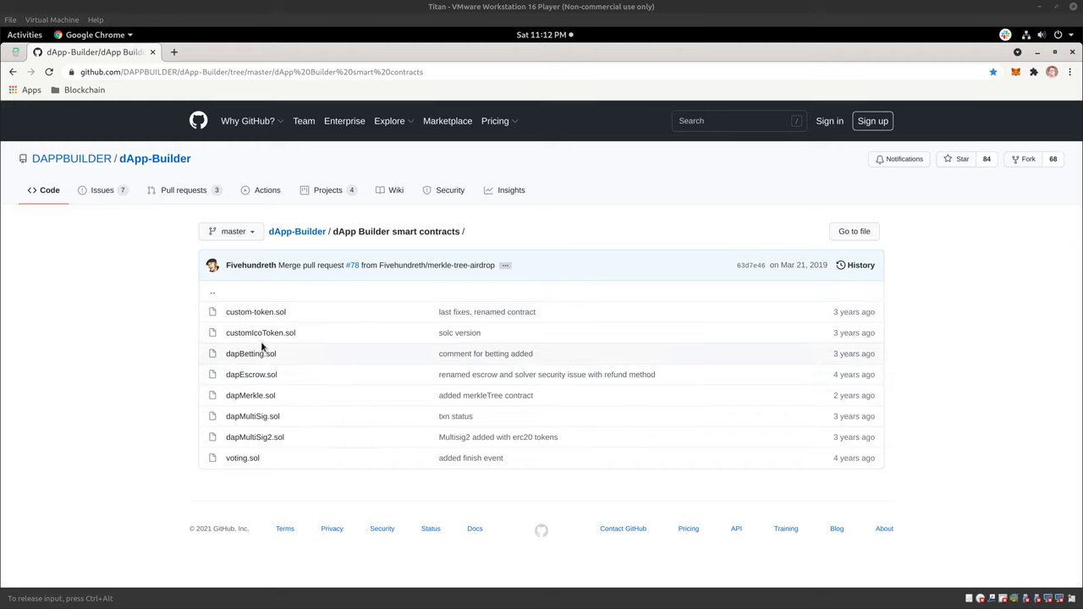
{"action": "mouse_move", "coordinate": [261, 333]}
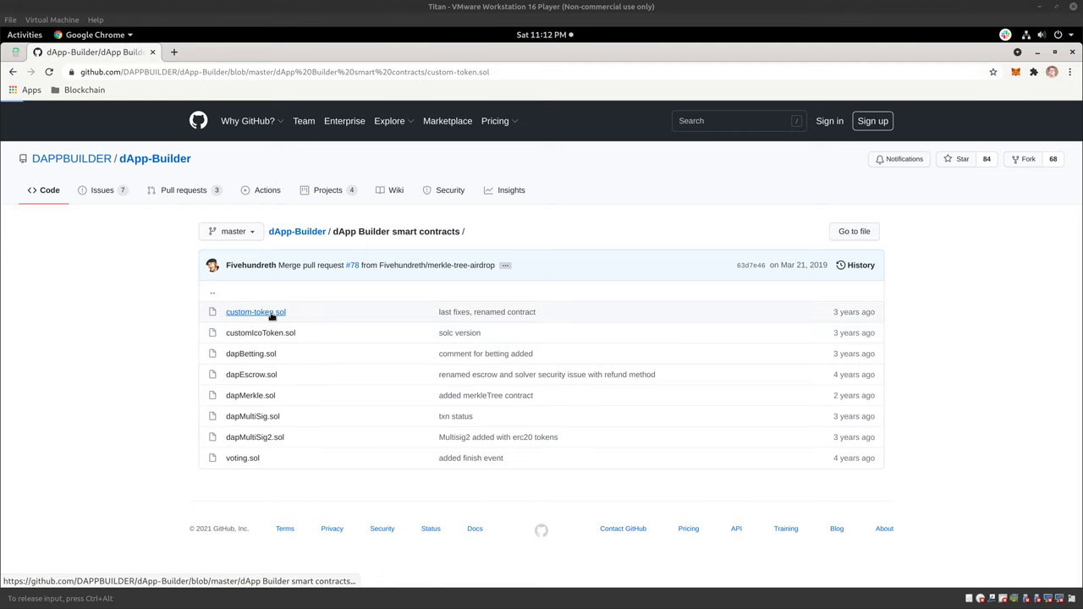
{"action": "left_click", "coordinate": [256, 311]}
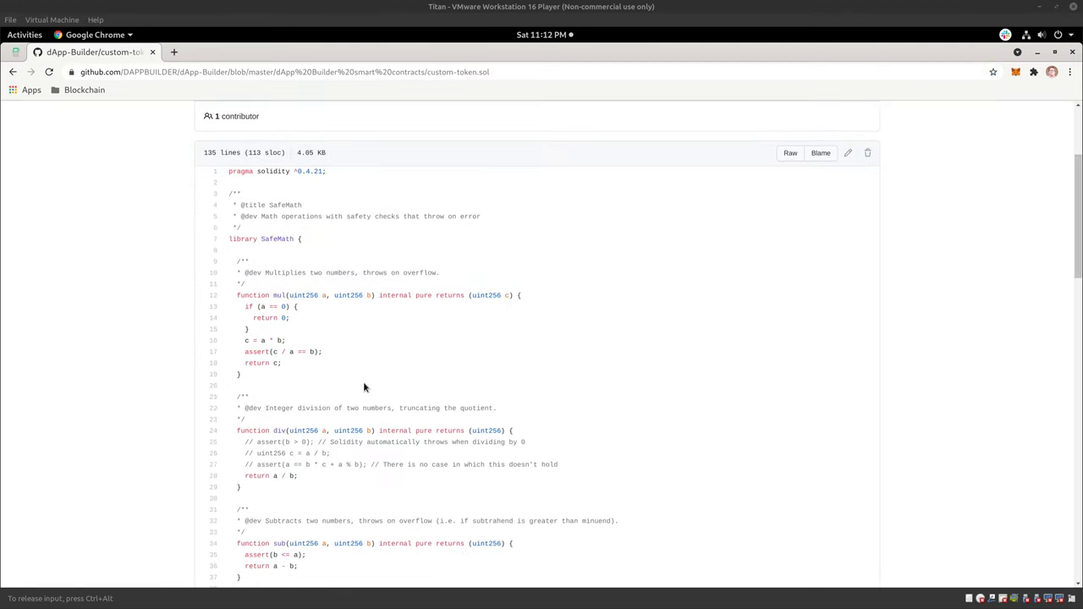
{"action": "scroll", "scroll_direction": "down", "scroll_amount": 3}
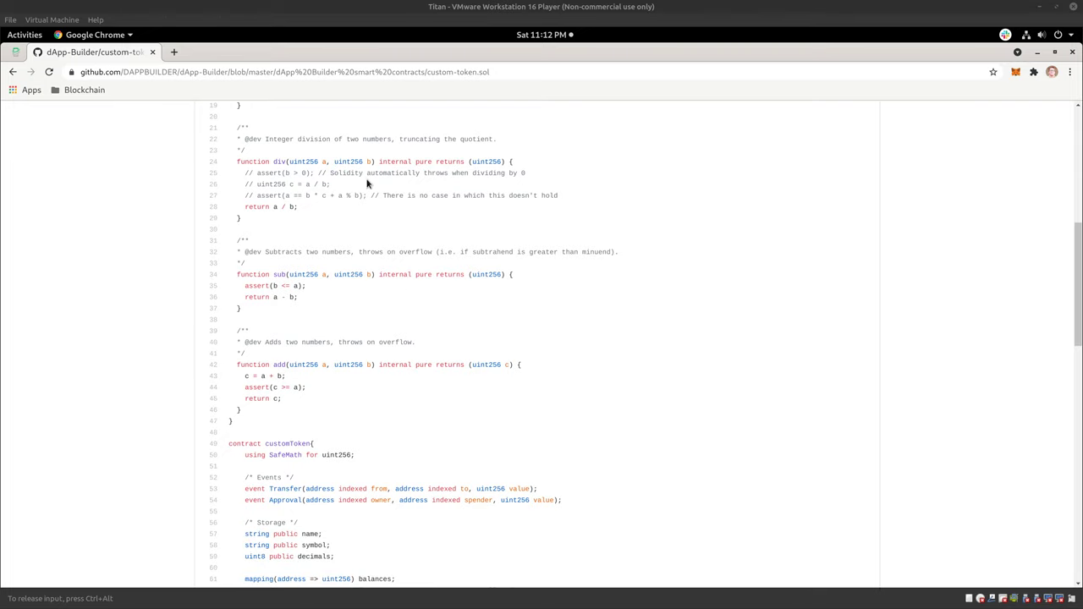
{"action": "scroll", "scroll_direction": "down", "scroll_amount": 3}
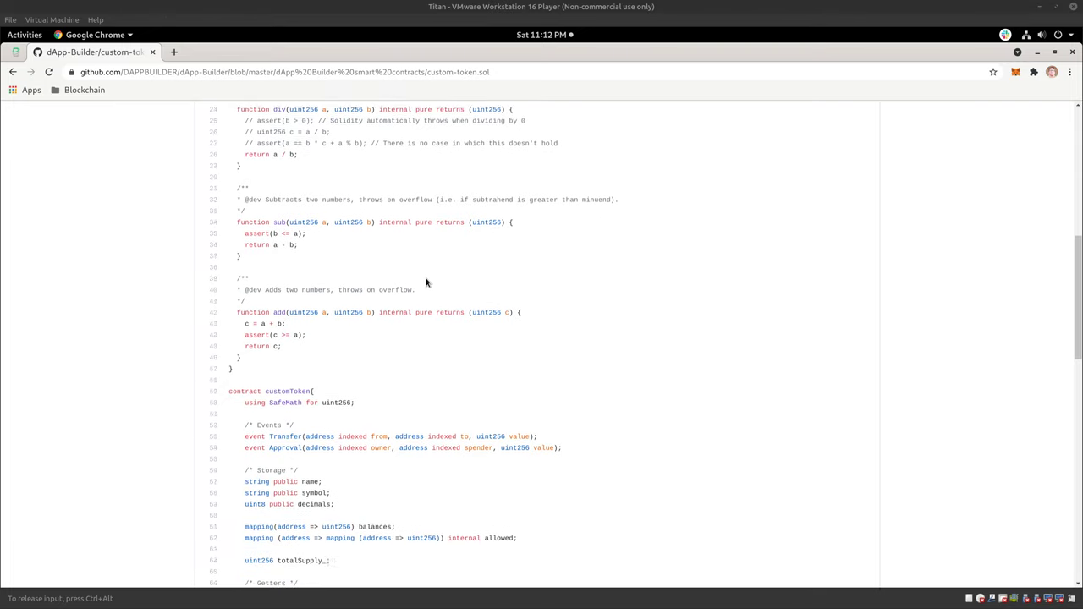
{"action": "scroll", "scroll_direction": "down", "scroll_amount": 3}
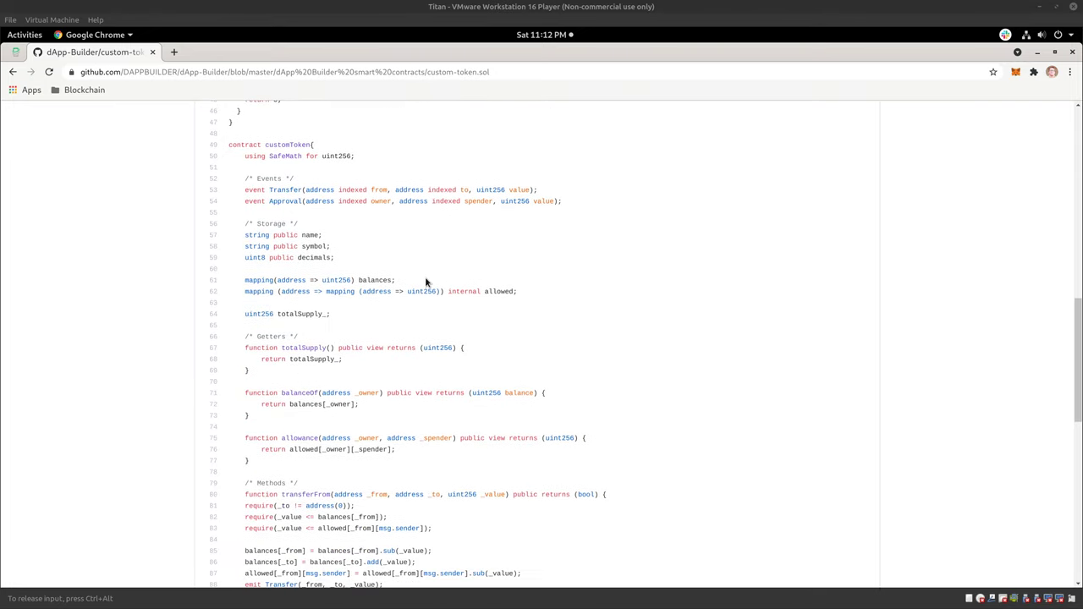
{"action": "scroll", "scroll_direction": "down", "scroll_amount": 3}
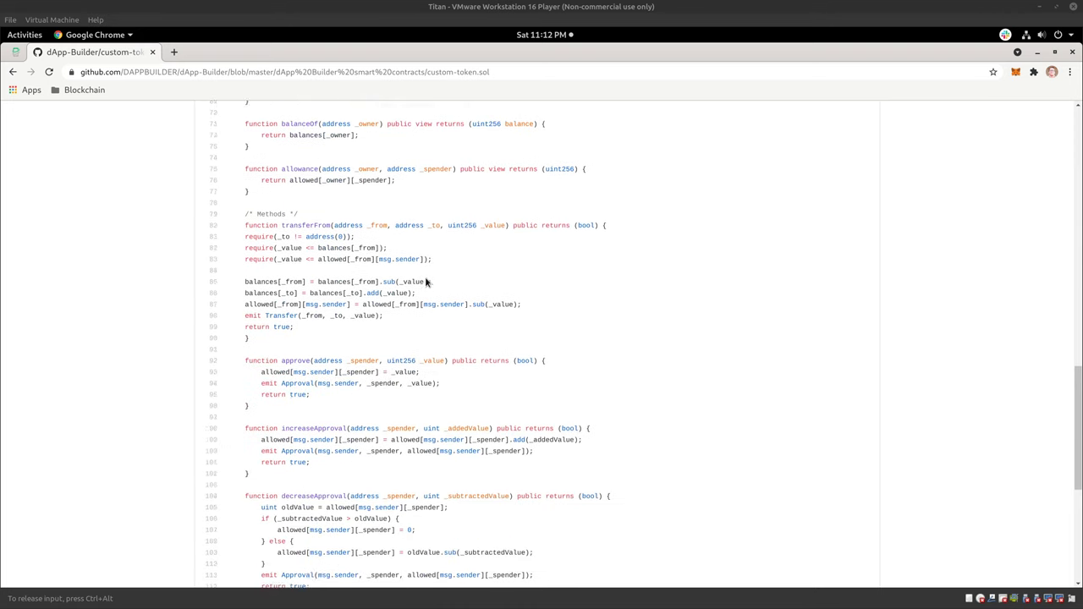
{"action": "scroll", "scroll_direction": "down", "scroll_amount": 3}
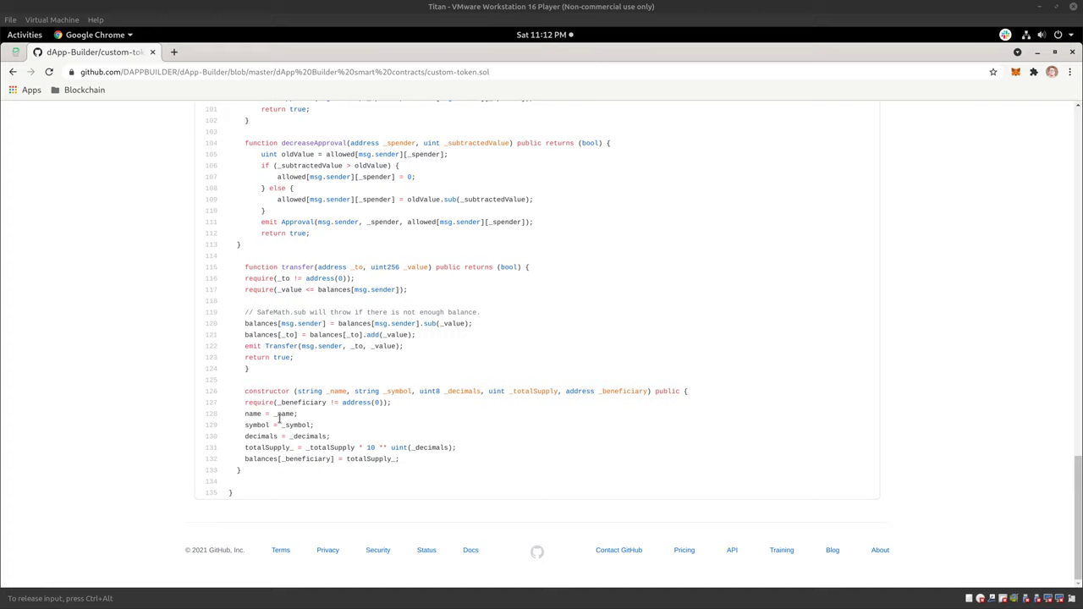
{"action": "mouse_move", "coordinate": [346, 417]}
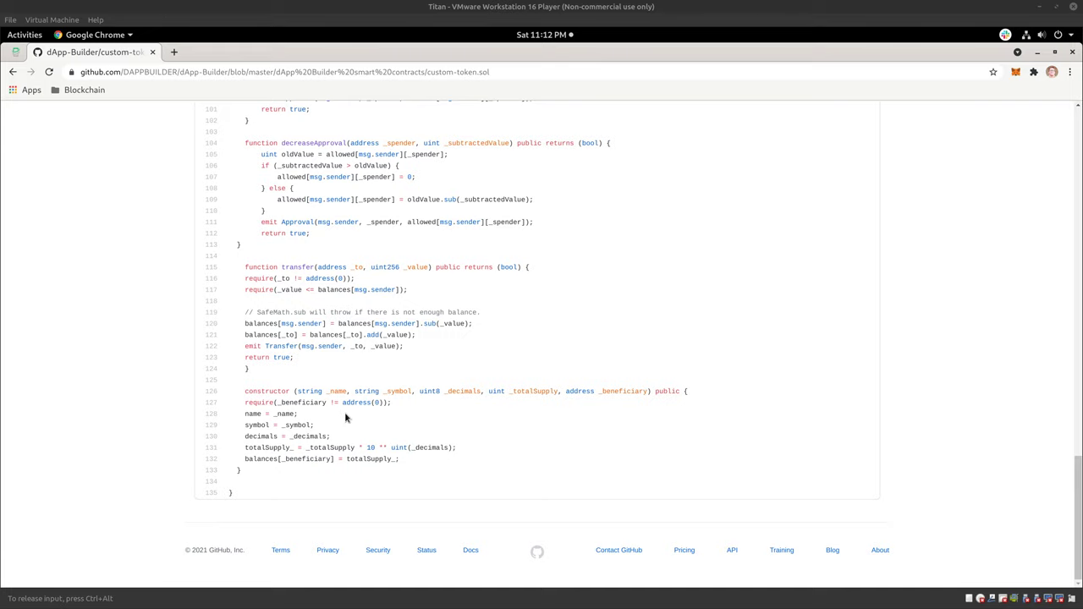
{"action": "mouse_move", "coordinate": [70, 109]}
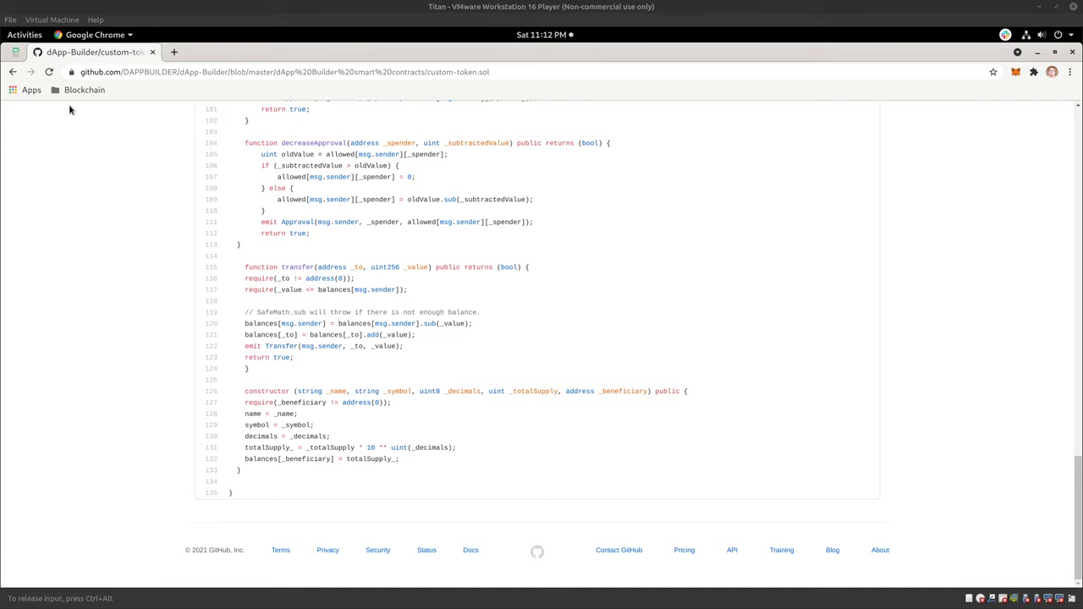
- Go back to the smart contracts folder and open customIcoToken.sol for reading
{"action": "left_click", "coordinate": [13, 71]}
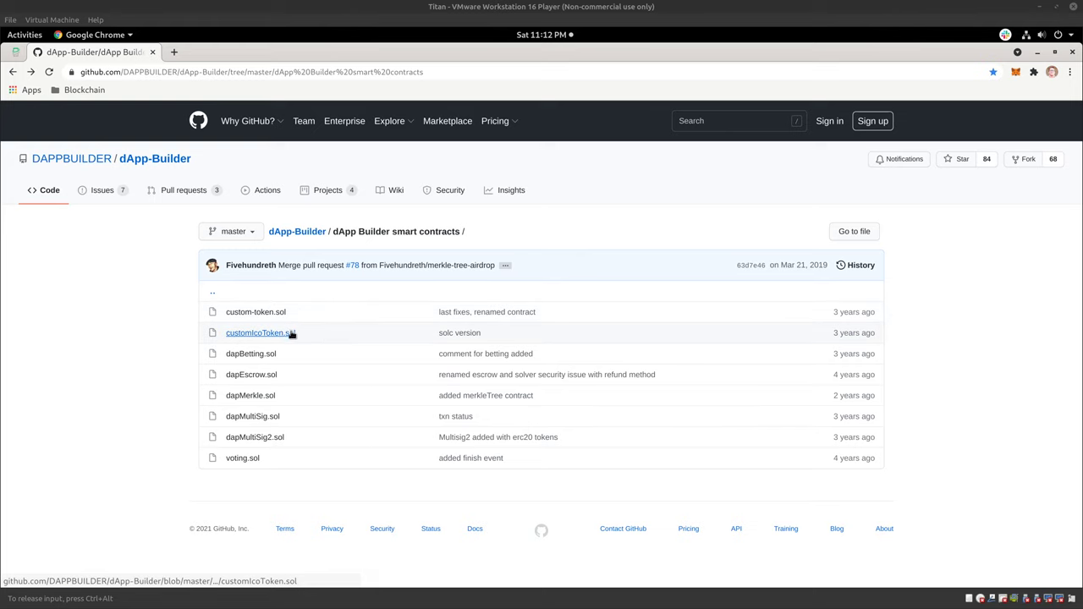
{"action": "left_click", "coordinate": [257, 333]}
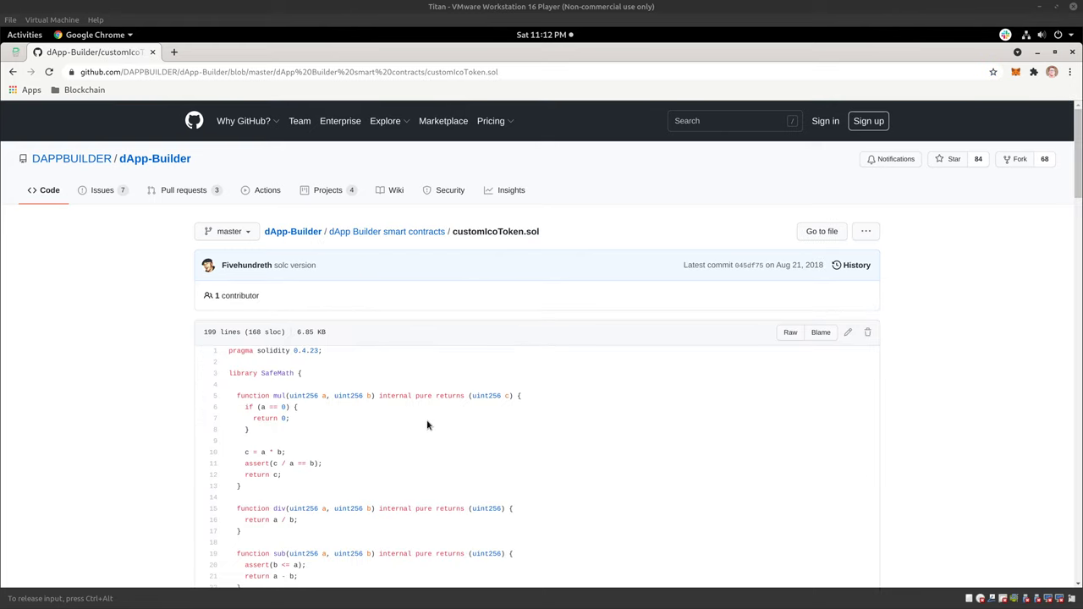
{"action": "scroll", "scroll_direction": "down", "scroll_amount": 3}
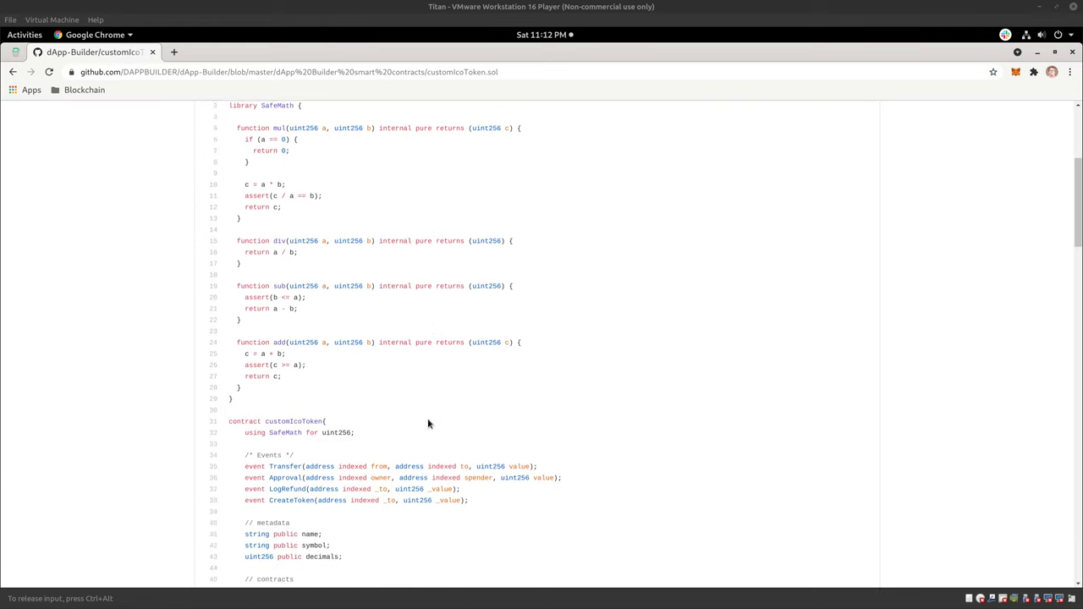
{"action": "scroll", "scroll_direction": "down", "scroll_amount": 3}
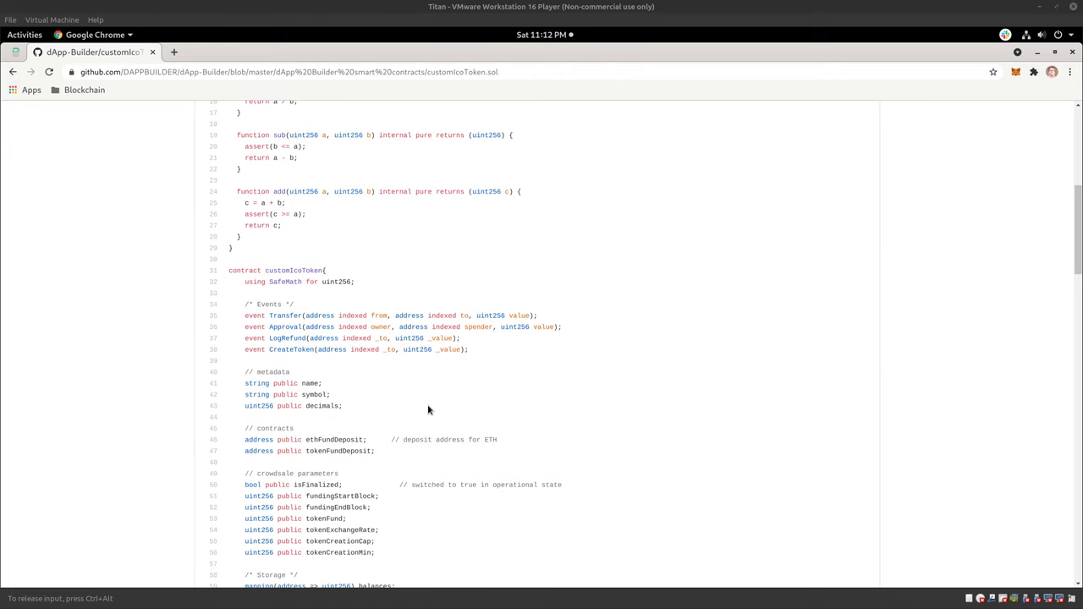
{"action": "scroll", "scroll_direction": "down", "scroll_amount": 3}
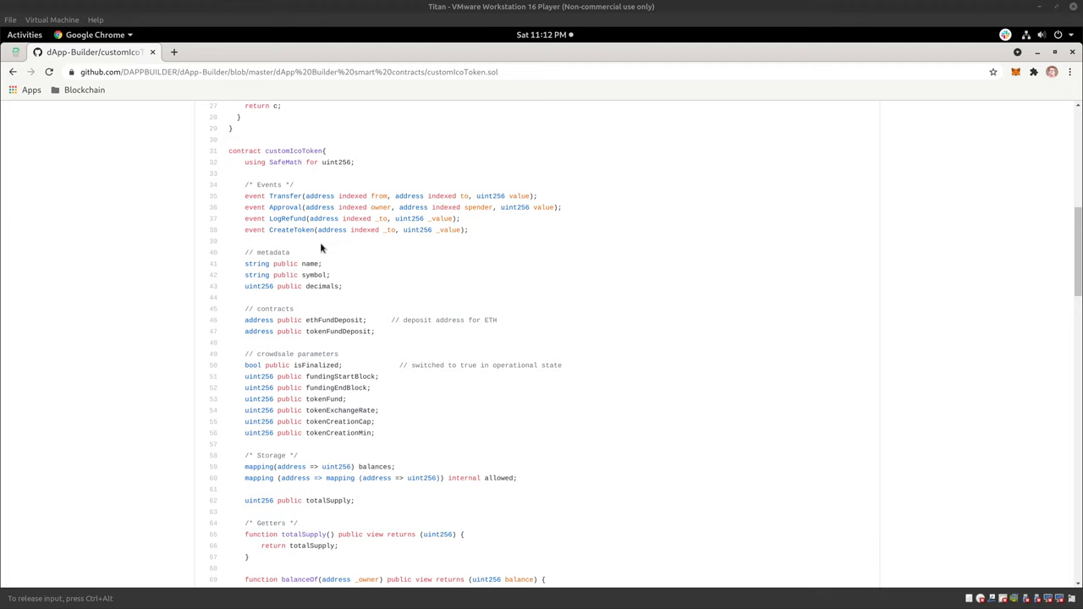
{"action": "scroll", "scroll_direction": "down", "scroll_amount": 3}
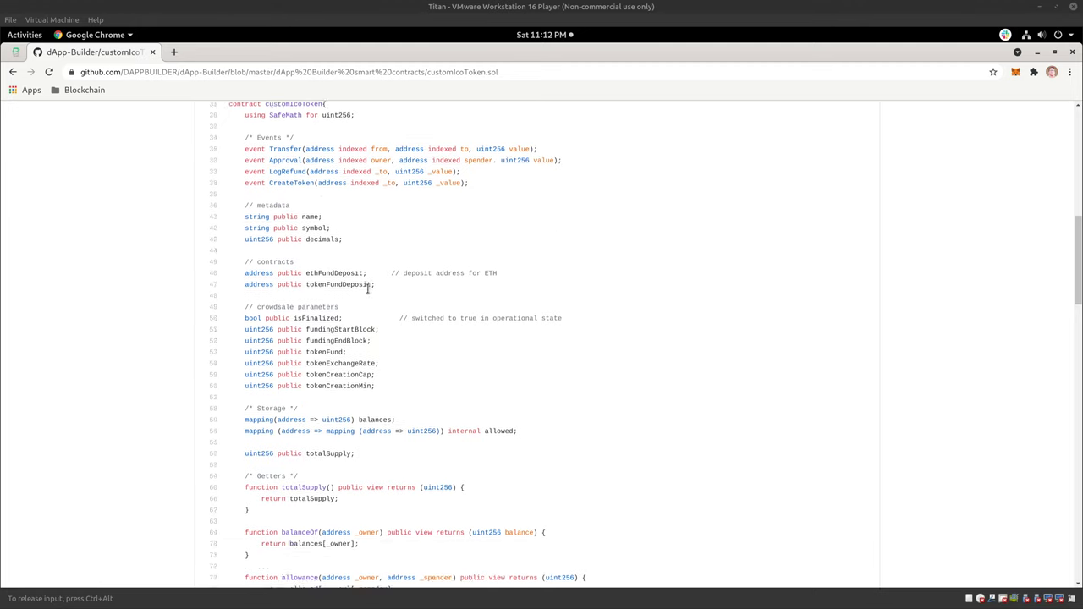
{"action": "scroll", "scroll_direction": "down", "scroll_amount": 3}
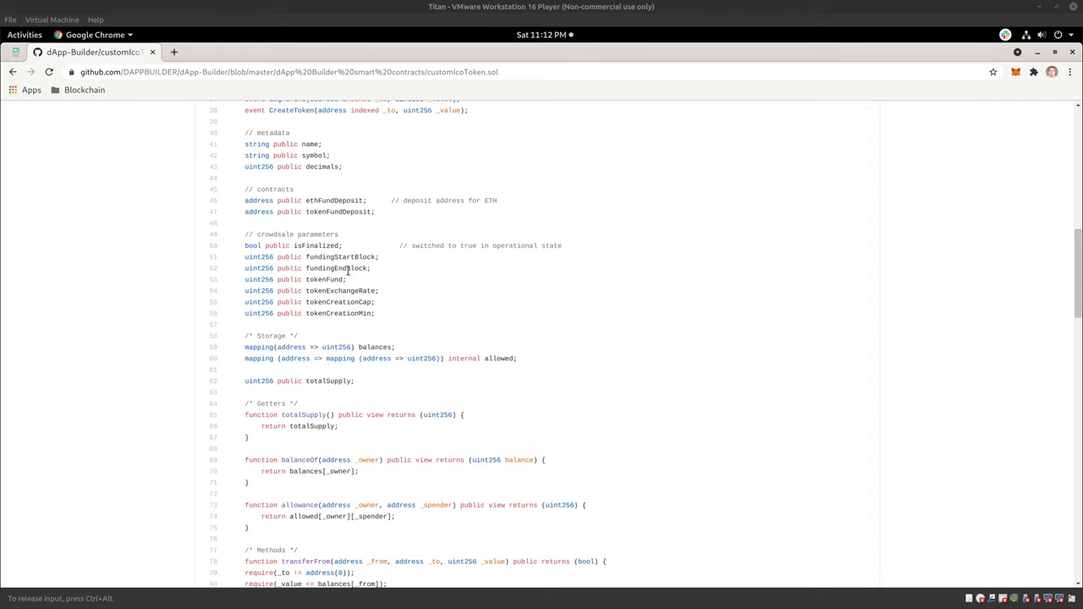
{"action": "mouse_move", "coordinate": [362, 304]}
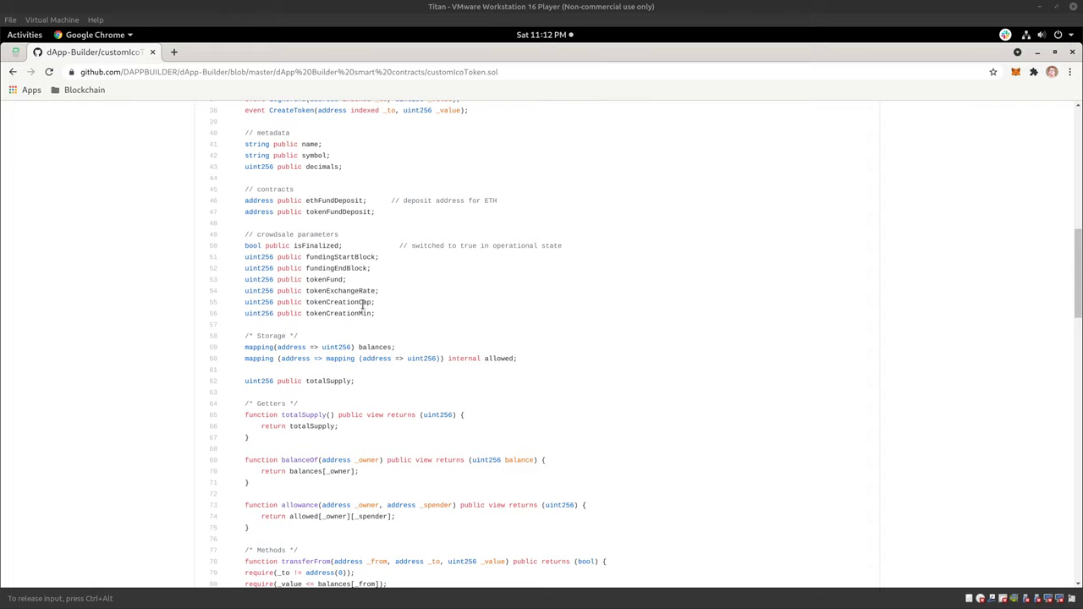
{"action": "mouse_move", "coordinate": [395, 306]}
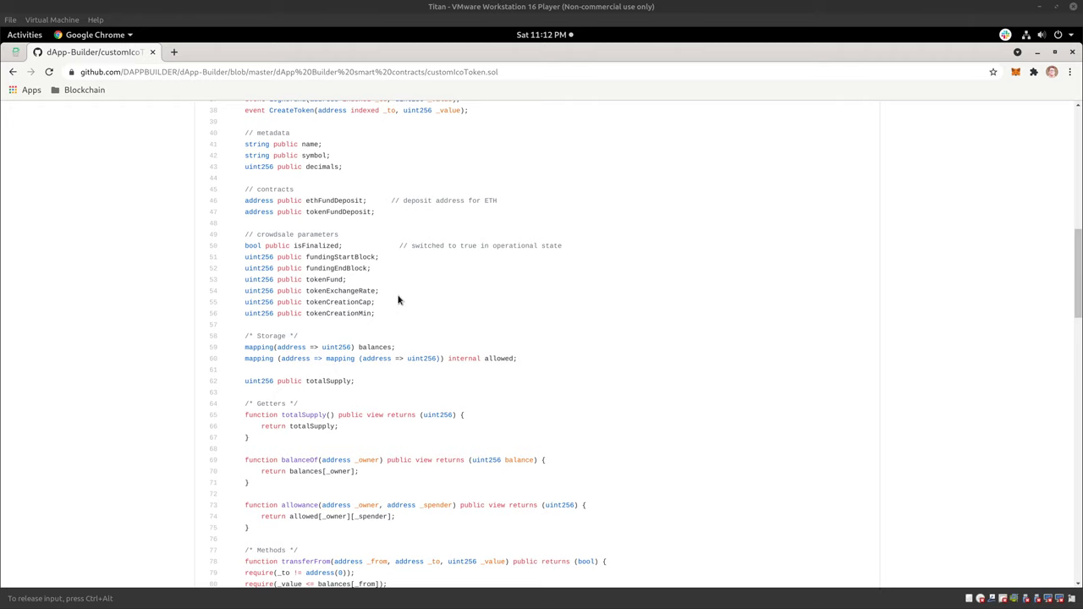
- Read customIcoToken.sol down to its constructor, then return to the folder listing
{"action": "scroll", "scroll_direction": "down", "scroll_amount": 3}
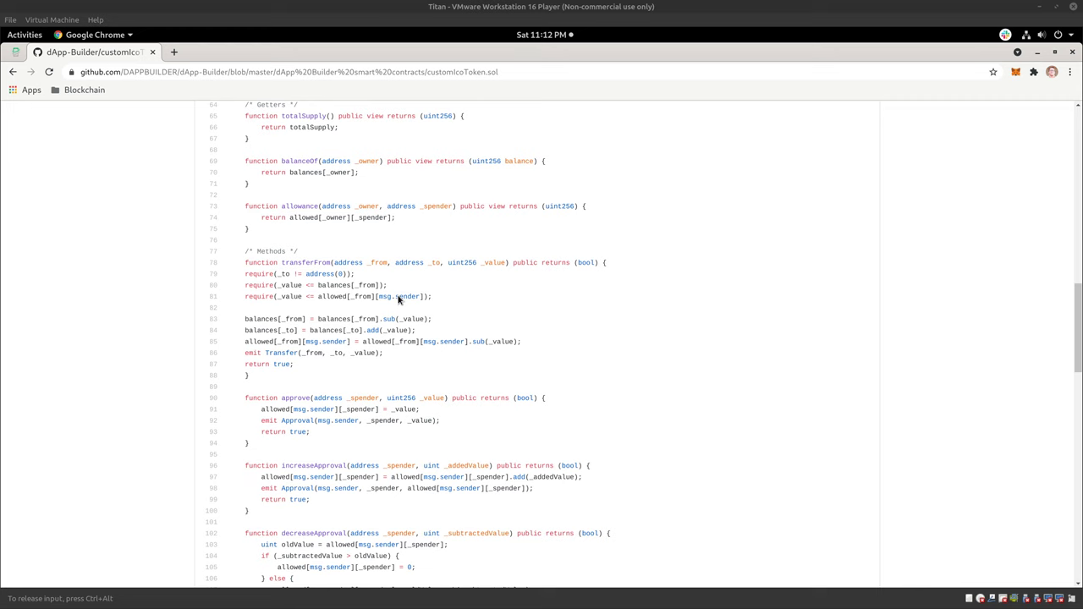
{"action": "scroll", "scroll_direction": "down", "scroll_amount": 3}
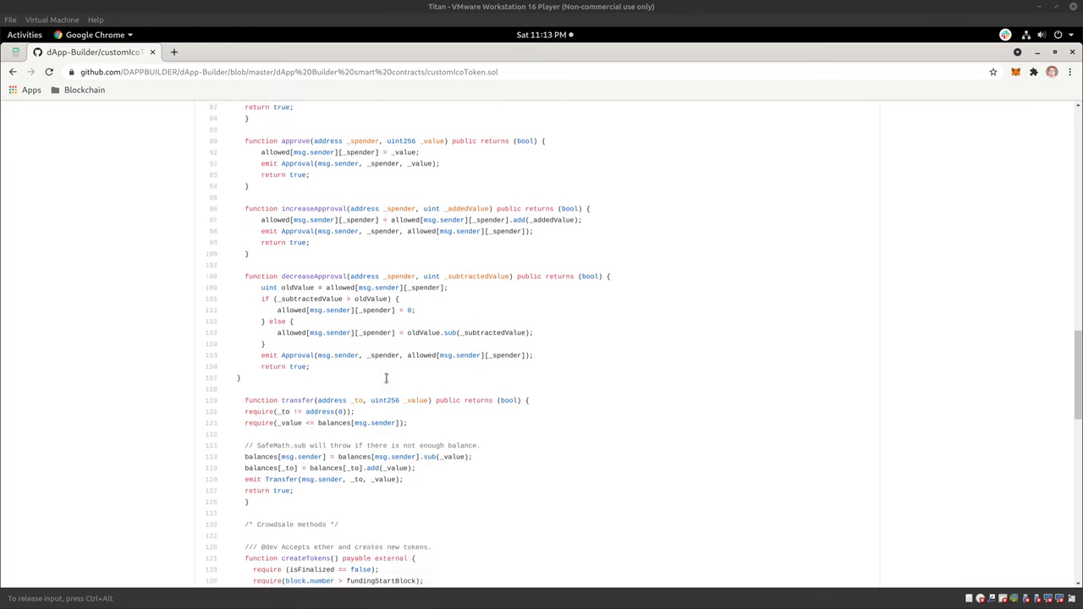
{"action": "scroll", "scroll_direction": "down", "scroll_amount": 3}
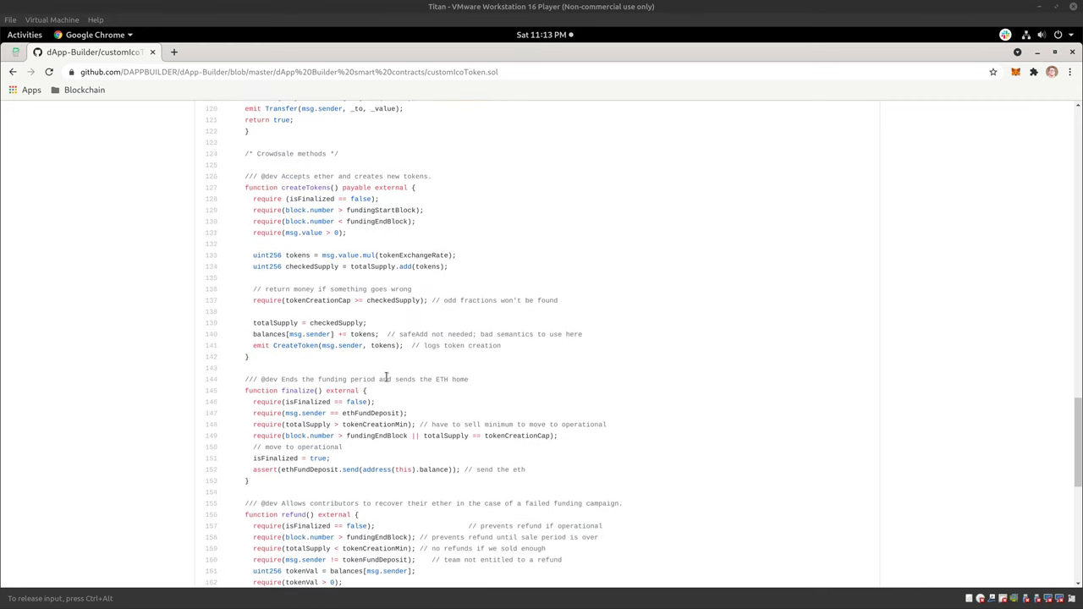
{"action": "scroll", "scroll_direction": "down", "scroll_amount": 3}
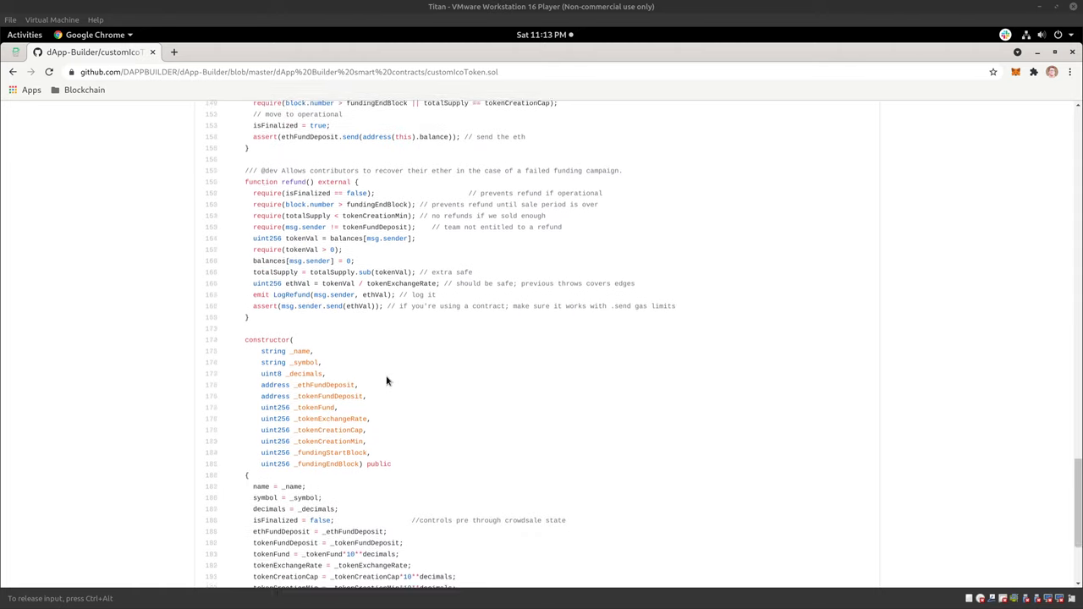
{"action": "scroll", "scroll_direction": "down", "scroll_amount": 3}
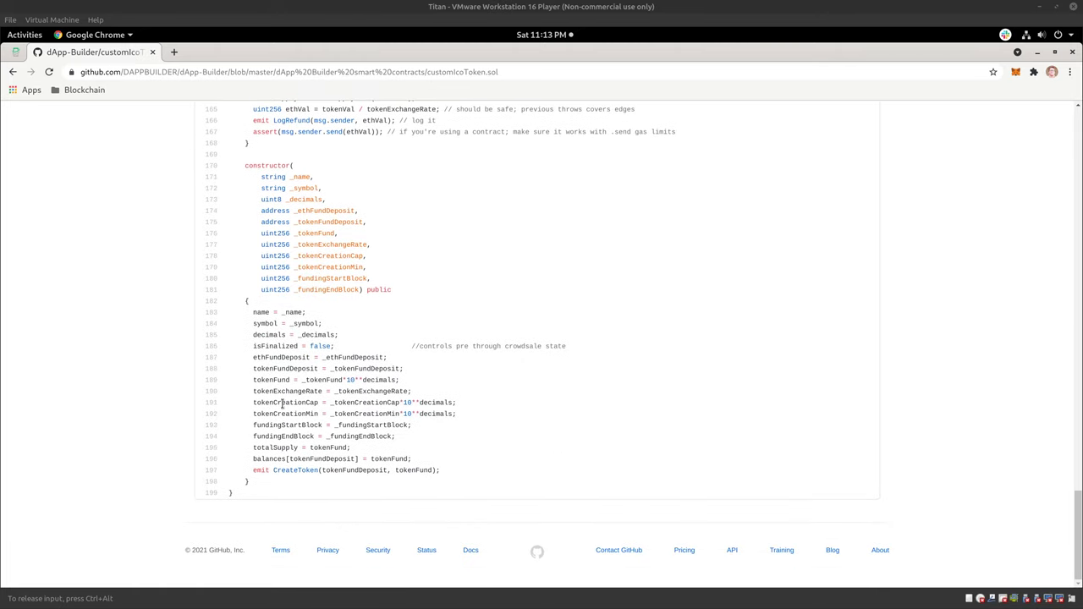
{"action": "left_click", "coordinate": [13, 72]}
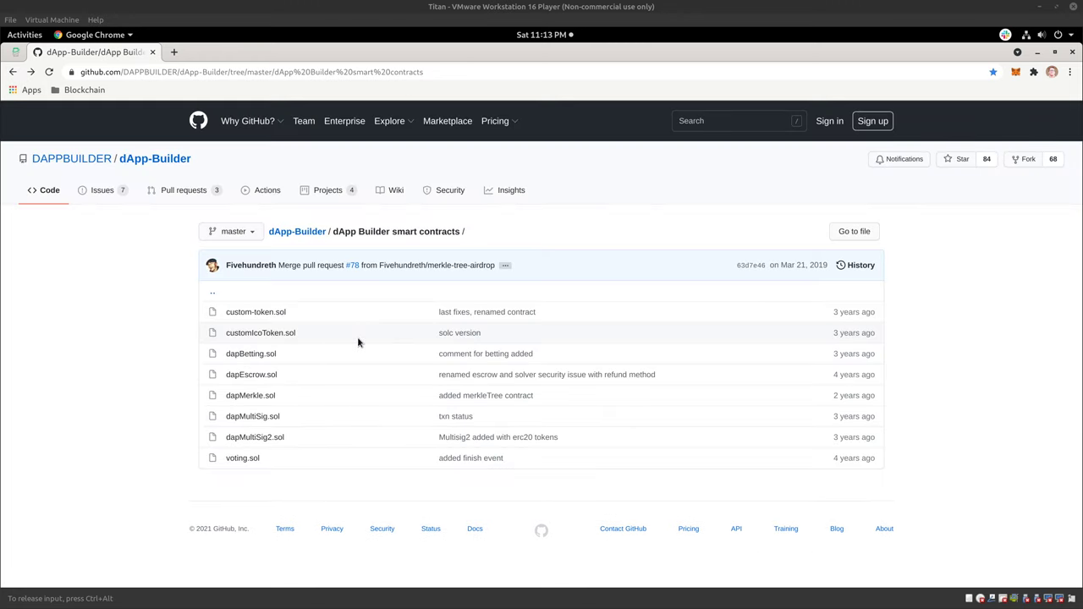
{"action": "mouse_move", "coordinate": [475, 260]}
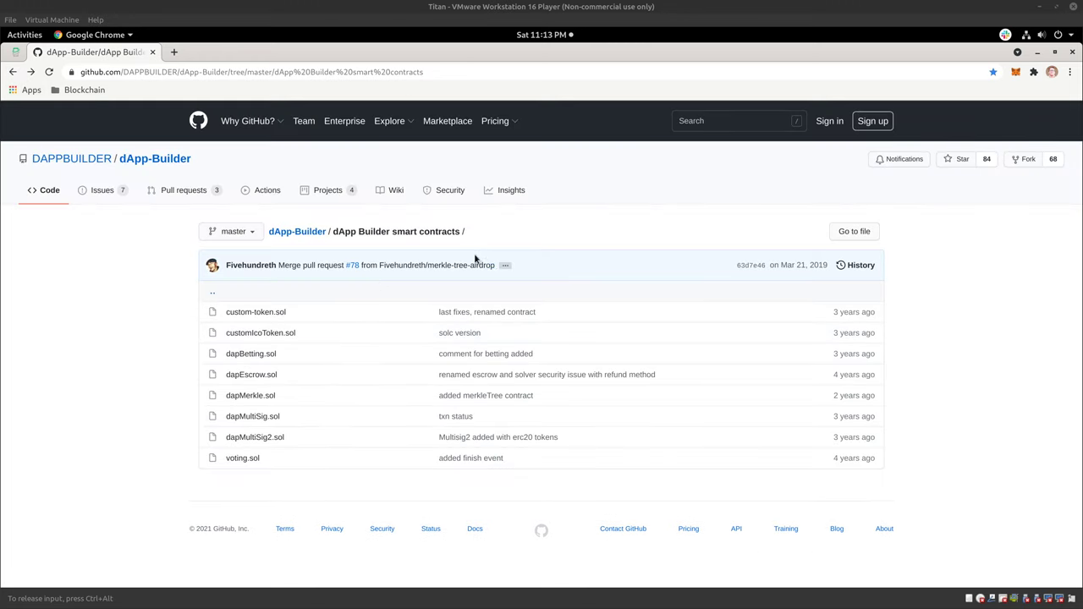
{"action": "mouse_move", "coordinate": [318, 351]}
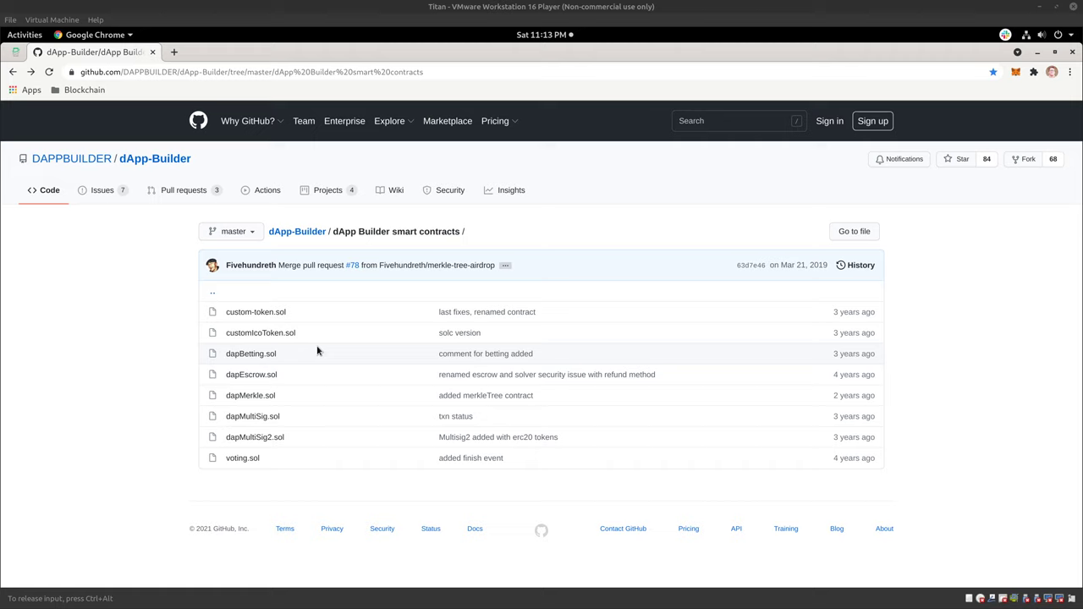
{"action": "mouse_move", "coordinate": [342, 321]}
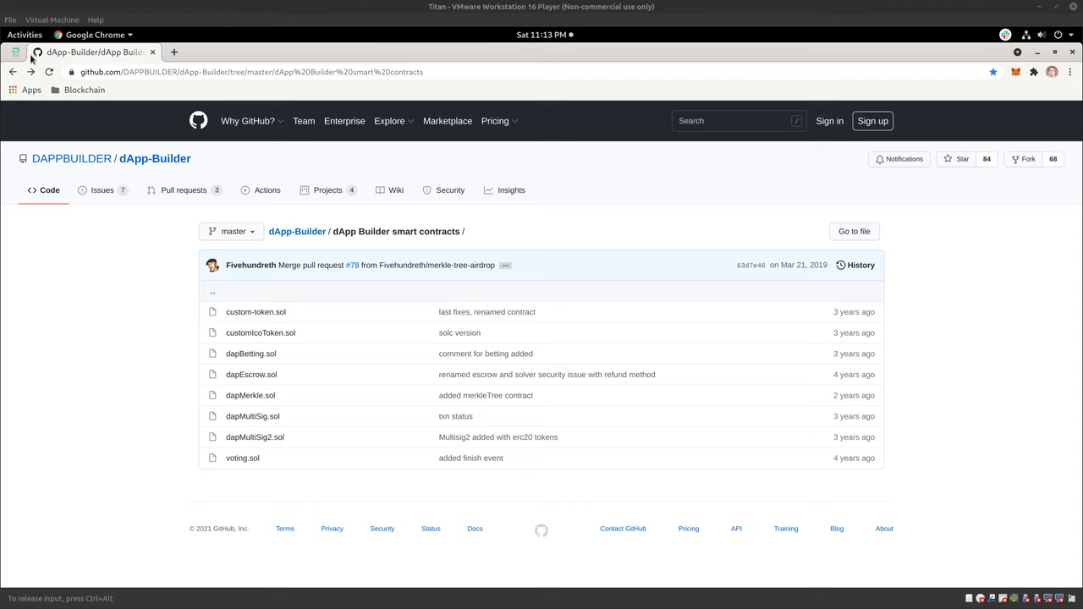
{"action": "mouse_move", "coordinate": [15, 53]}
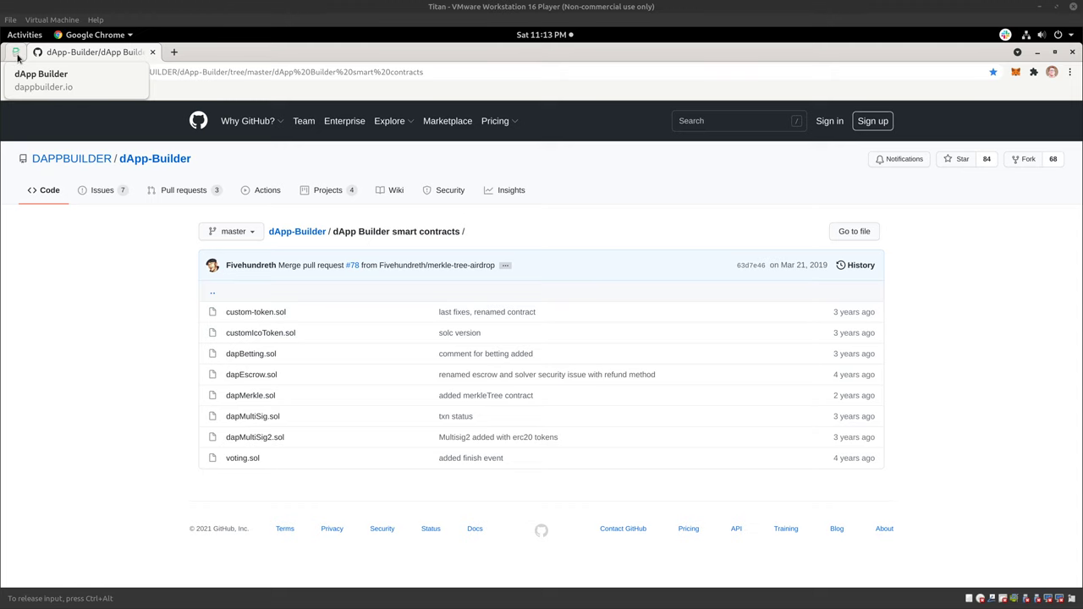
- Switch to dappbuilder.io and scroll the dApp templates down to Custom Token and ICO Token
{"action": "left_click", "coordinate": [43, 73]}
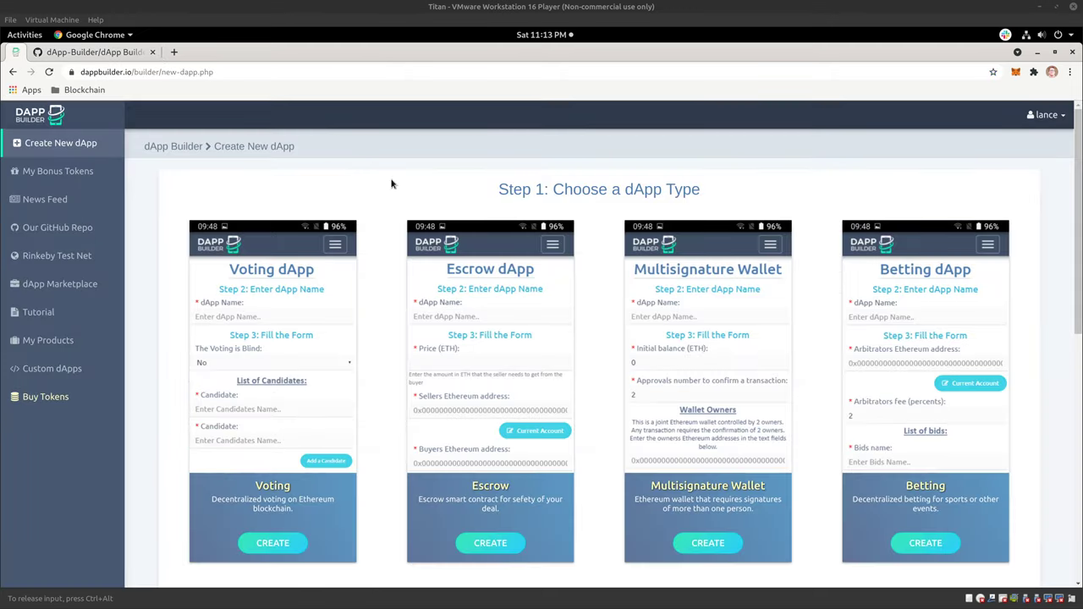
{"action": "mouse_move", "coordinate": [745, 202]}
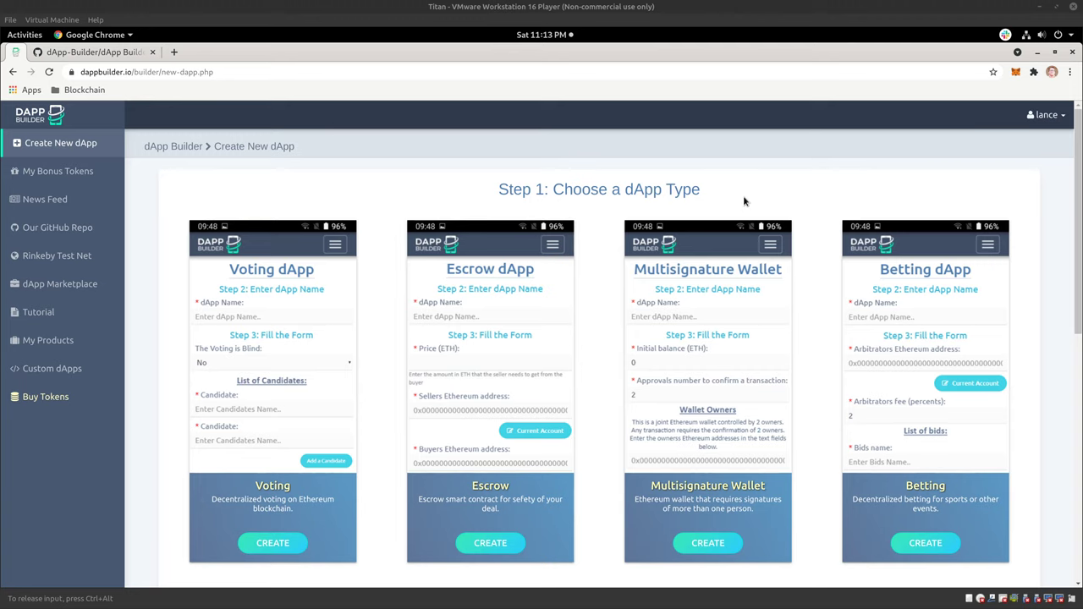
{"action": "scroll", "scroll_direction": "down", "scroll_amount": 3}
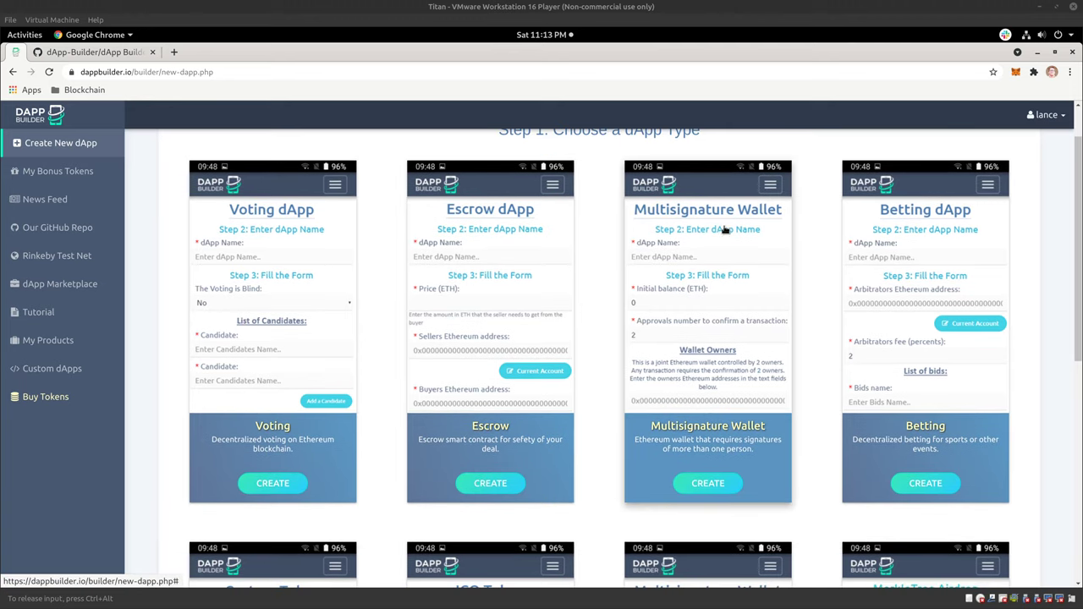
{"action": "mouse_move", "coordinate": [812, 258]}
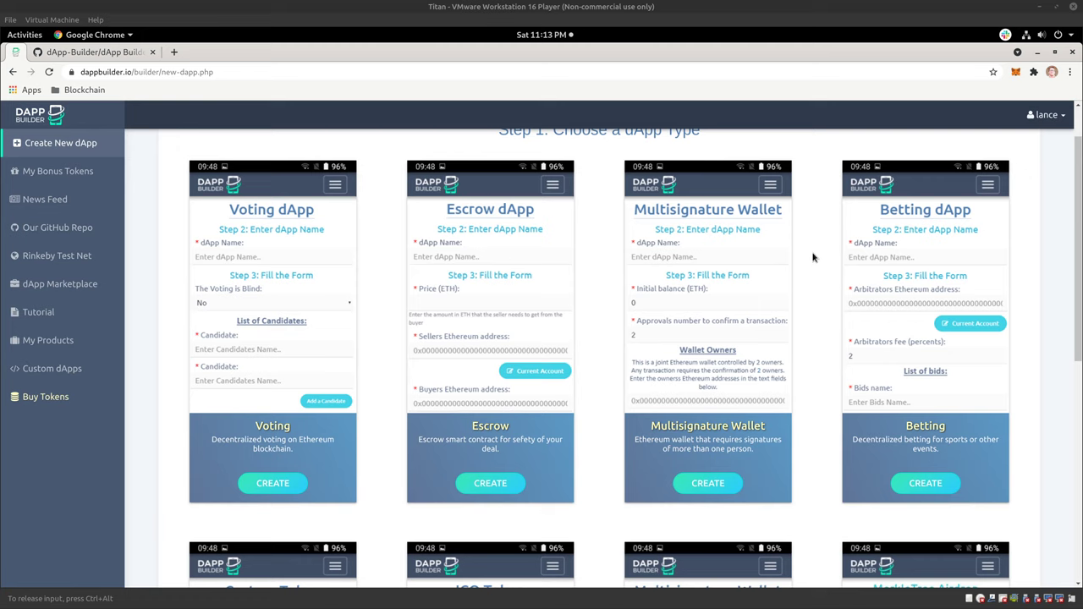
{"action": "scroll", "scroll_direction": "down", "scroll_amount": 3}
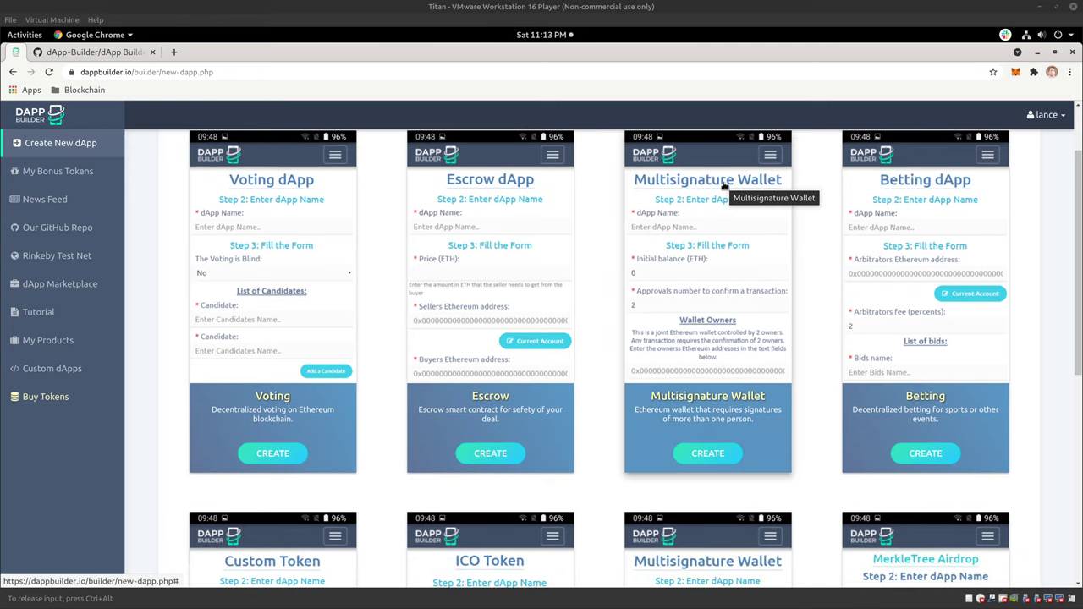
{"action": "mouse_move", "coordinate": [809, 211]}
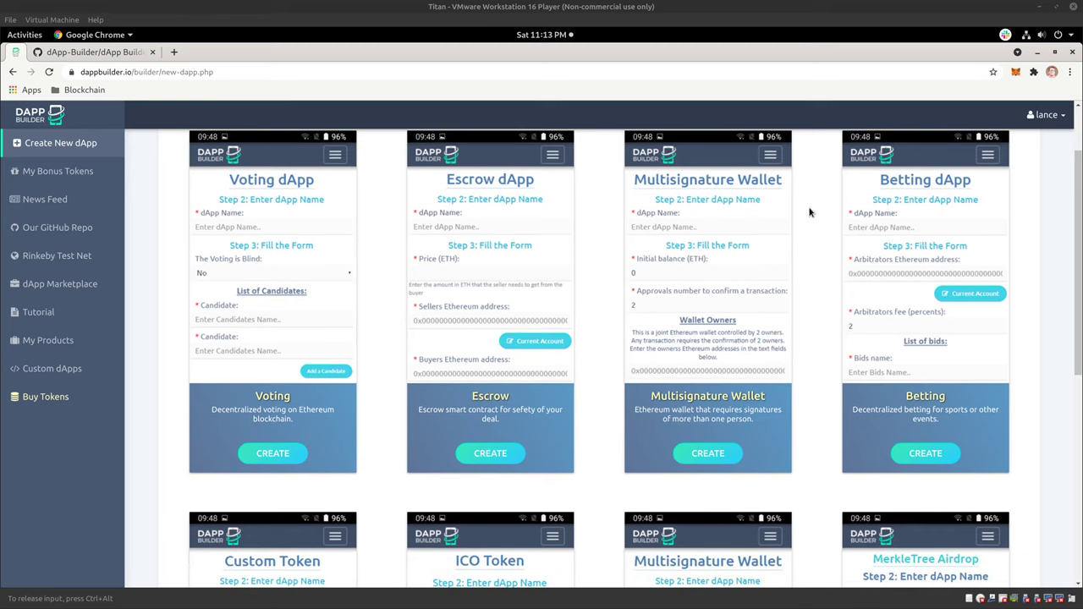
{"action": "scroll", "scroll_direction": "down", "scroll_amount": 3}
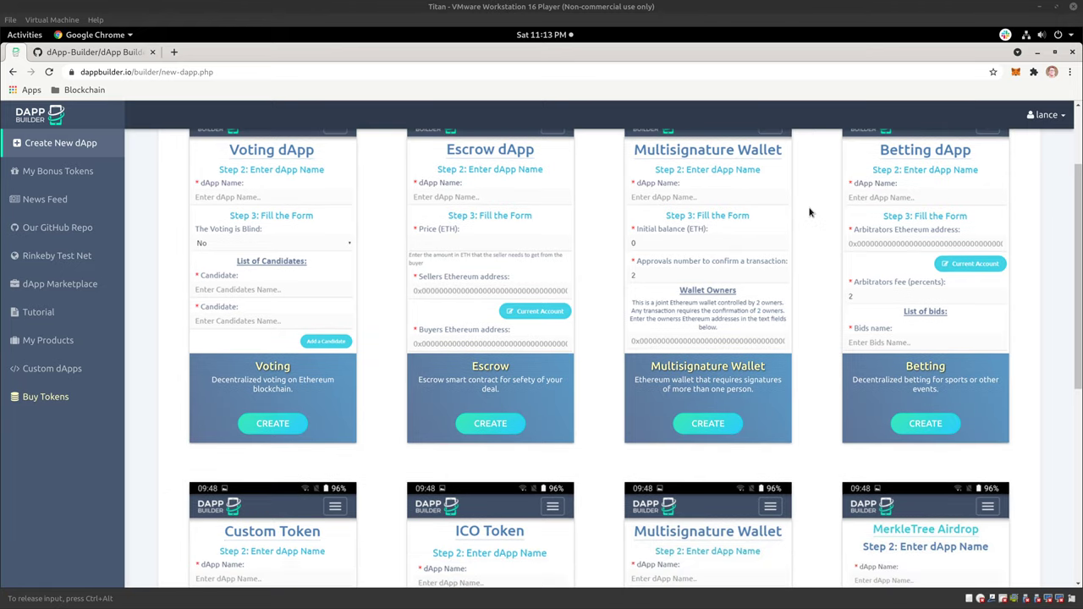
{"action": "scroll", "scroll_direction": "down", "scroll_amount": 3}
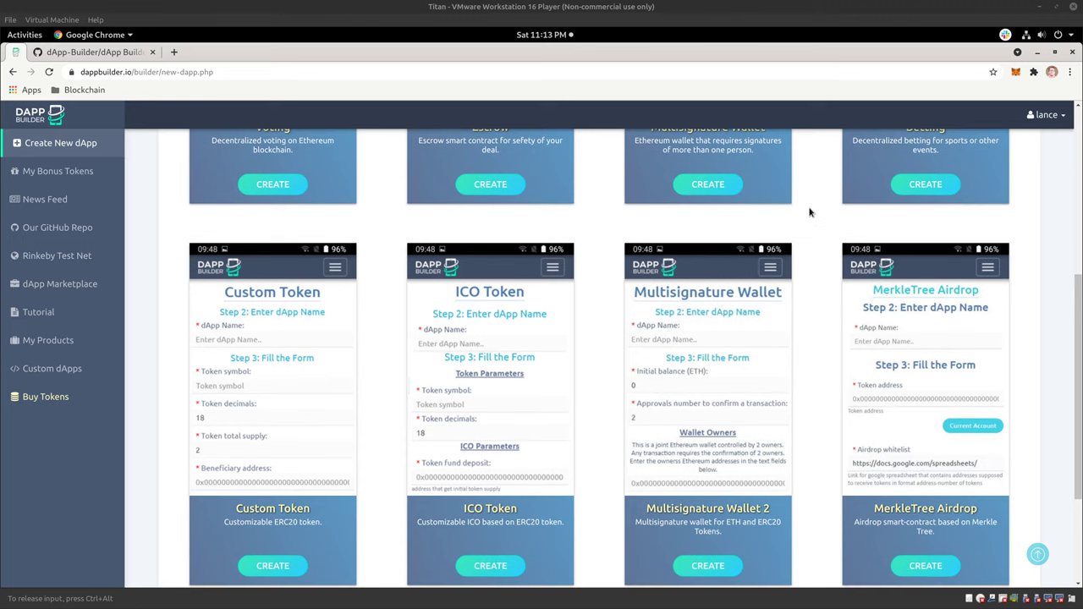
{"action": "scroll", "scroll_direction": "down", "scroll_amount": 3}
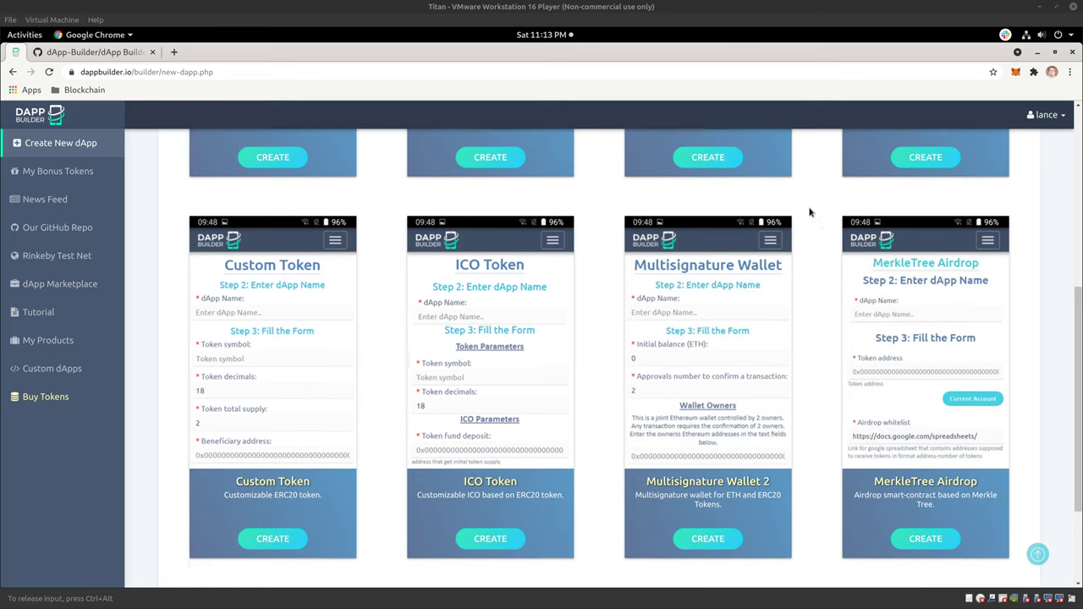
{"action": "scroll", "scroll_direction": "down", "scroll_amount": 3}
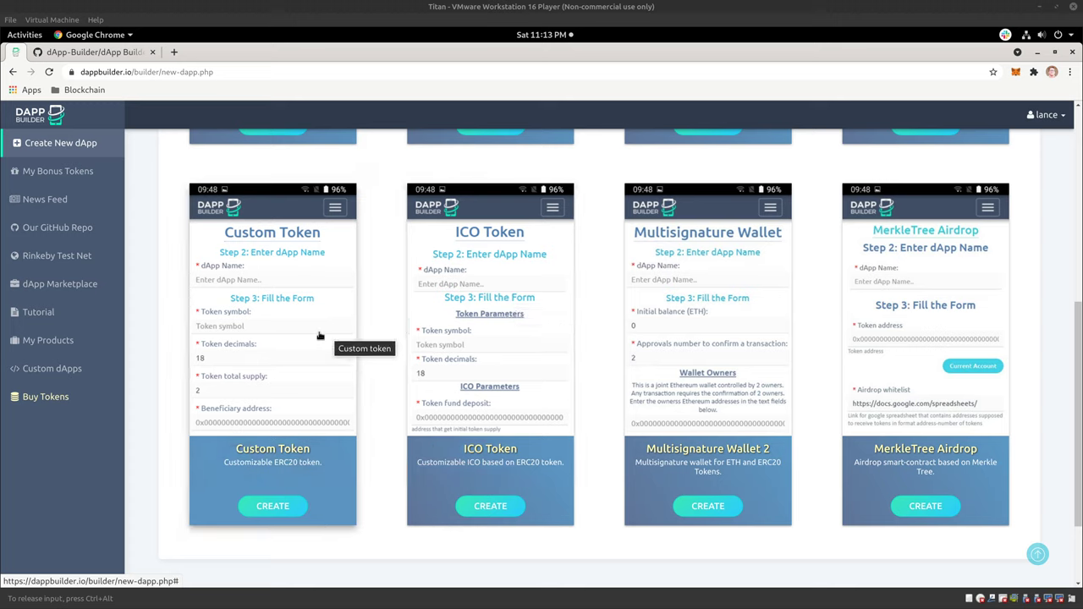
{"action": "mouse_move", "coordinate": [499, 336]}
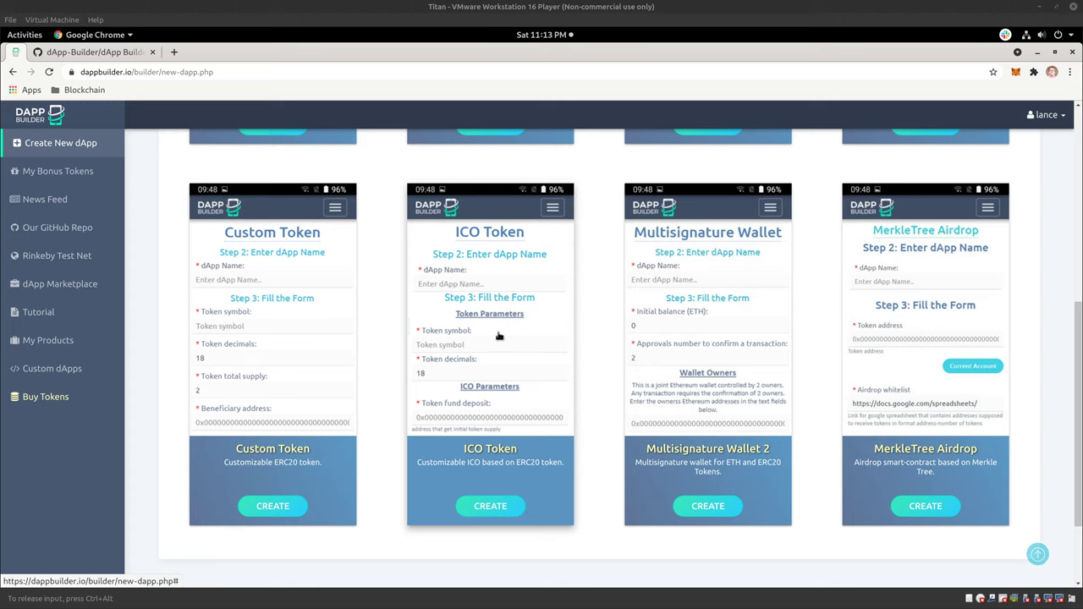
{"action": "mouse_move", "coordinate": [499, 335]}
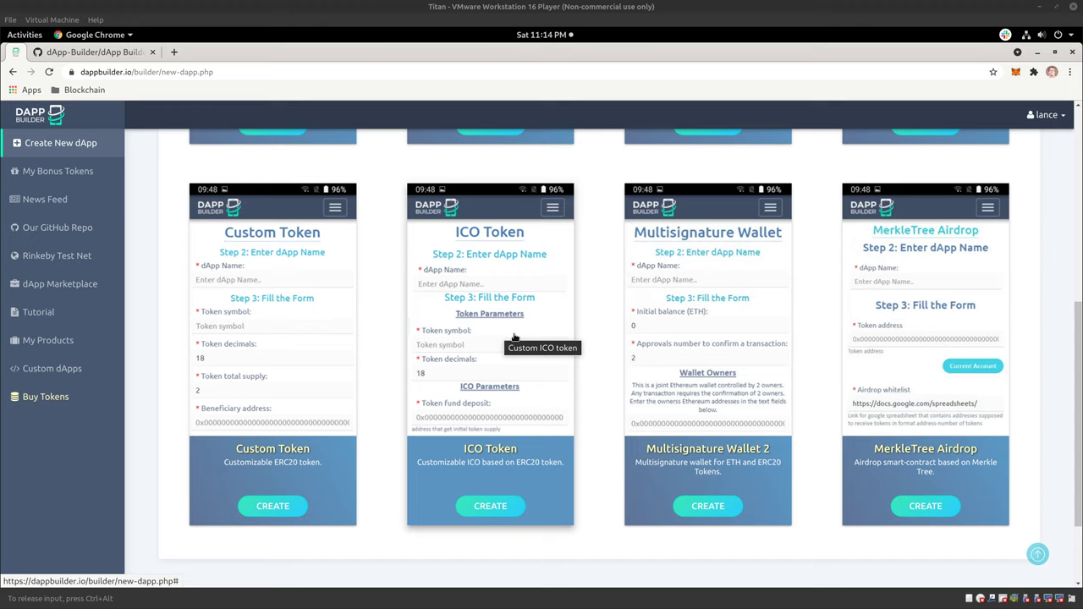
{"action": "mouse_move", "coordinate": [519, 330]}
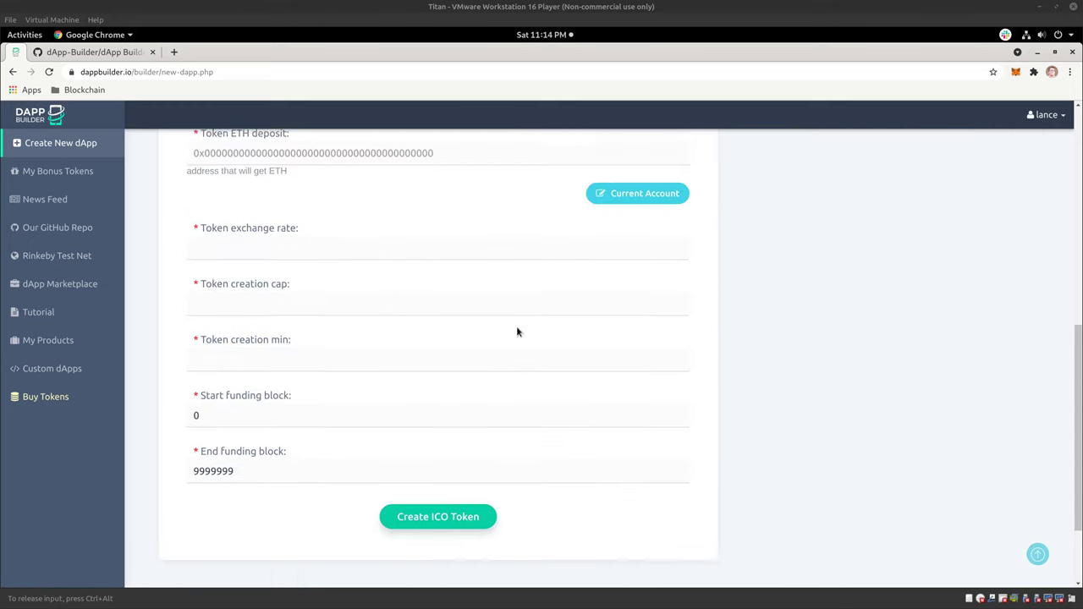
- Enter 'TechMeShow Token' as the dApp name
{"action": "scroll", "scroll_direction": "up", "scroll_amount": 3}
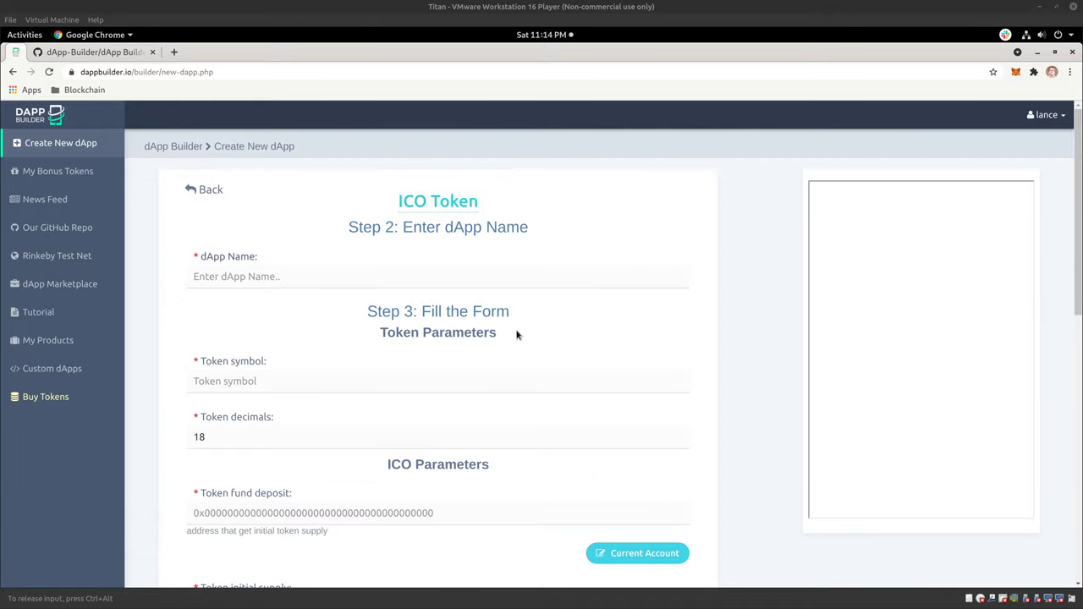
{"action": "mouse_move", "coordinate": [693, 262]}
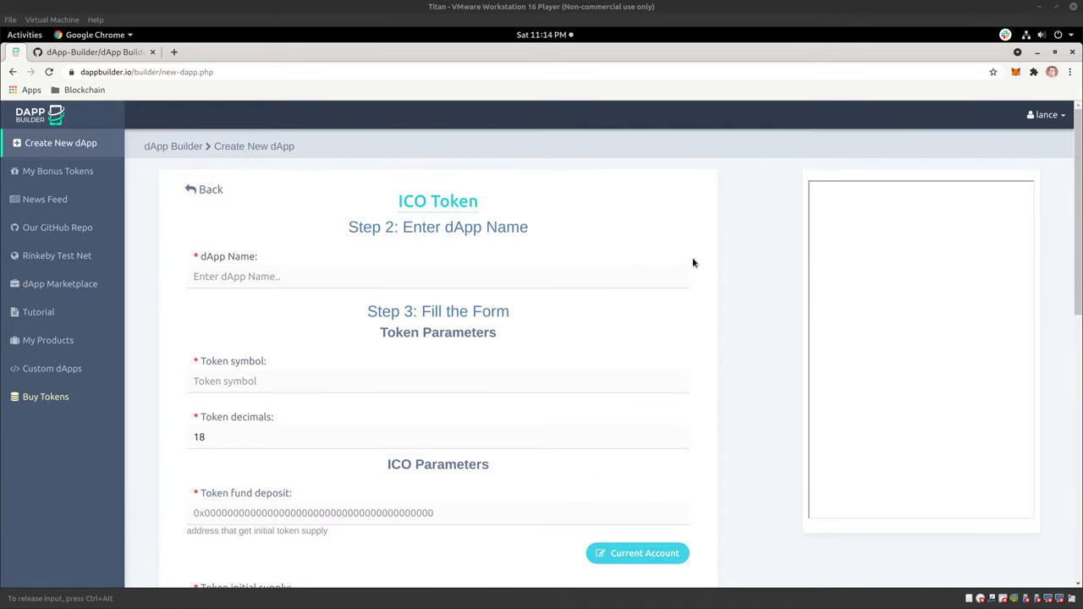
{"action": "left_click", "coordinate": [437, 276]}
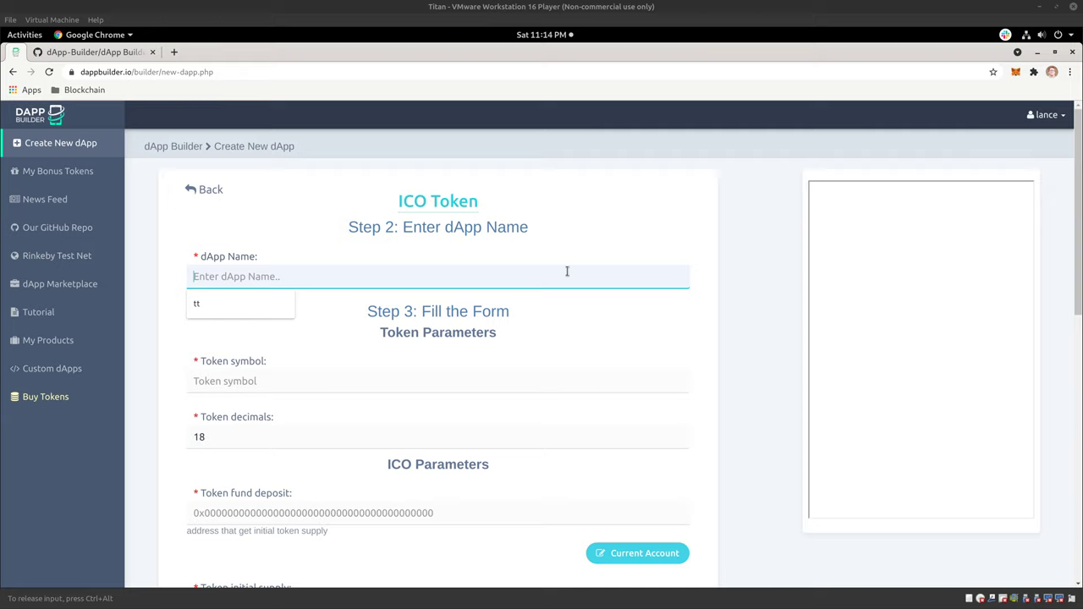
{"action": "type", "text": "Tech"}
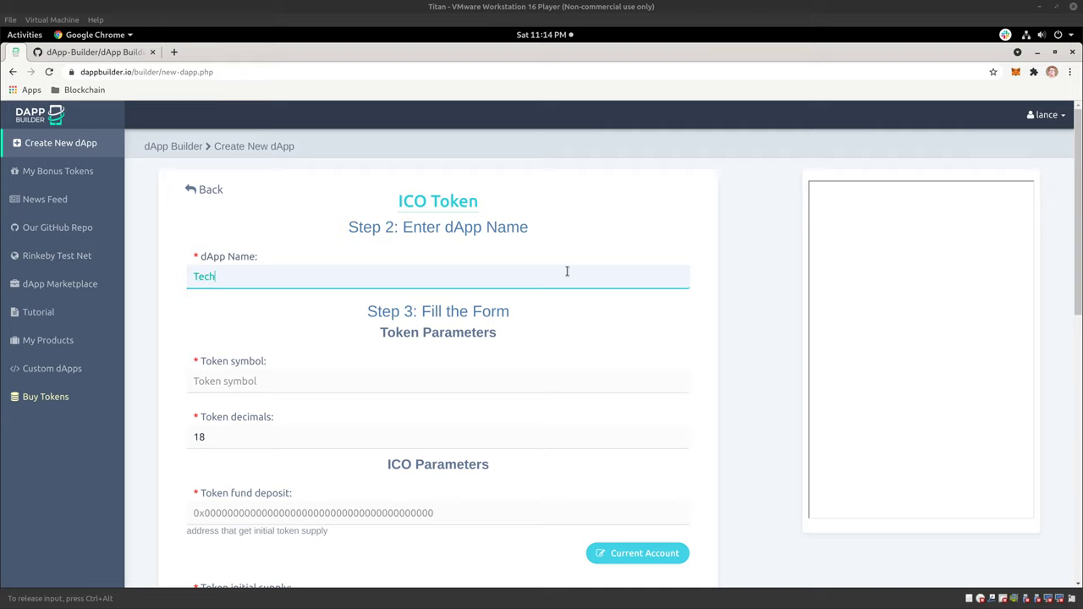
{"action": "type", "text": "MeS"}
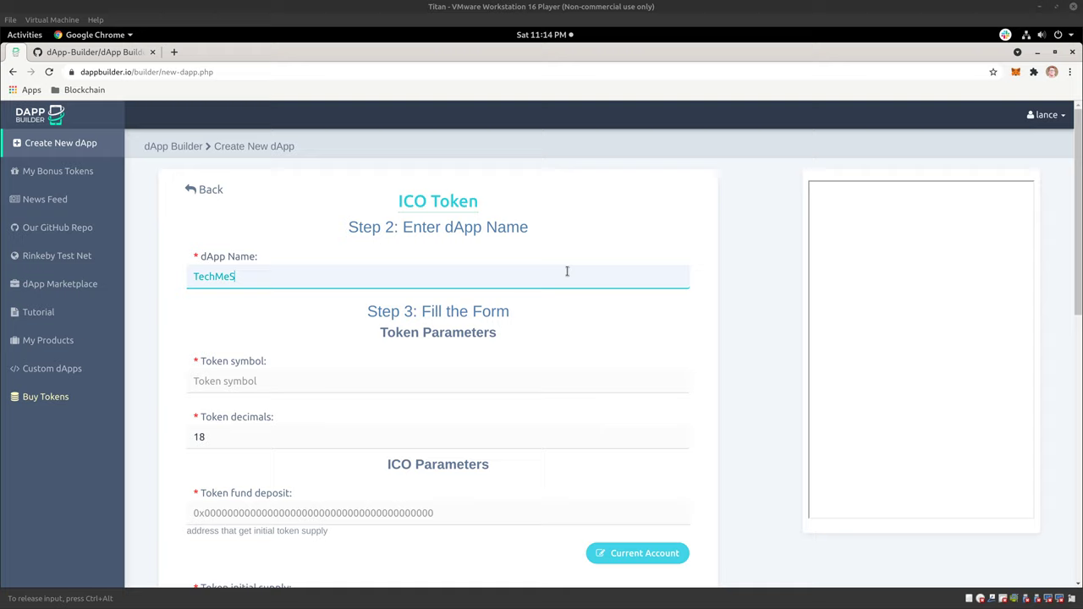
{"action": "type", "text": "how Token"}
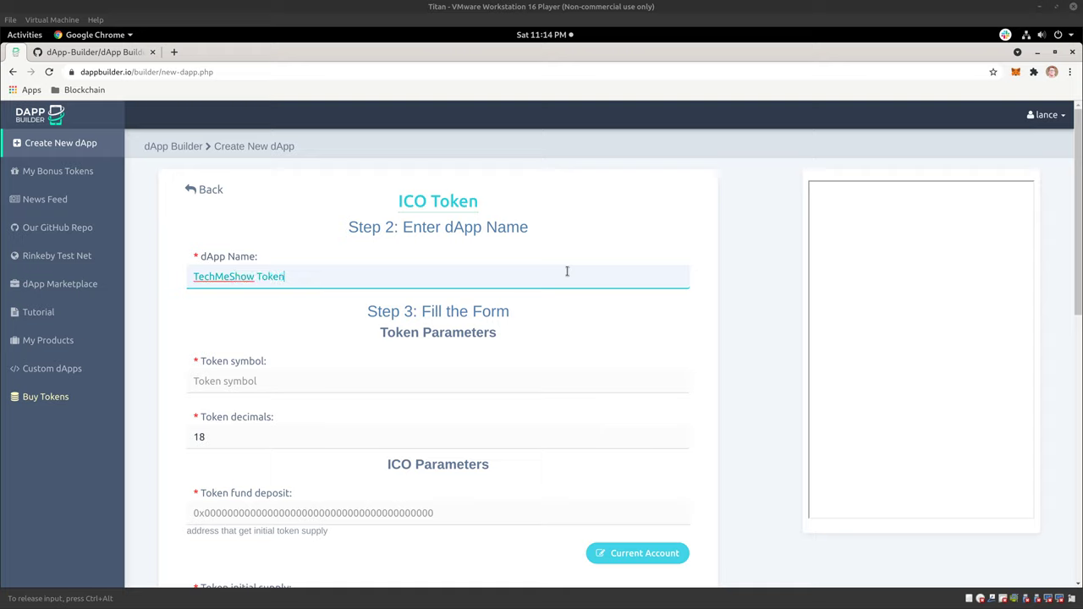
- Enter 'TMT' as the token symbol
{"action": "left_click", "coordinate": [437, 381]}
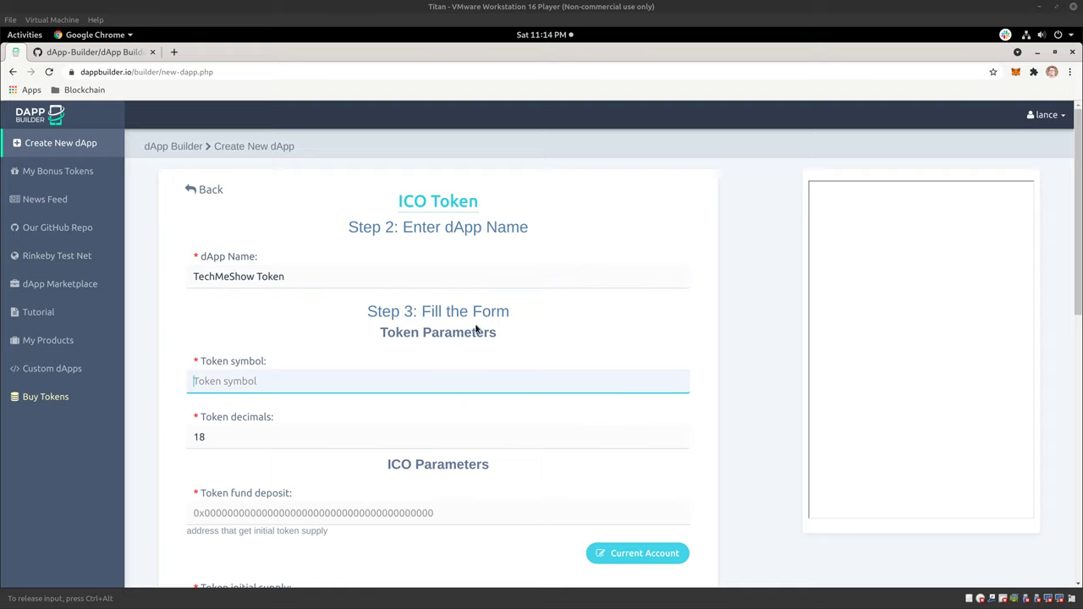
{"action": "type", "text": "T"}
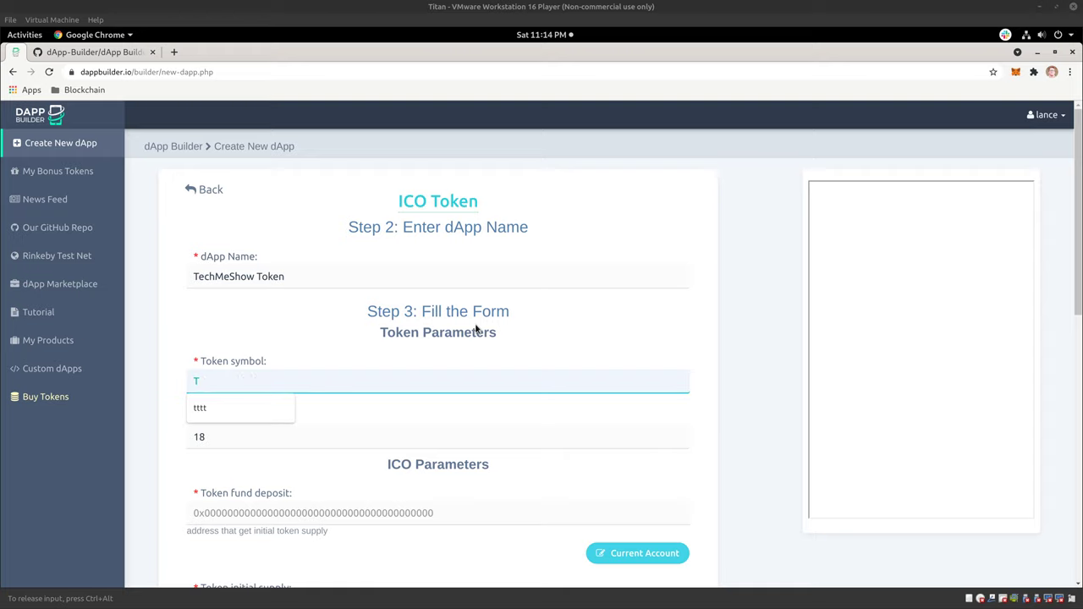
{"action": "type", "text": "MT"}
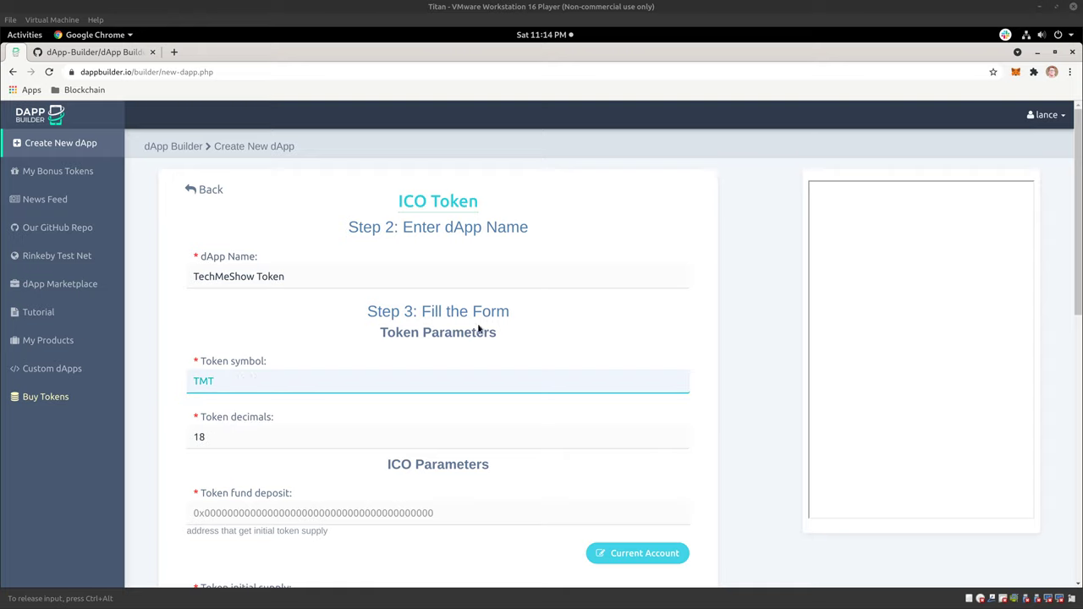
{"action": "scroll", "scroll_direction": "down", "scroll_amount": 3}
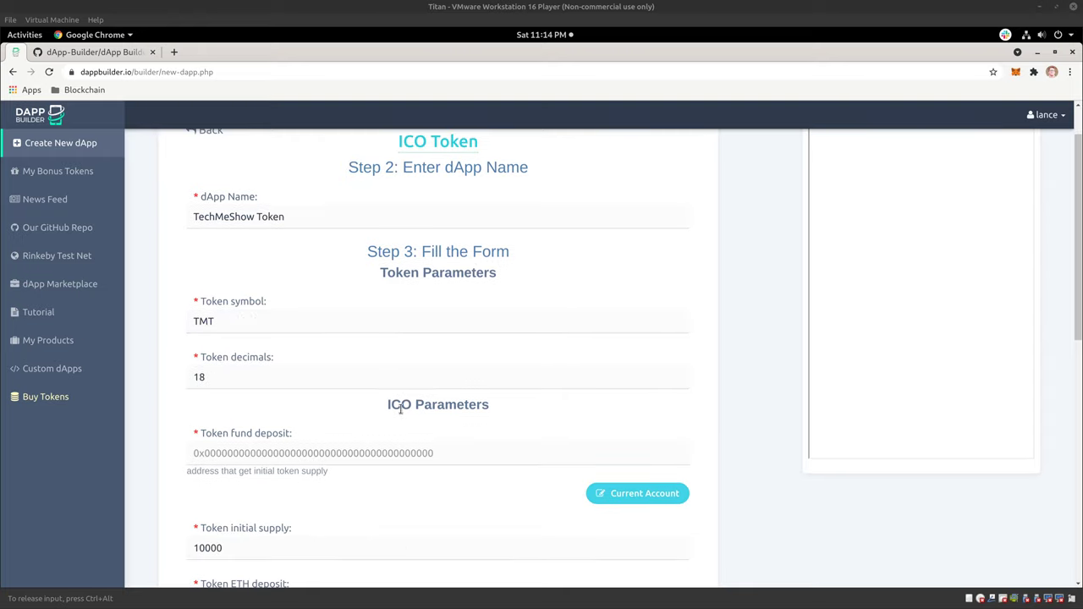
{"action": "mouse_move", "coordinate": [743, 383]}
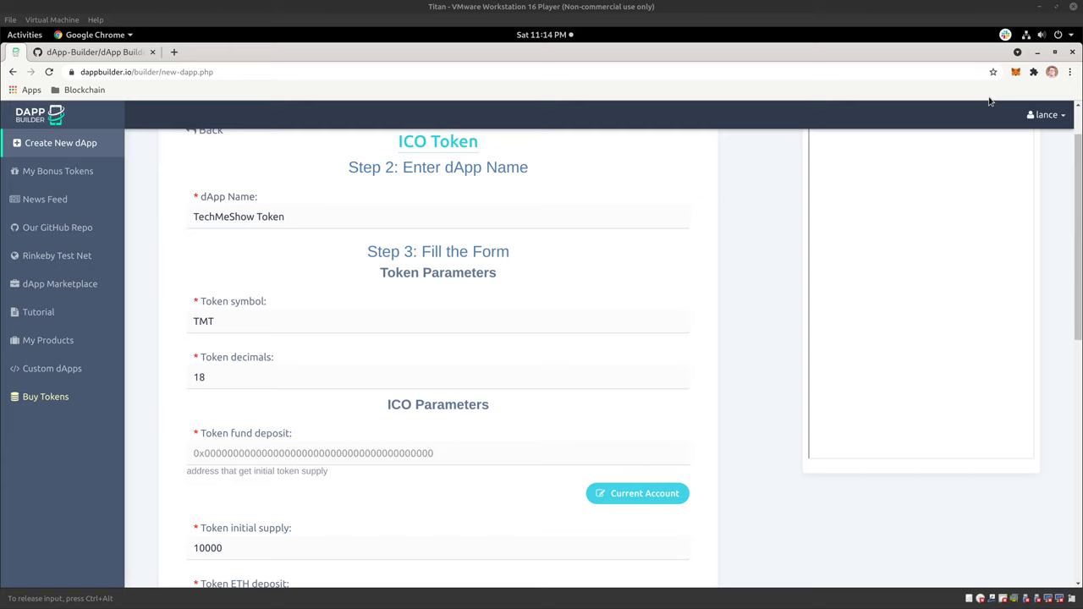
- Check the MetaMask account, then fill the token fund and ETH deposit fields with its address
{"action": "left_click", "coordinate": [1015, 71]}
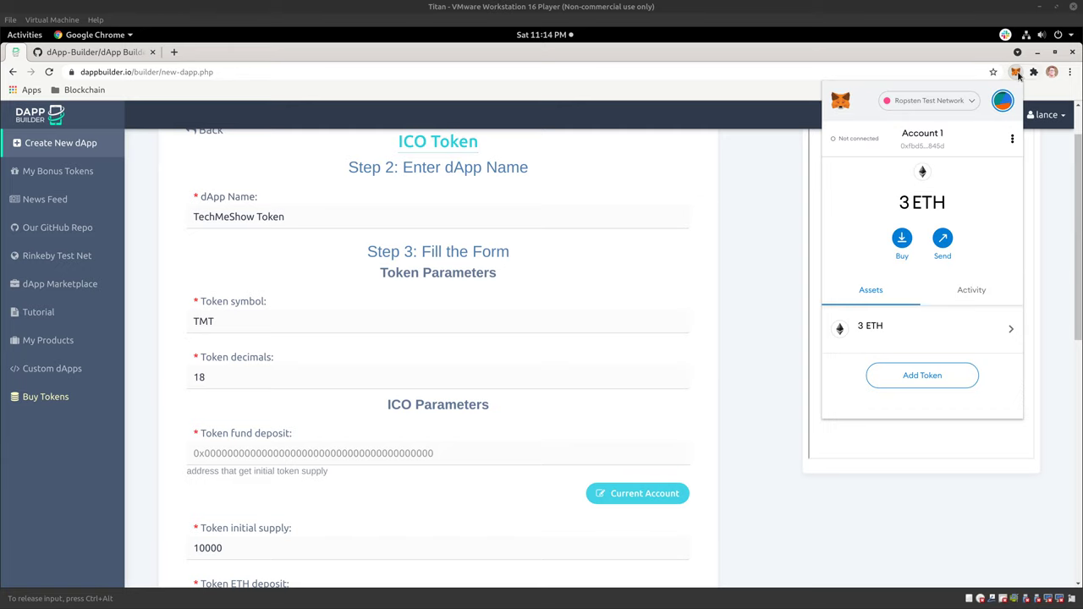
{"action": "left_click", "coordinate": [928, 100]}
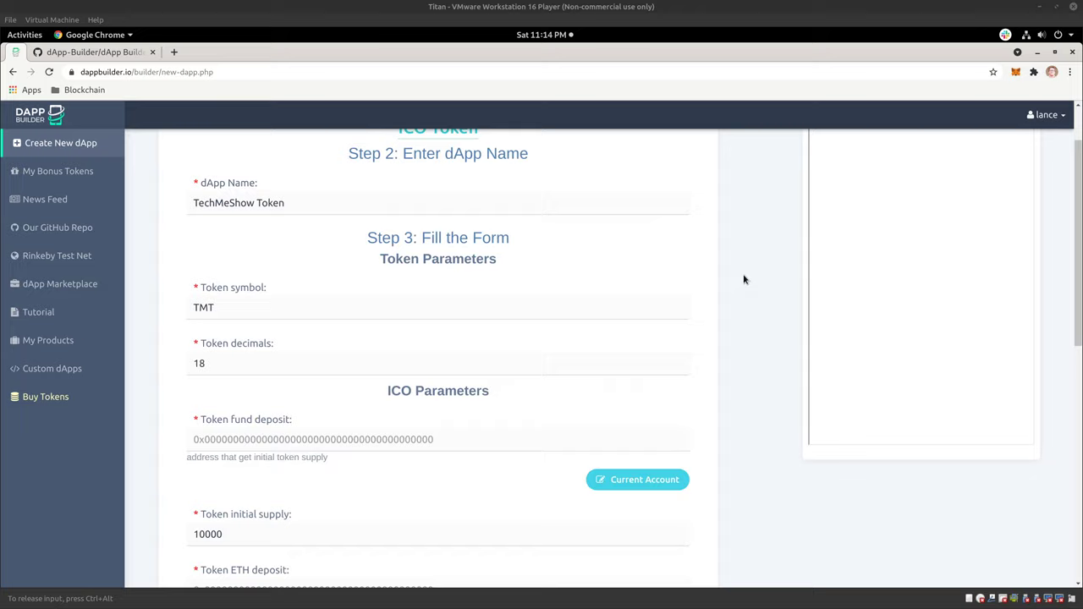
{"action": "scroll", "scroll_direction": "down", "scroll_amount": 3}
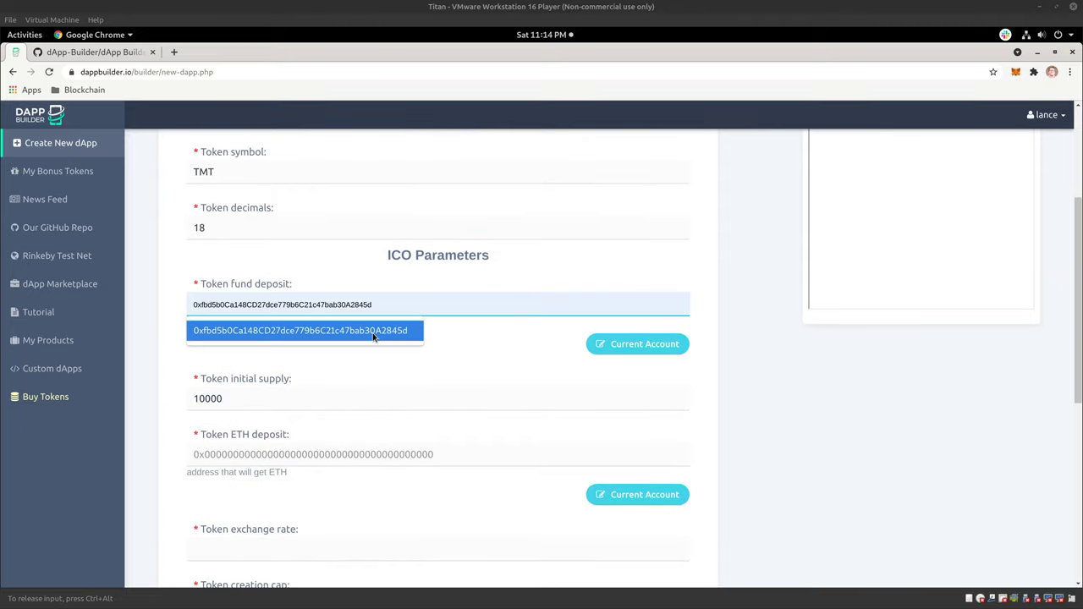
{"action": "left_click", "coordinate": [300, 330]}
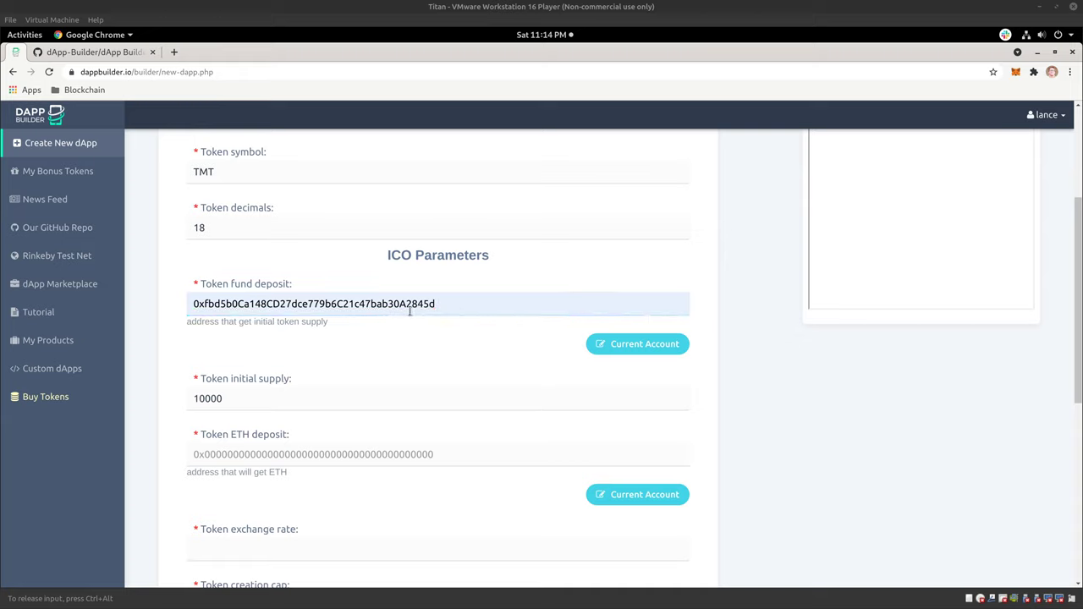
{"action": "mouse_move", "coordinate": [735, 292]}
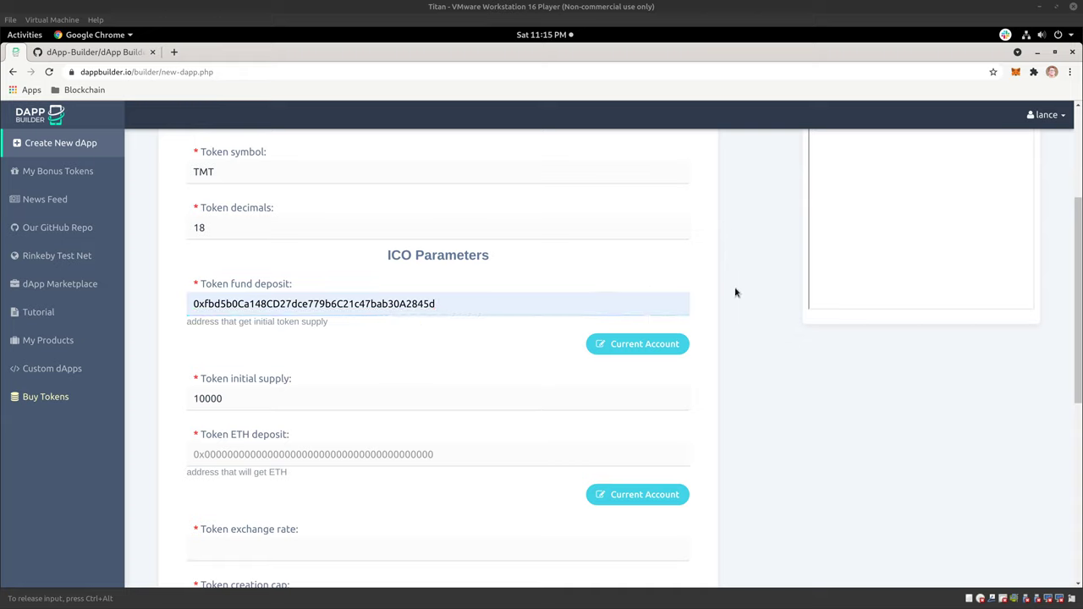
{"action": "scroll", "scroll_direction": "down", "scroll_amount": 3}
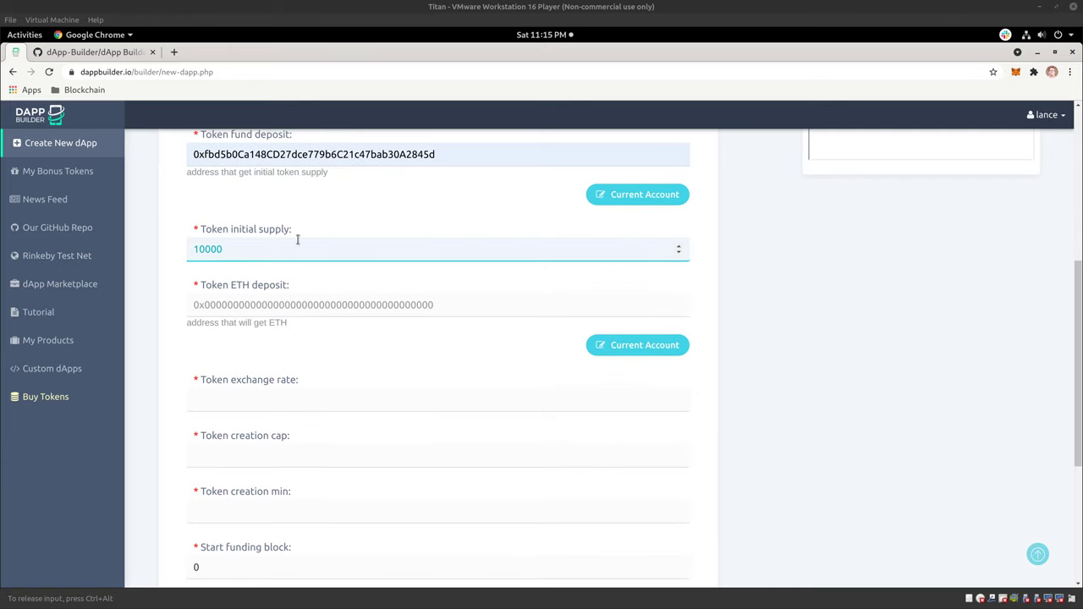
{"action": "left_click", "coordinate": [339, 305]}
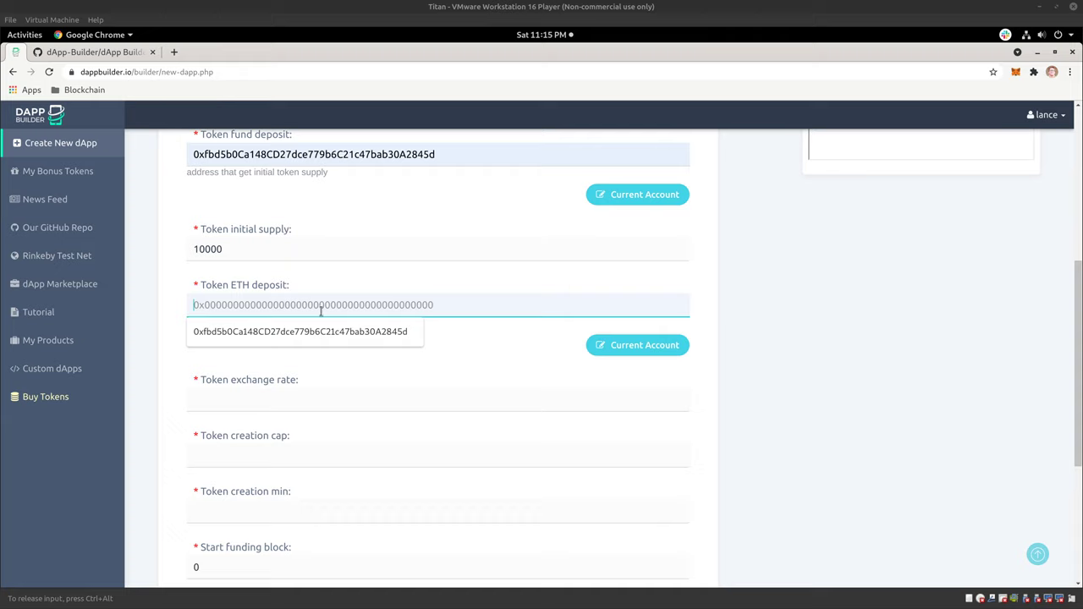
{"action": "left_click", "coordinate": [300, 331]}
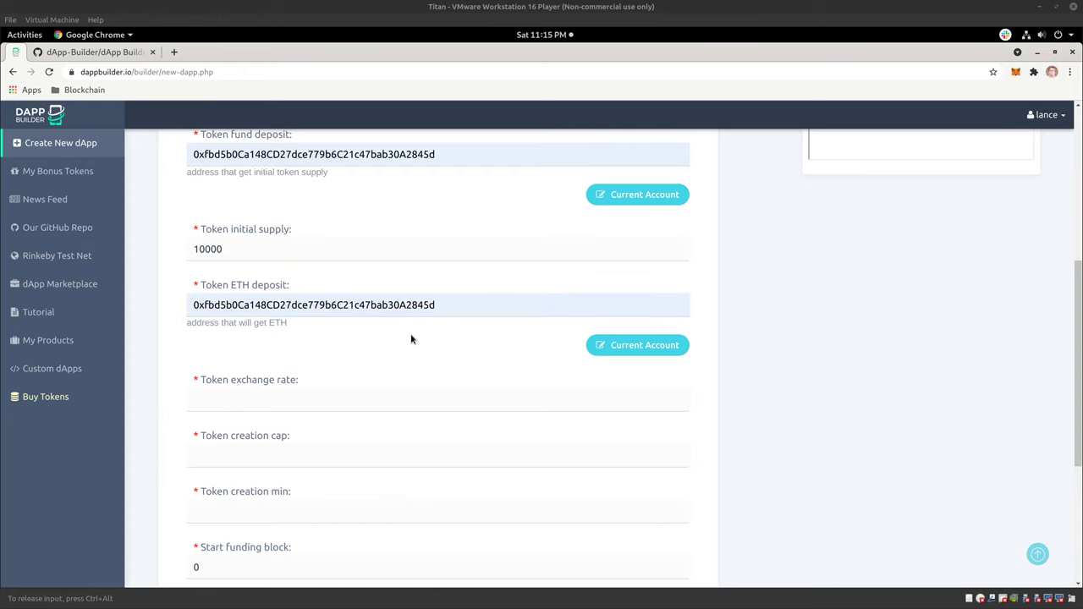
- Enter exchange rate 5, creation cap 100000 and start funding block 150
{"action": "scroll", "scroll_direction": "down", "scroll_amount": 3}
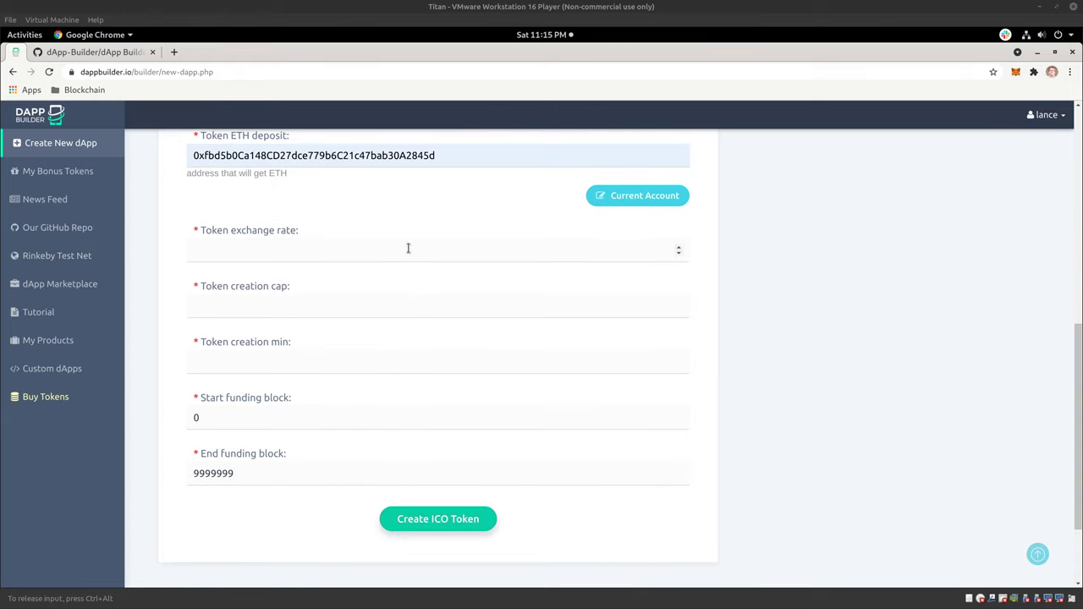
{"action": "left_click", "coordinate": [409, 249]}
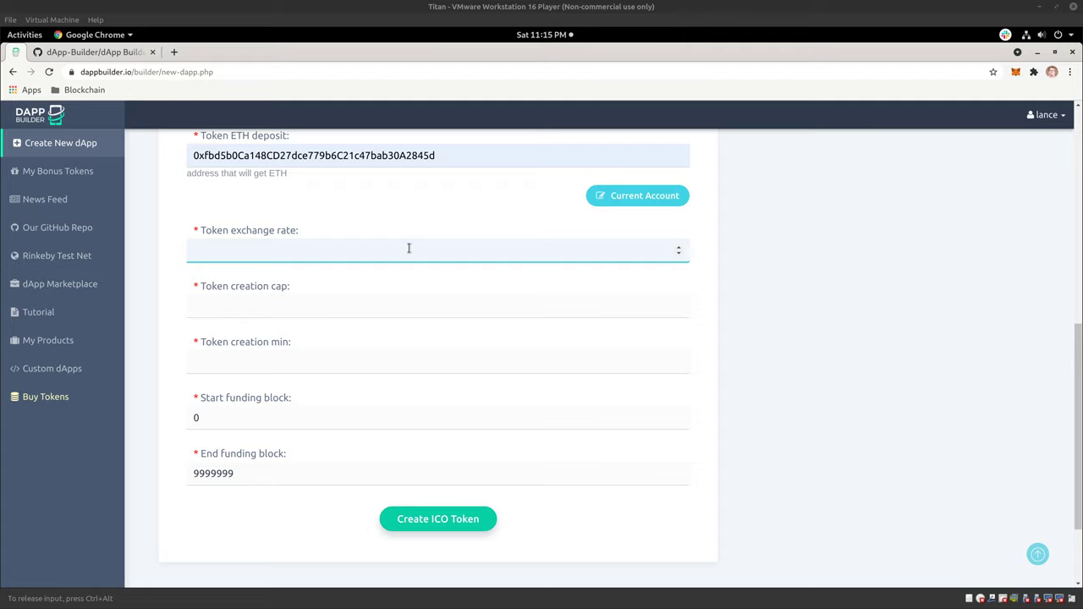
{"action": "type", "text": "5"}
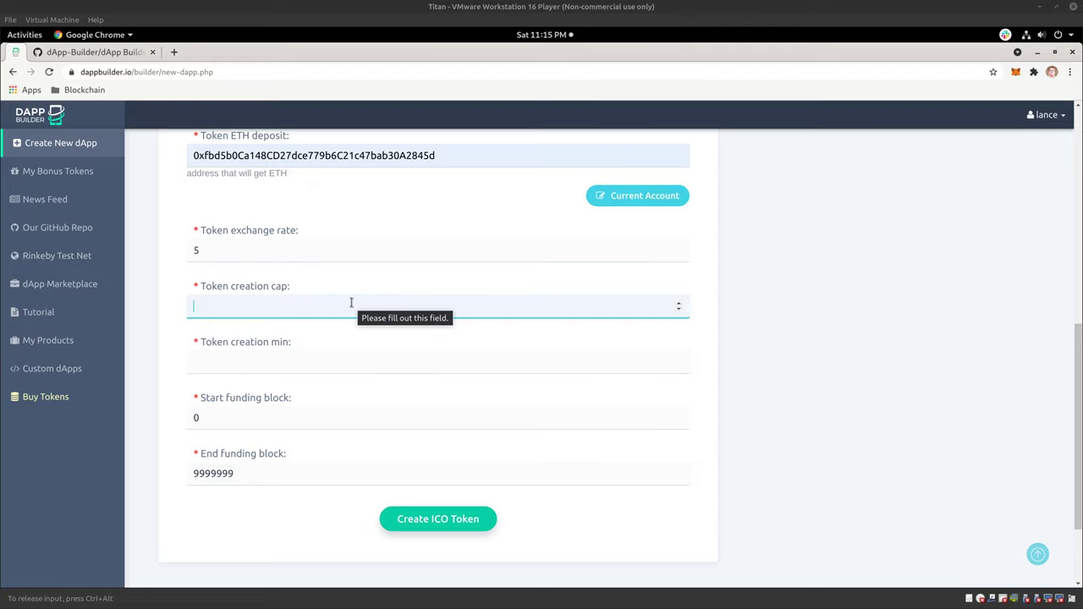
{"action": "type", "text": "100000"}
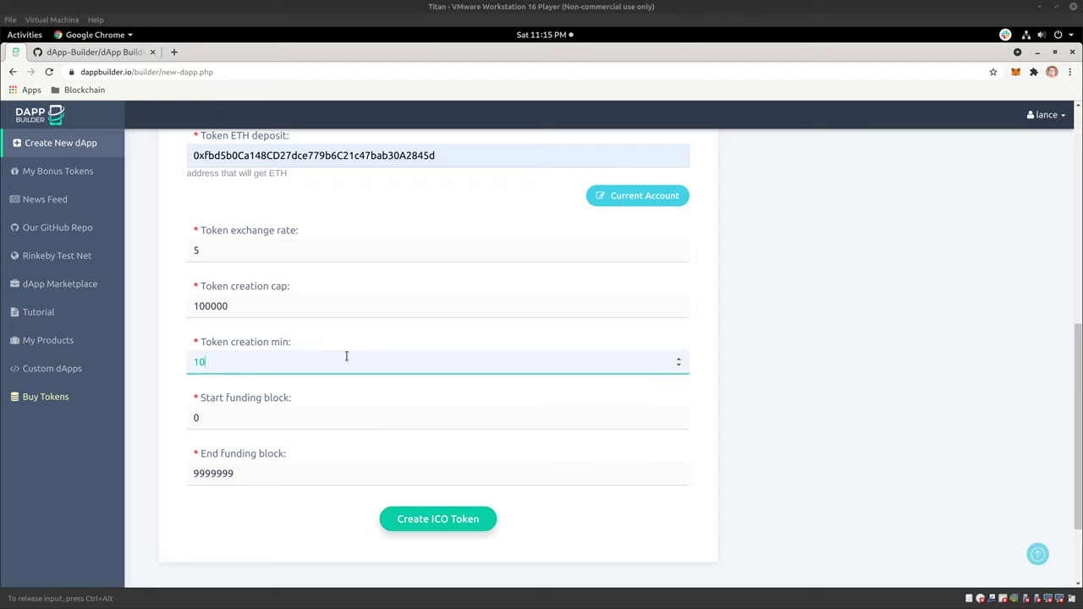
{"action": "left_click", "coordinate": [350, 417]}
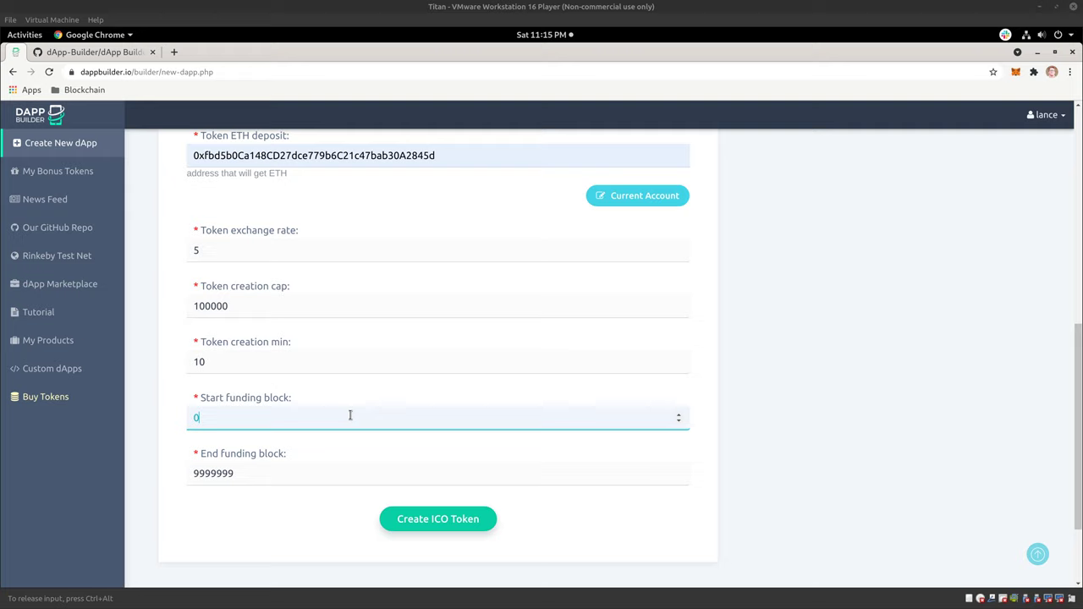
{"action": "type", "text": "15"}
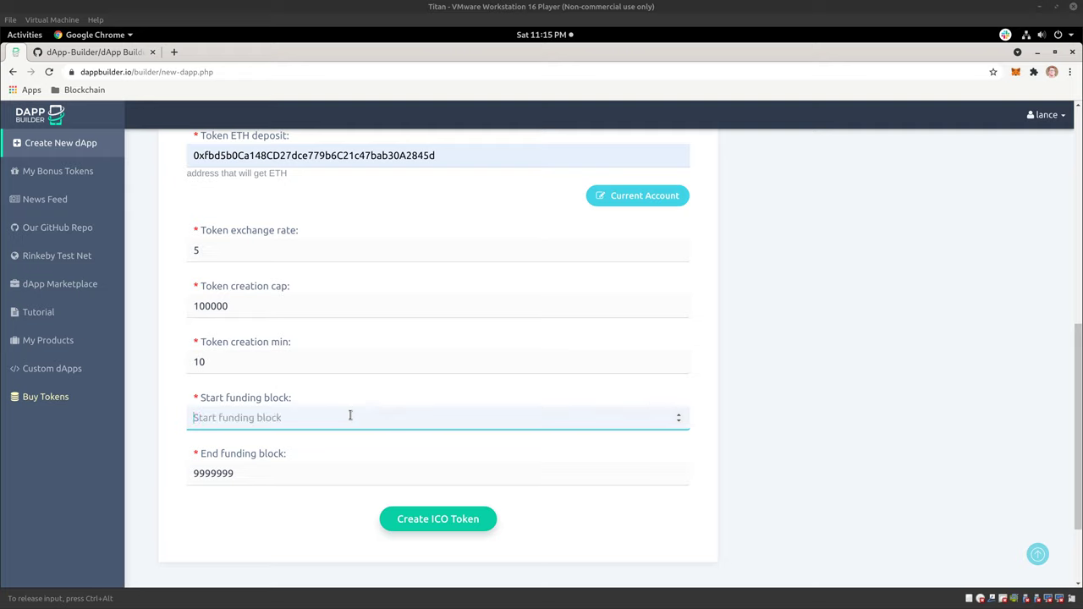
{"action": "type", "text": "150"}
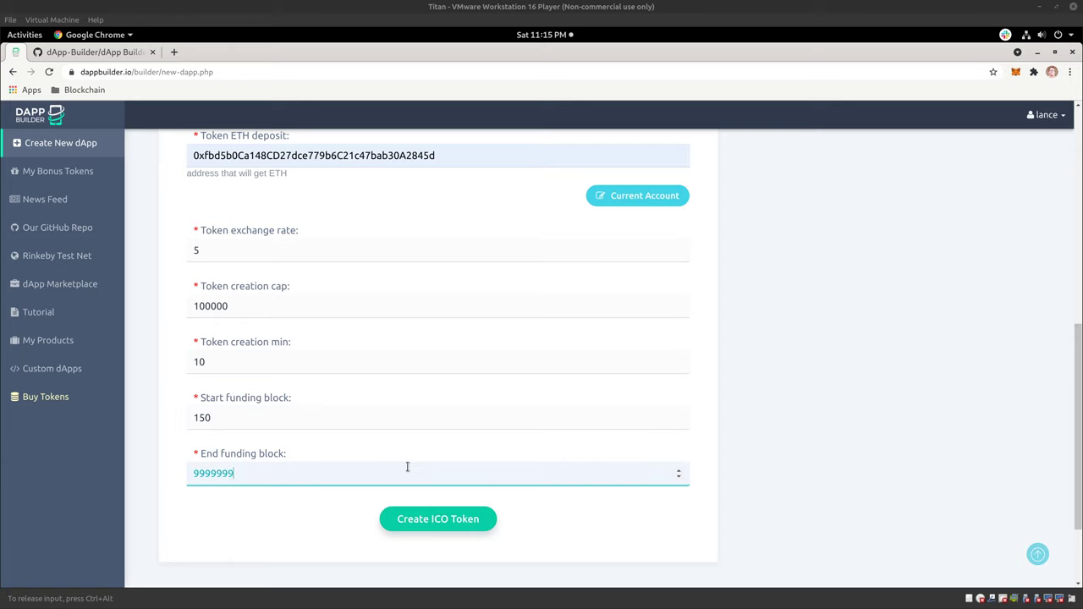
- Scroll through the rest of the form and recheck the MetaMask account
{"action": "scroll", "scroll_direction": "down", "scroll_amount": 3}
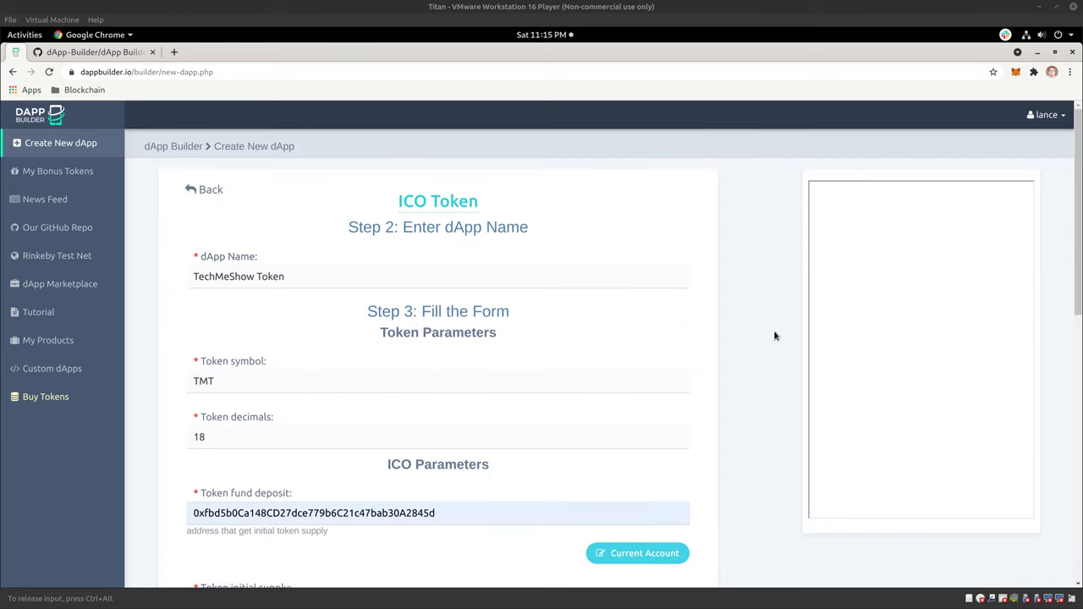
{"action": "mouse_move", "coordinate": [711, 325]}
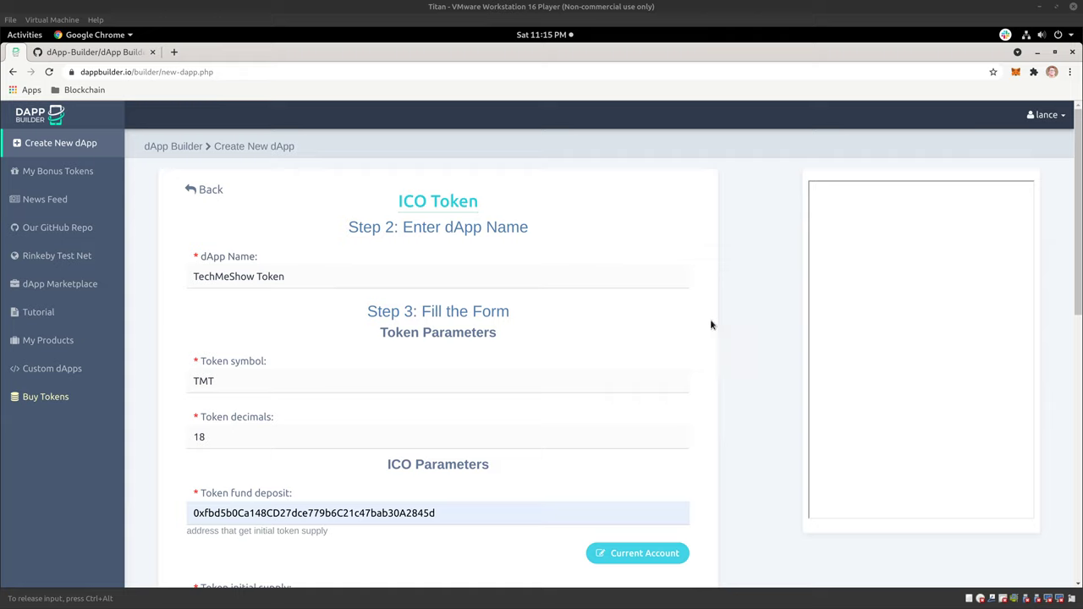
{"action": "mouse_move", "coordinate": [764, 339]}
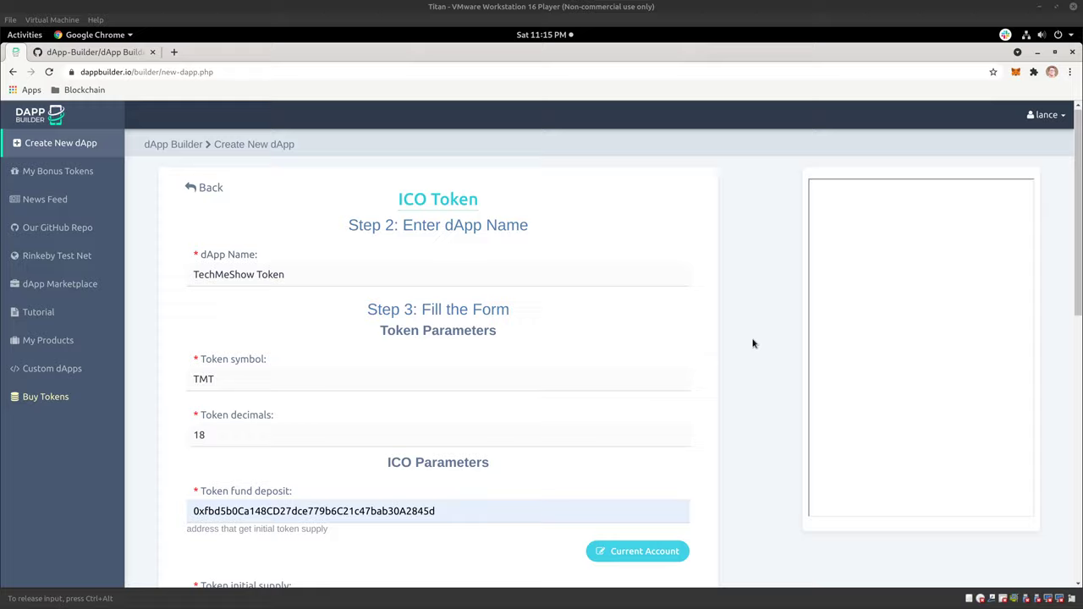
{"action": "scroll", "scroll_direction": "down", "scroll_amount": 3}
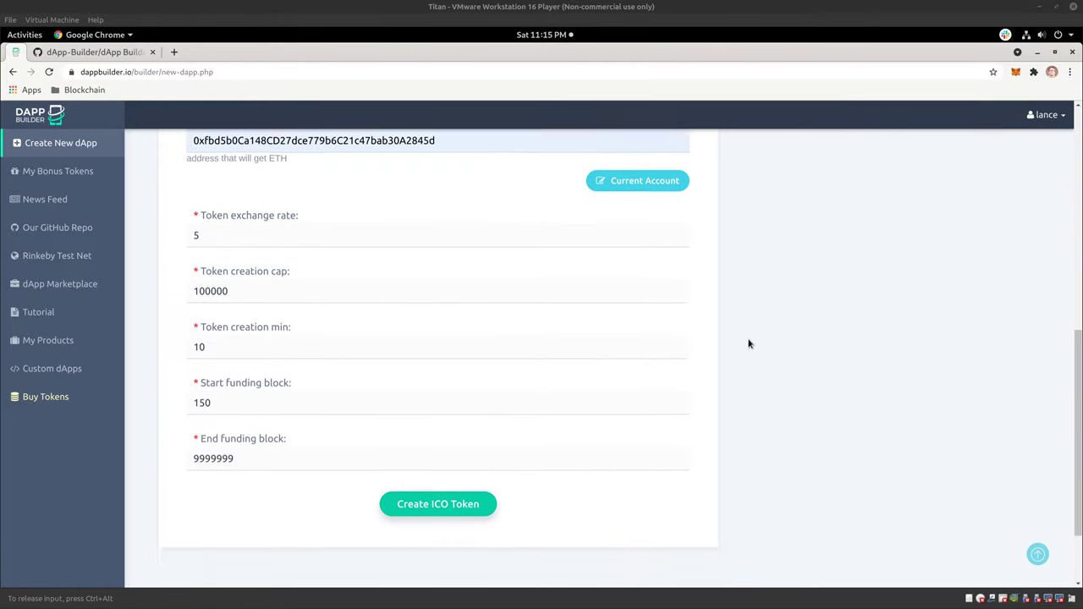
{"action": "scroll", "scroll_direction": "down", "scroll_amount": 3}
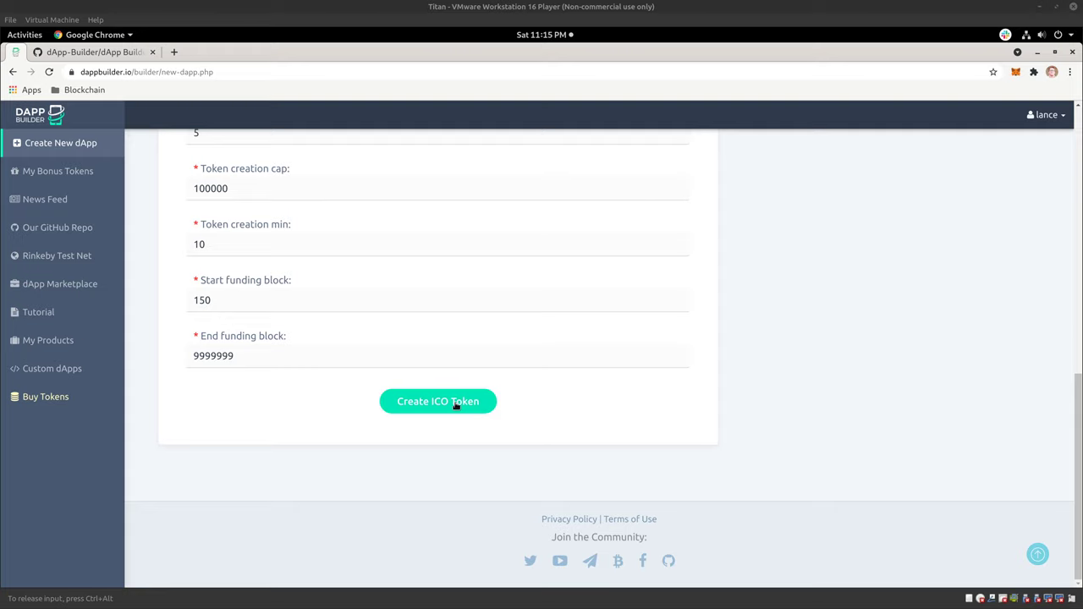
{"action": "mouse_move", "coordinate": [471, 403]}
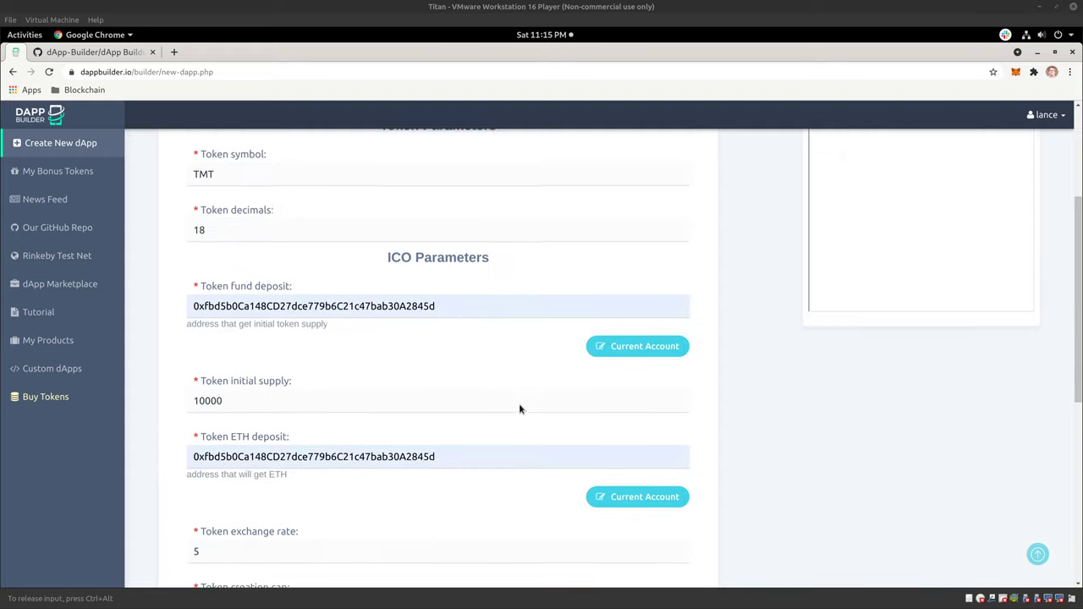
{"action": "scroll", "scroll_direction": "up", "scroll_amount": 3}
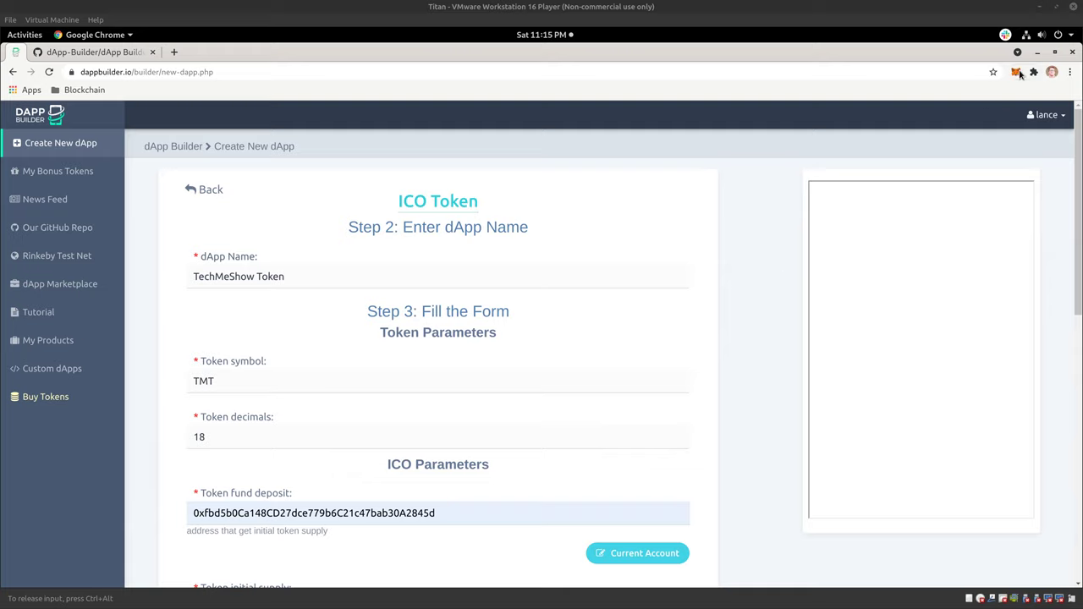
{"action": "left_click", "coordinate": [1016, 72]}
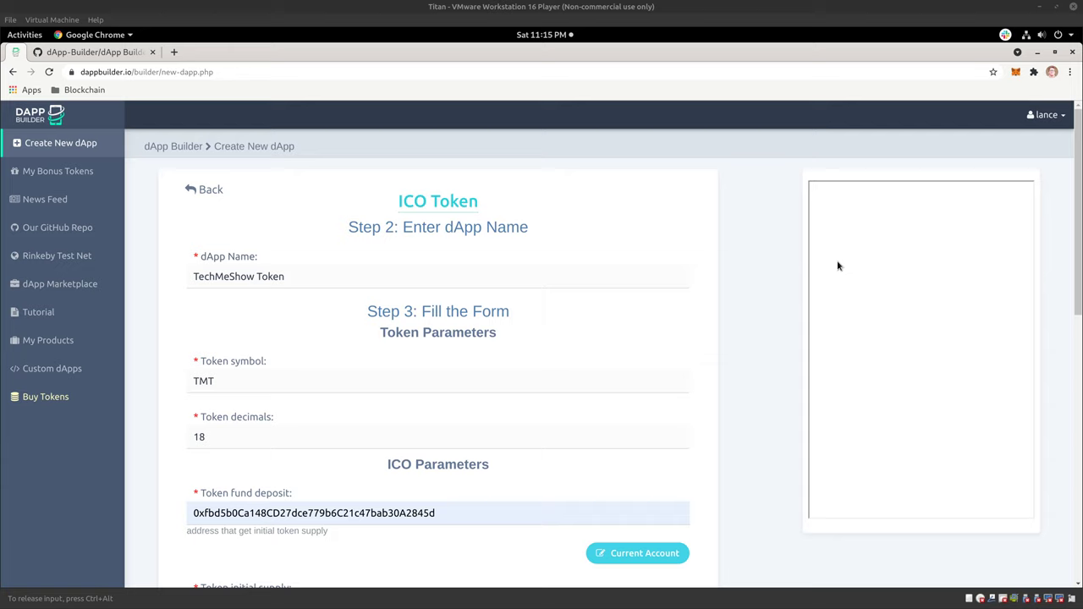
{"action": "mouse_move", "coordinate": [709, 272]}
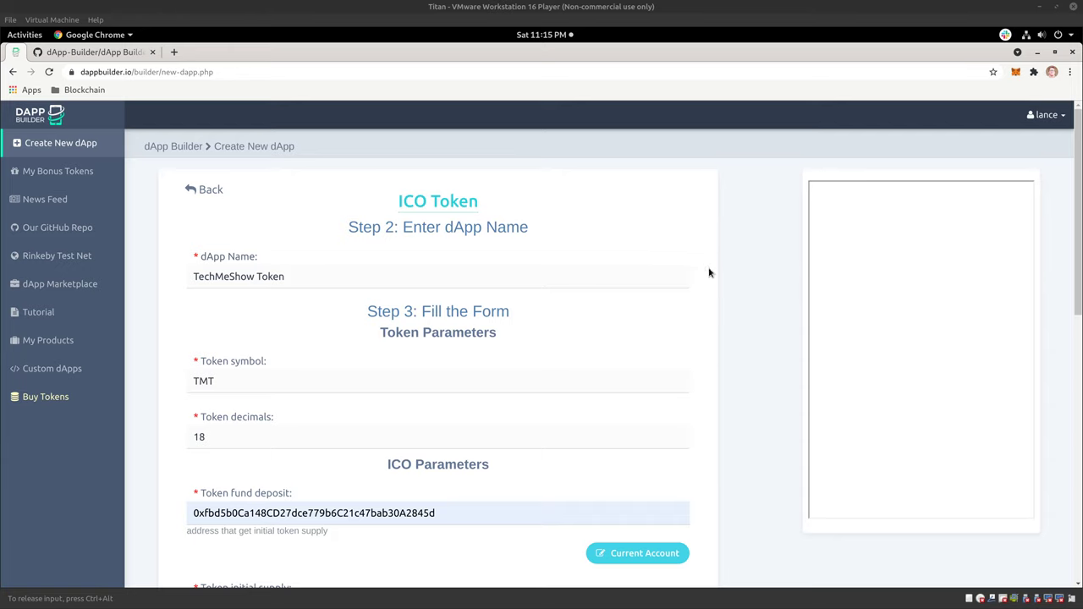
{"action": "scroll", "scroll_direction": "down", "scroll_amount": 3}
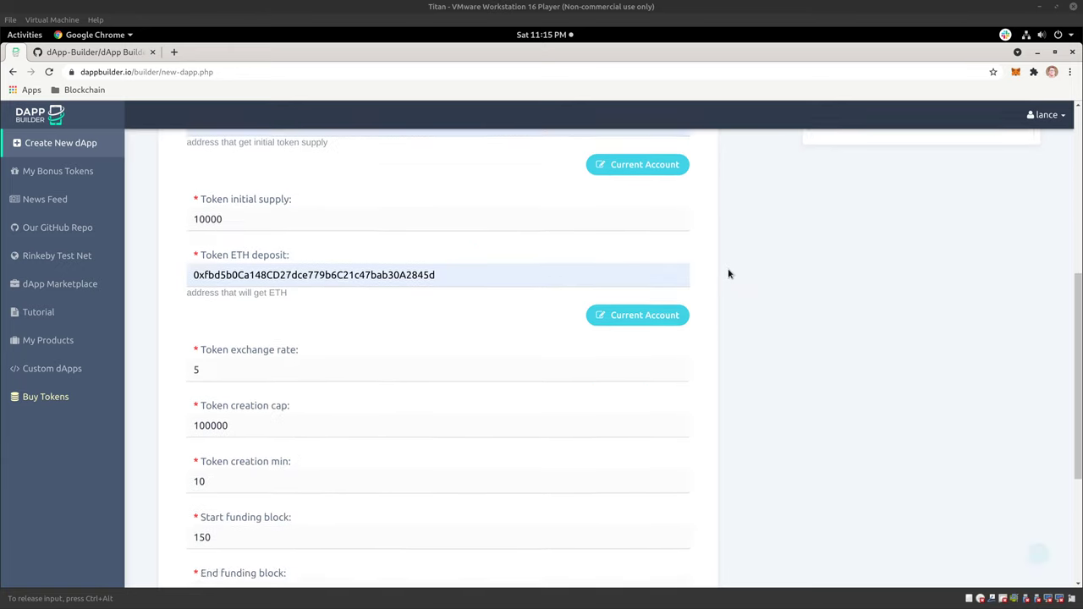
{"action": "scroll", "scroll_direction": "down", "scroll_amount": 3}
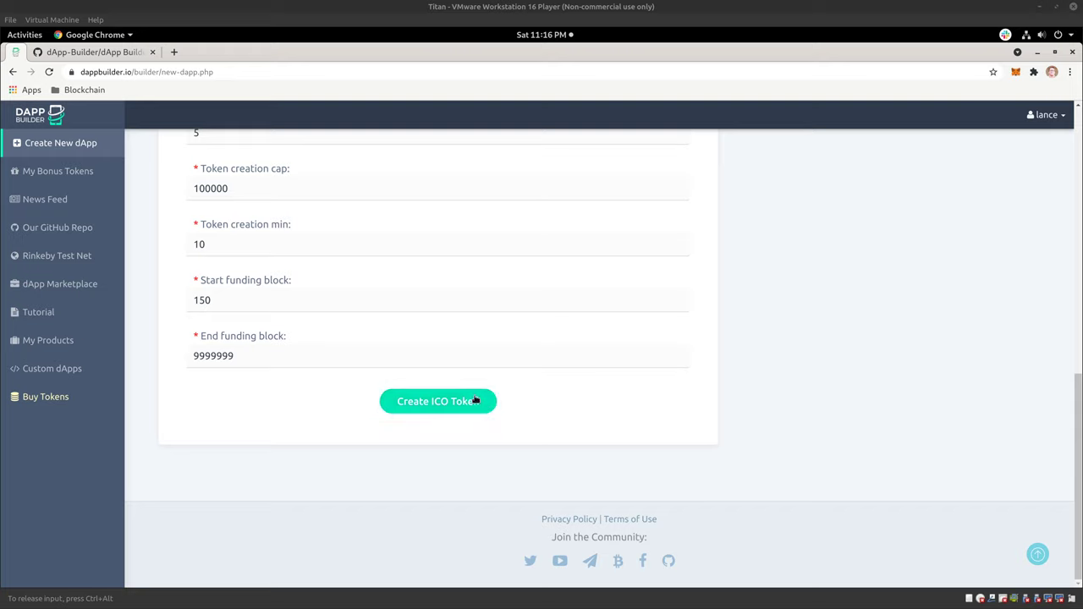
{"action": "mouse_move", "coordinate": [516, 337]}
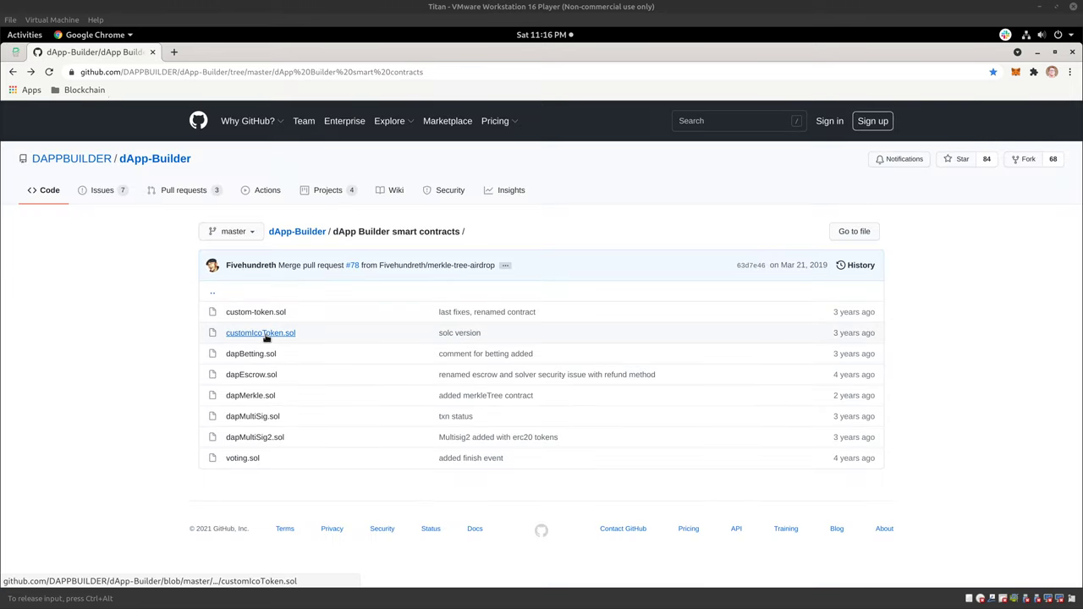
{"action": "mouse_move", "coordinate": [287, 415]}
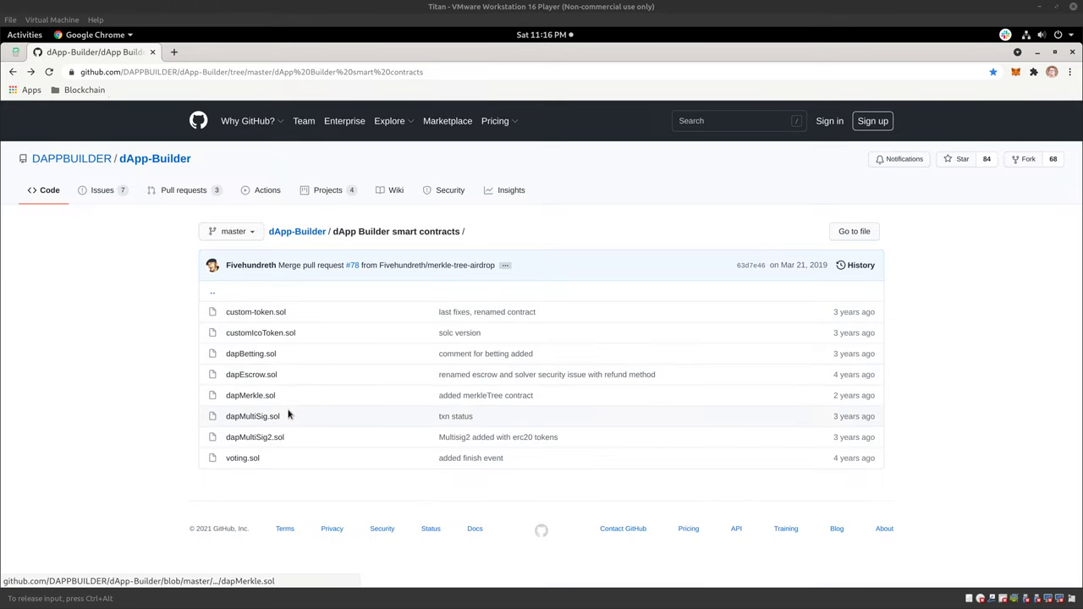
{"action": "mouse_move", "coordinate": [252, 415]}
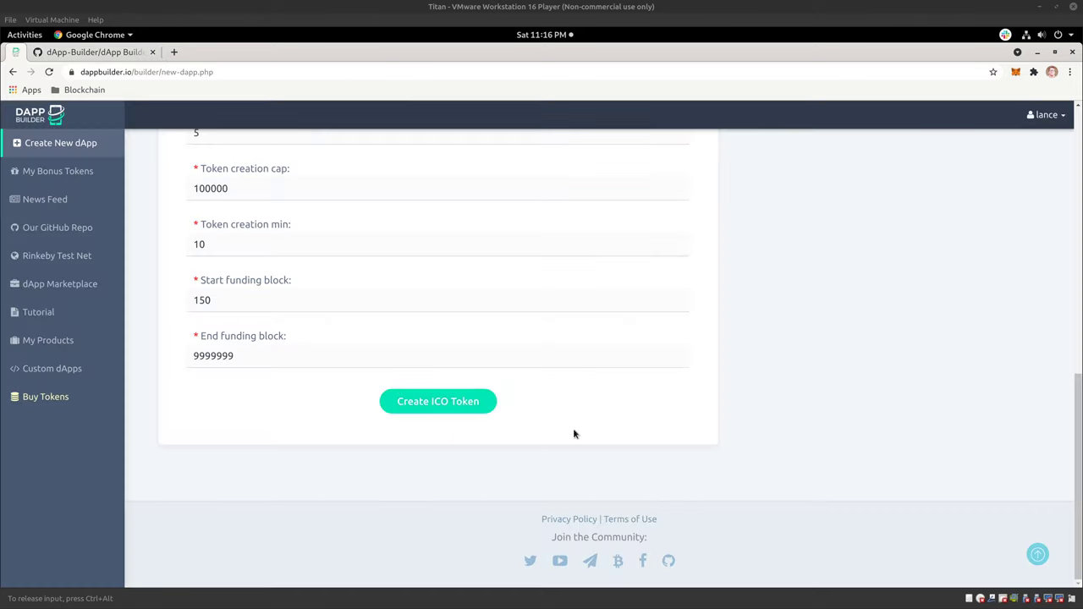
- Scroll to the top of the ICO form and go back via the 'dApp Builder' breadcrumb
{"action": "scroll", "scroll_direction": "up", "scroll_amount": 3}
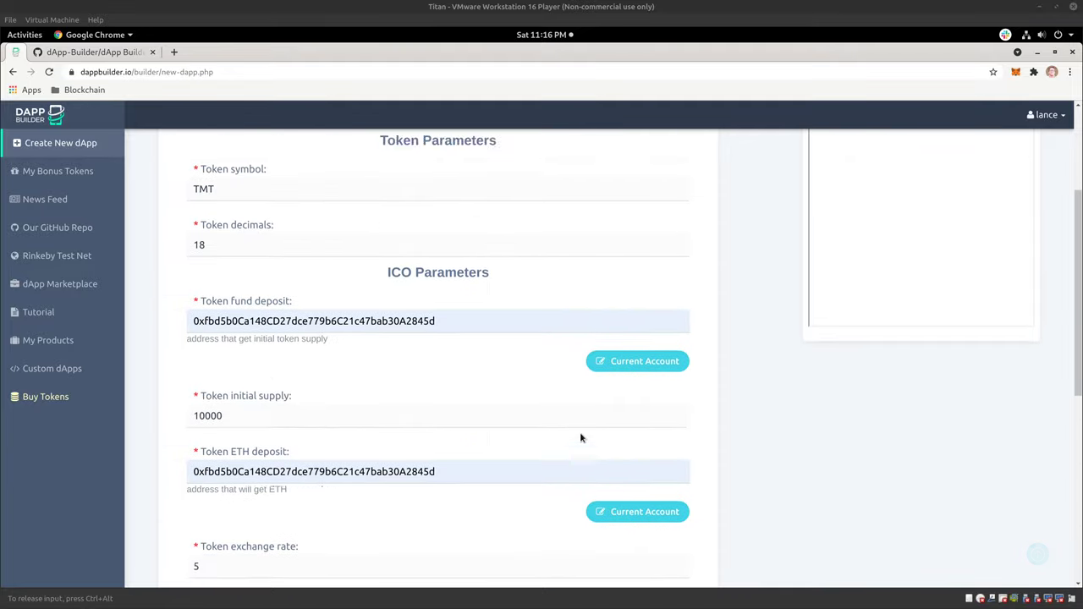
{"action": "scroll", "scroll_direction": "up", "scroll_amount": 3}
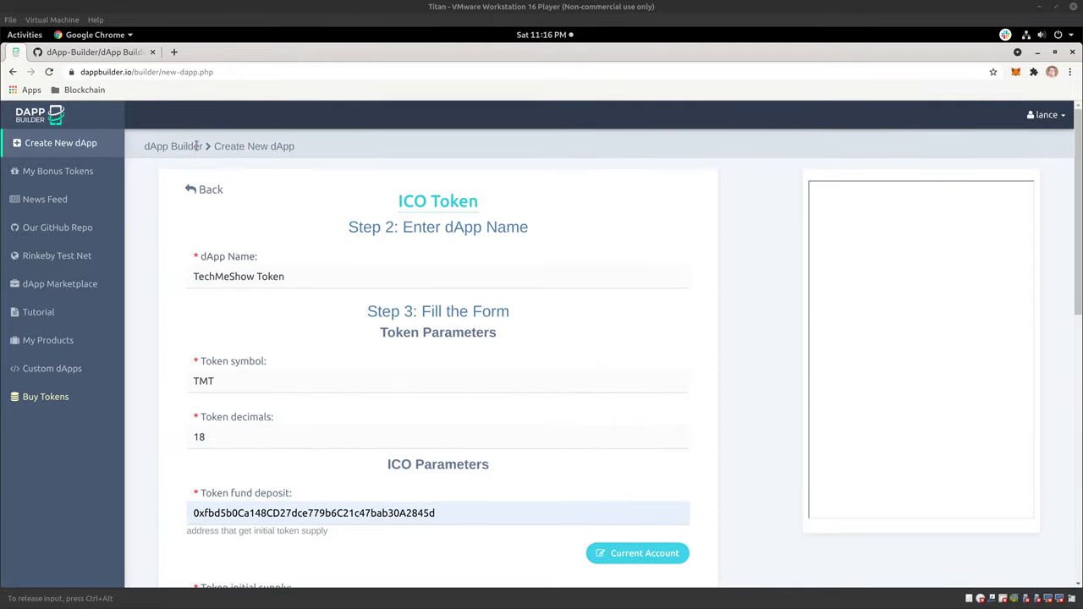
{"action": "left_click", "coordinate": [60, 142]}
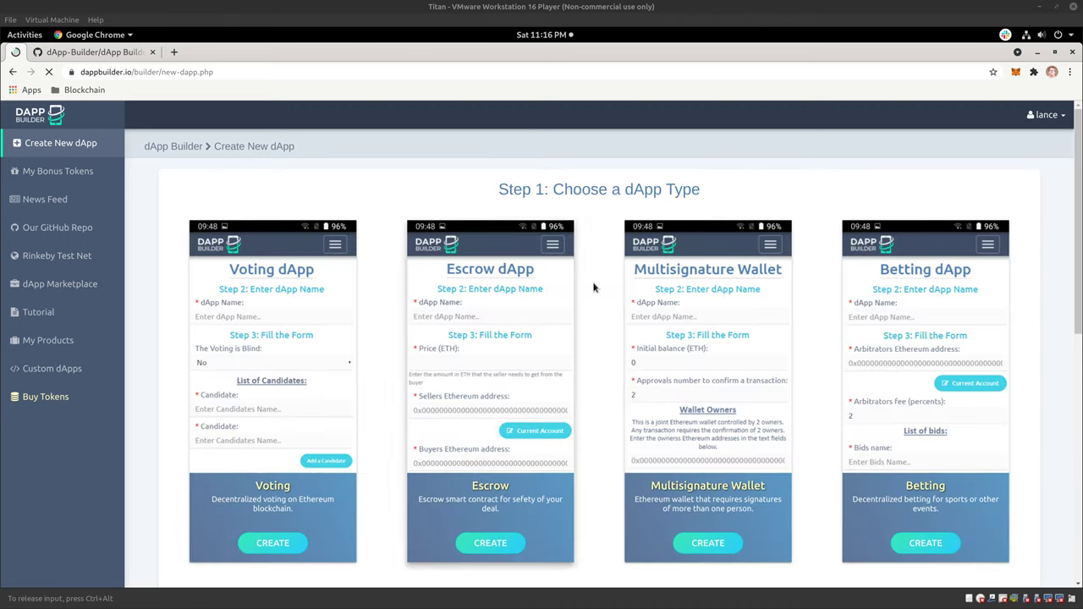
- Preview the Escrow form, go back, and scroll through all the dApp type cards
{"action": "left_click", "coordinate": [490, 542]}
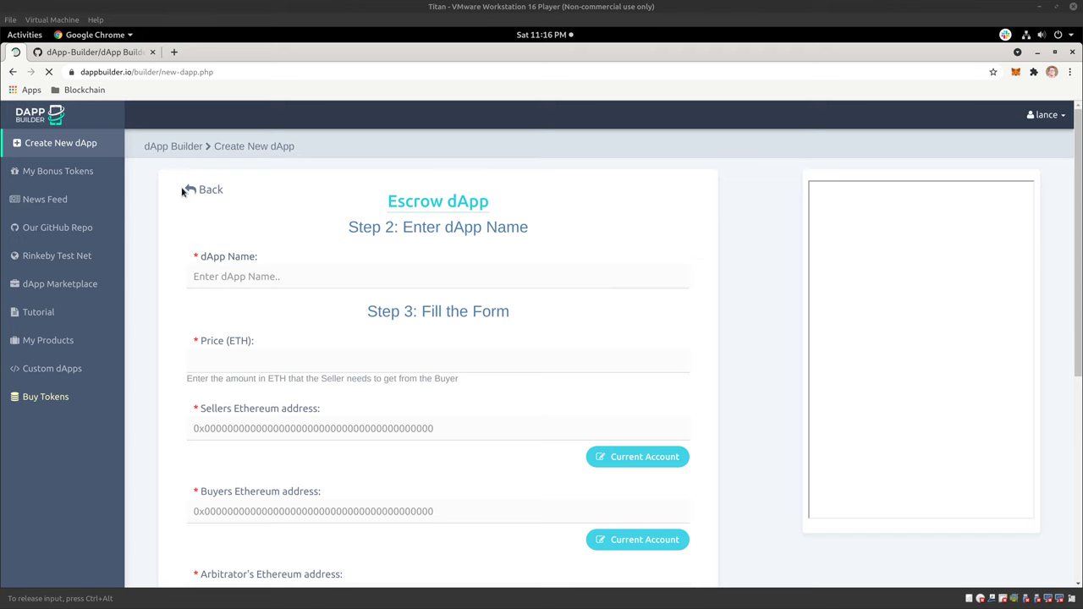
{"action": "left_click", "coordinate": [203, 189]}
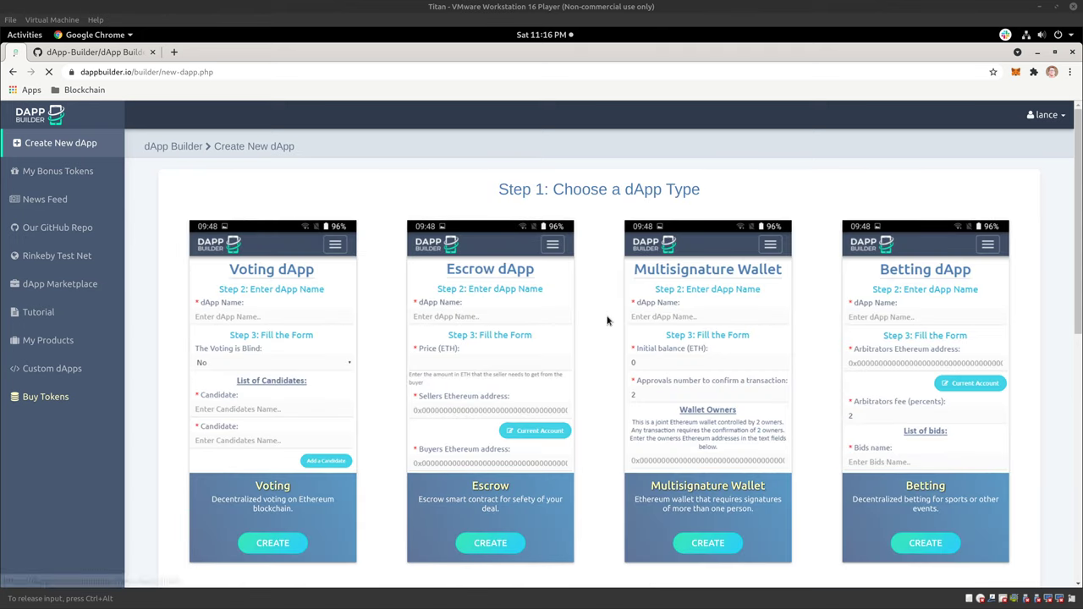
{"action": "scroll", "scroll_direction": "down", "scroll_amount": 3}
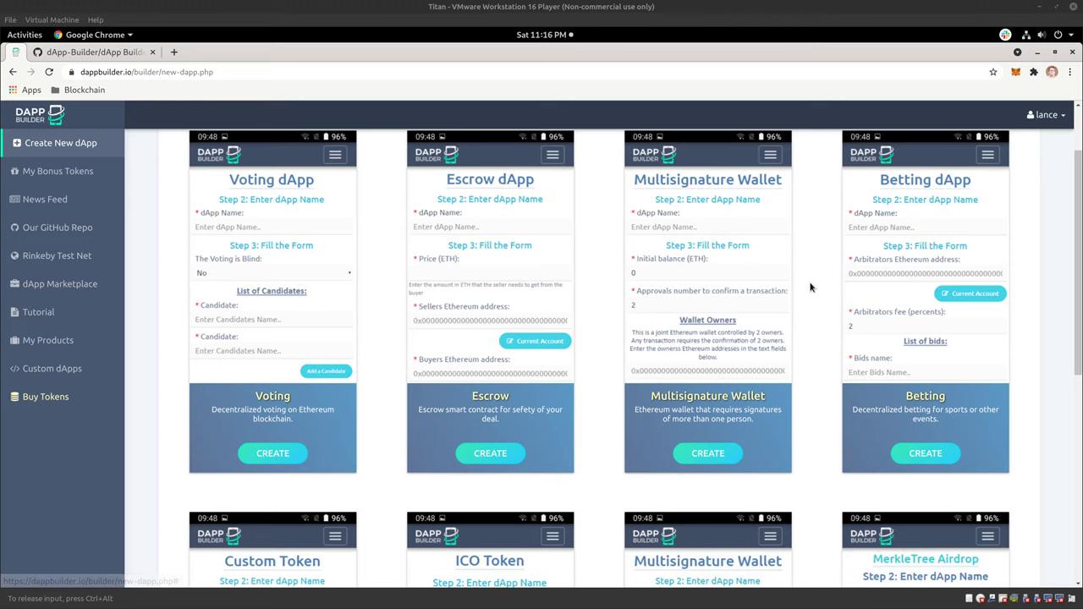
{"action": "scroll", "scroll_direction": "down", "scroll_amount": 3}
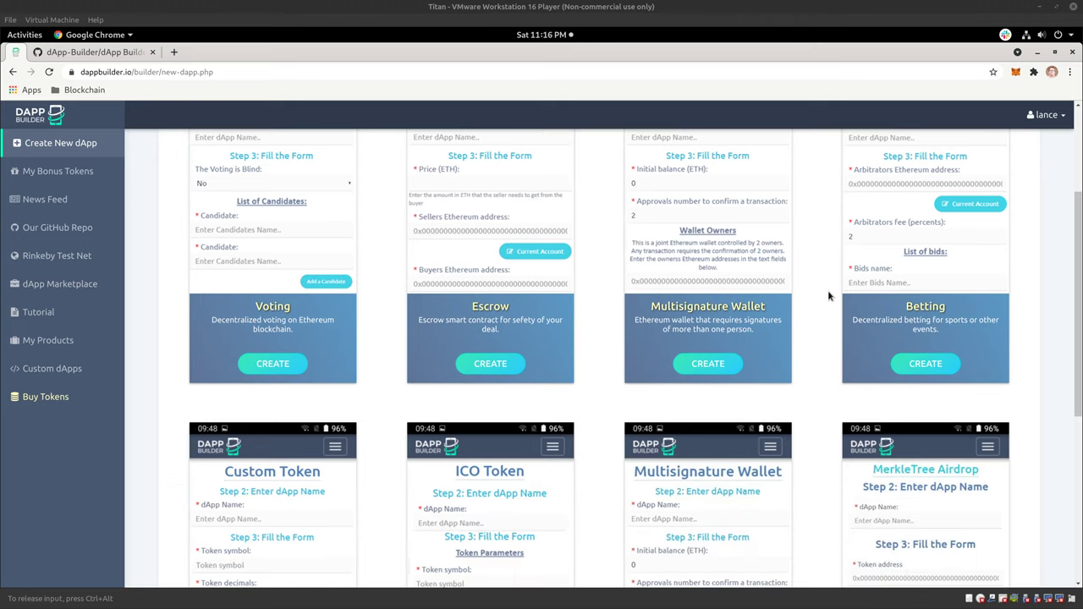
{"action": "scroll", "scroll_direction": "down", "scroll_amount": 3}
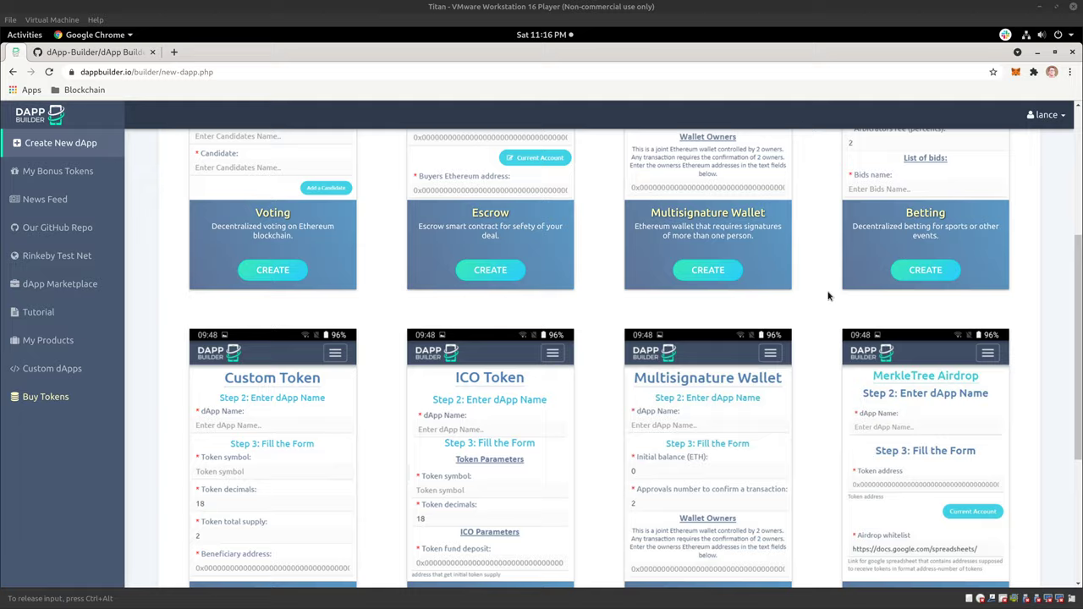
{"action": "scroll", "scroll_direction": "down", "scroll_amount": 3}
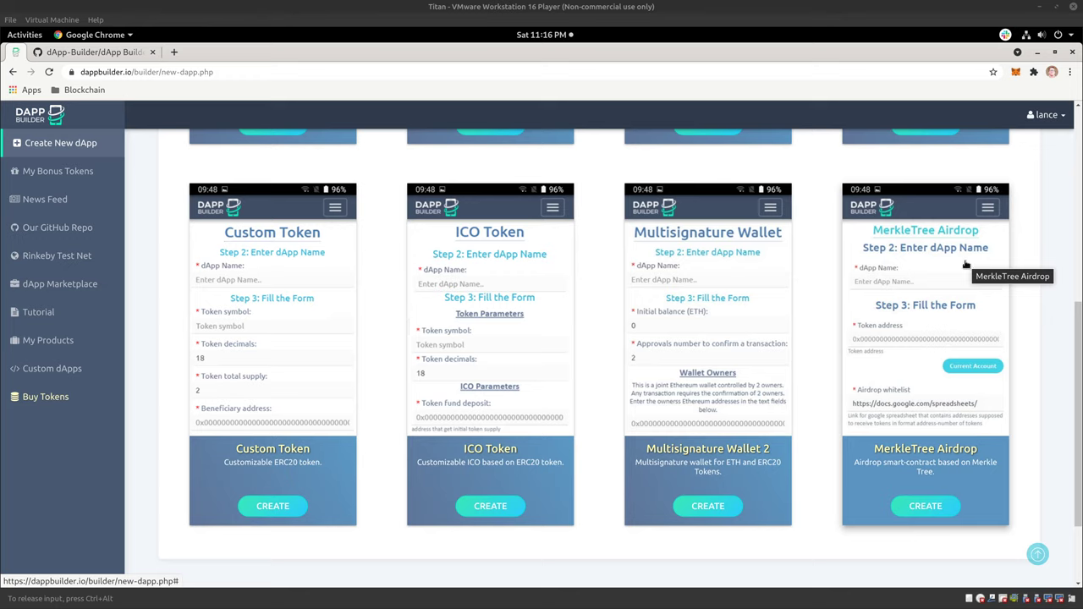
{"action": "mouse_move", "coordinate": [550, 318]}
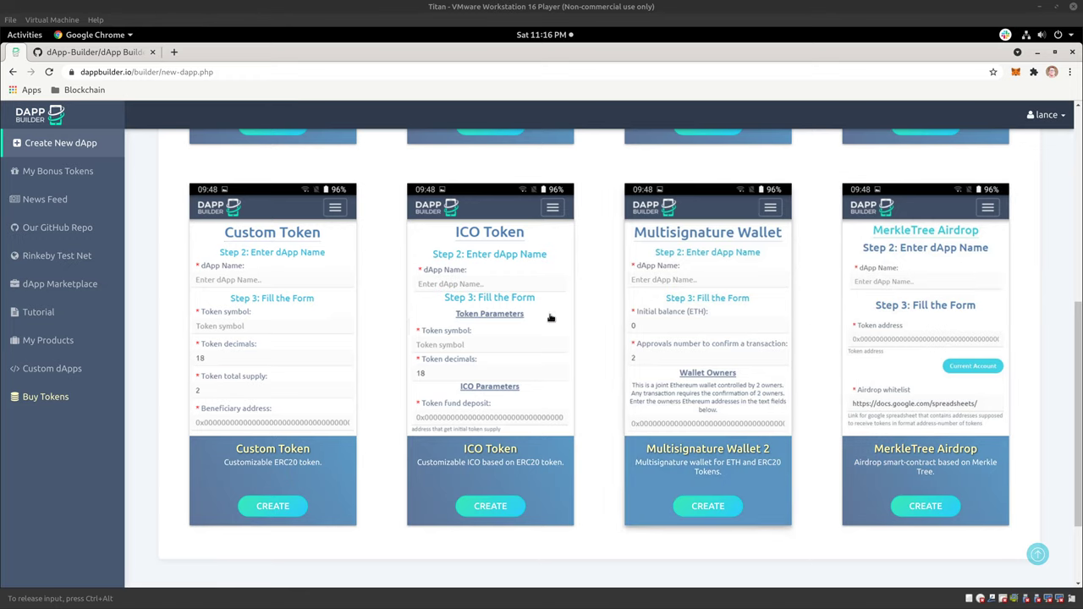
{"action": "scroll", "scroll_direction": "down", "scroll_amount": 3}
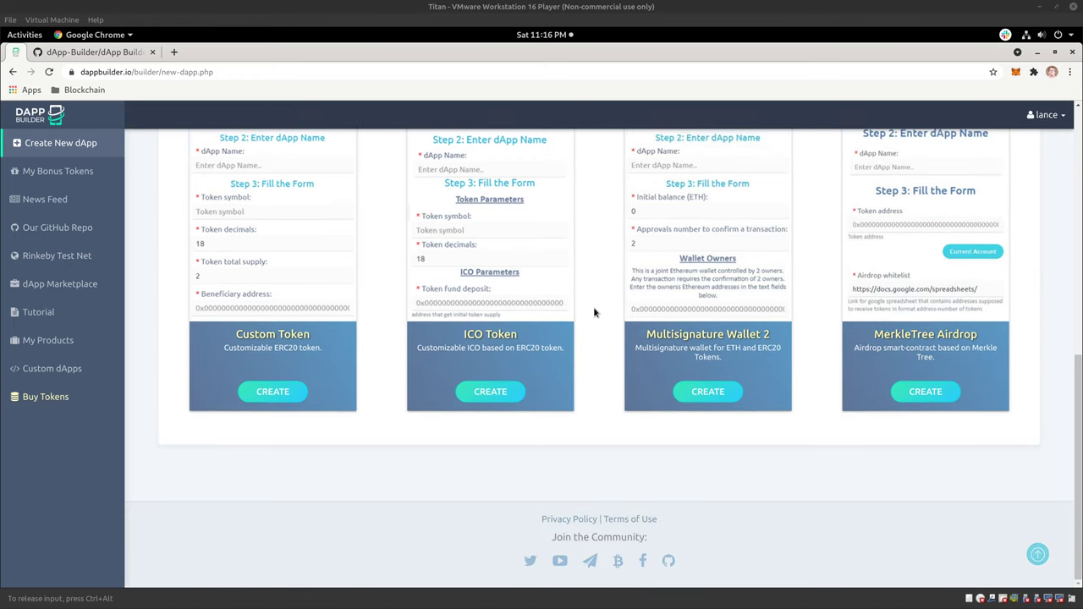
{"action": "scroll", "scroll_direction": "up", "scroll_amount": 3}
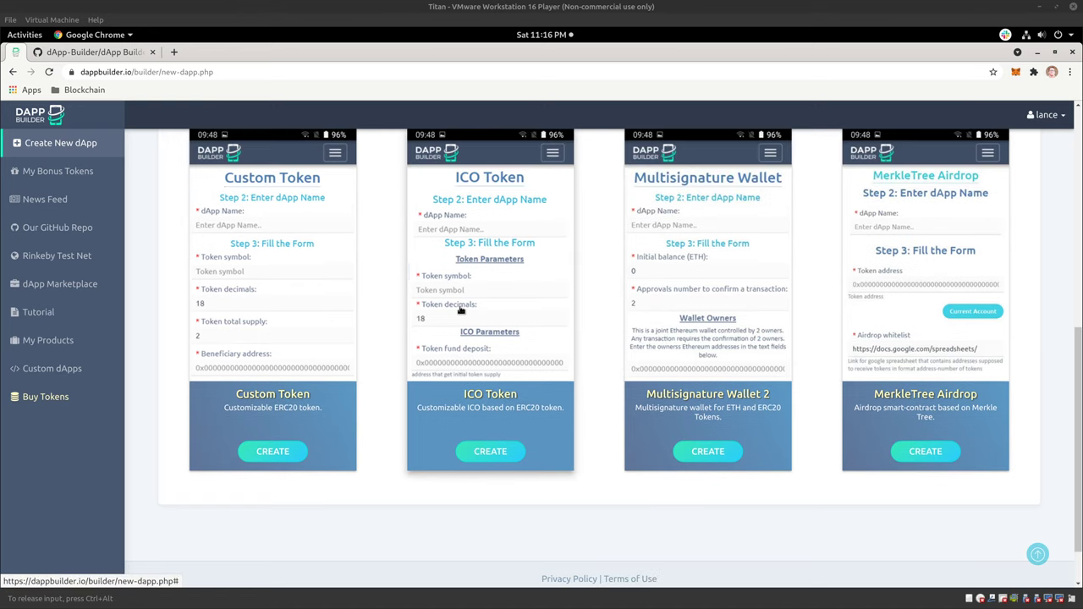
{"action": "scroll", "scroll_direction": "up", "scroll_amount": 3}
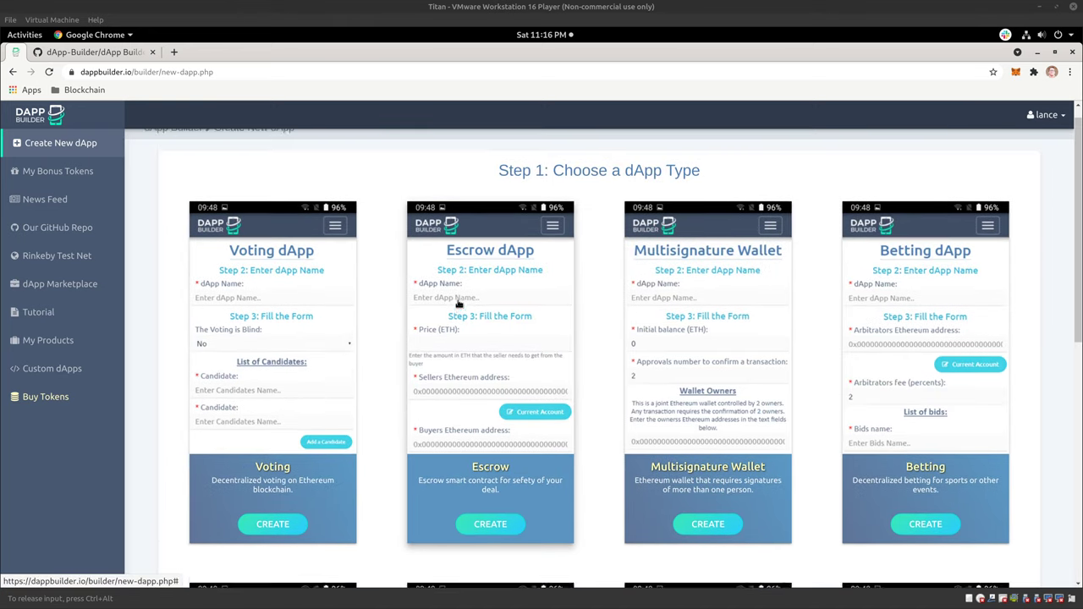
{"action": "scroll", "scroll_direction": "up", "scroll_amount": 3}
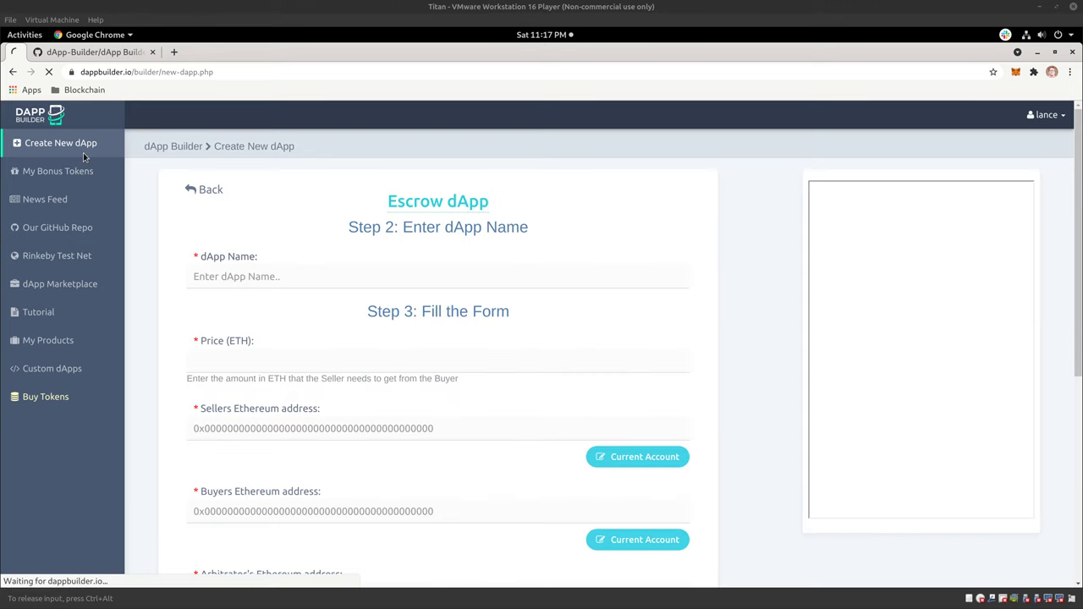
- Return to the dApp type chooser via Create New dApp and browse the cards
{"action": "left_click", "coordinate": [203, 189]}
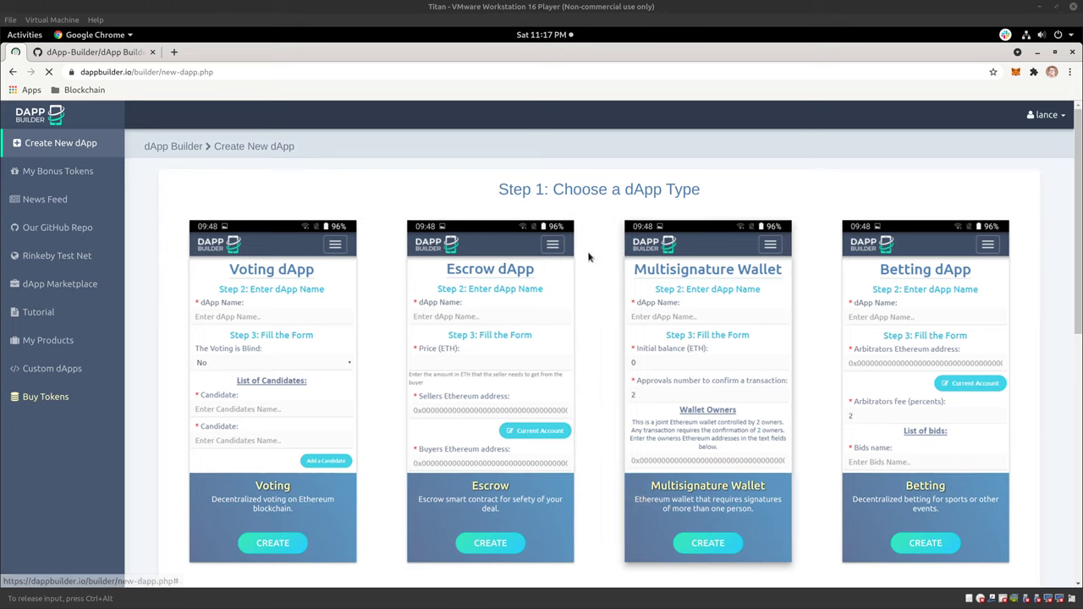
{"action": "scroll", "scroll_direction": "down", "scroll_amount": 3}
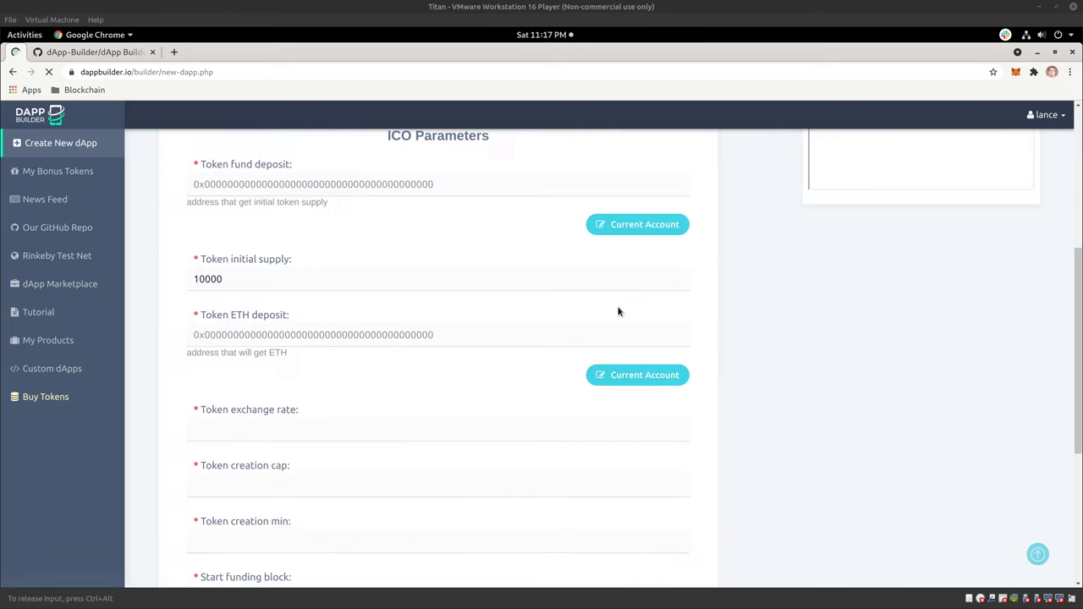
{"action": "scroll", "scroll_direction": "up", "scroll_amount": 3}
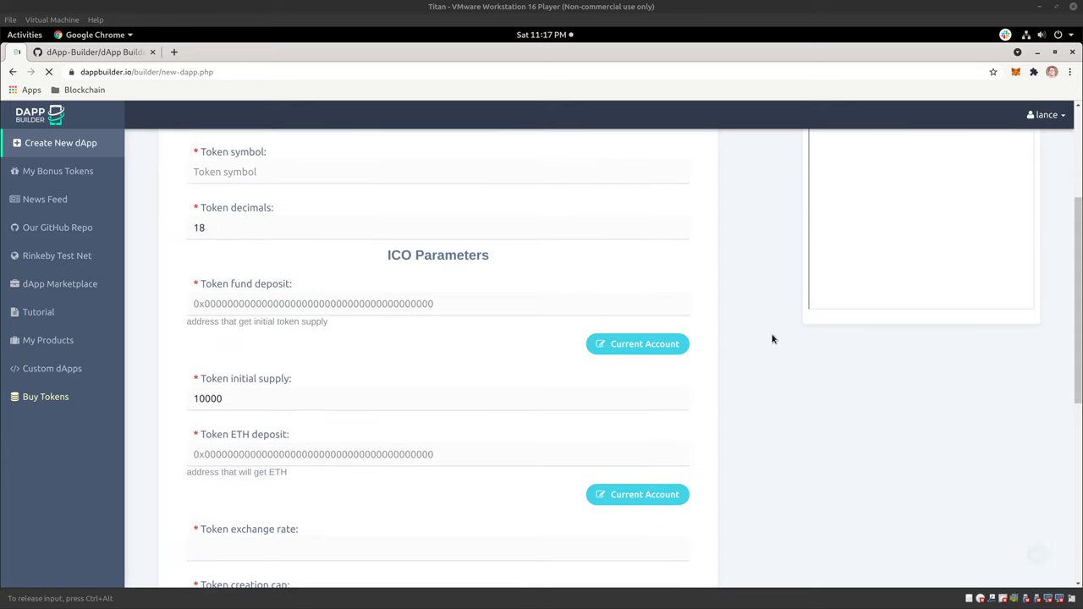
{"action": "scroll", "scroll_direction": "up", "scroll_amount": 3}
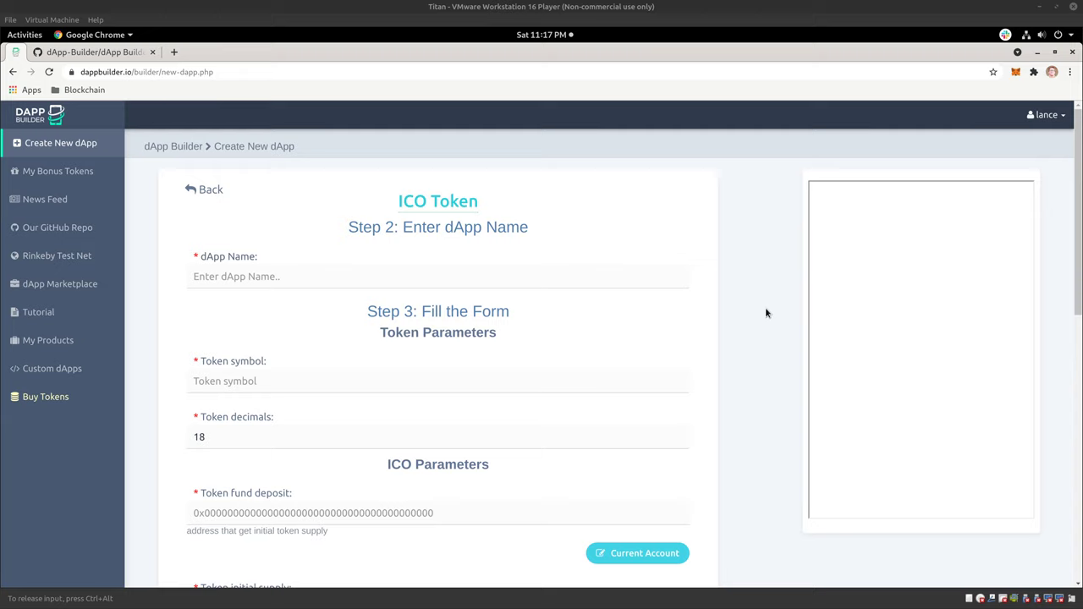
{"action": "mouse_move", "coordinate": [719, 292]}
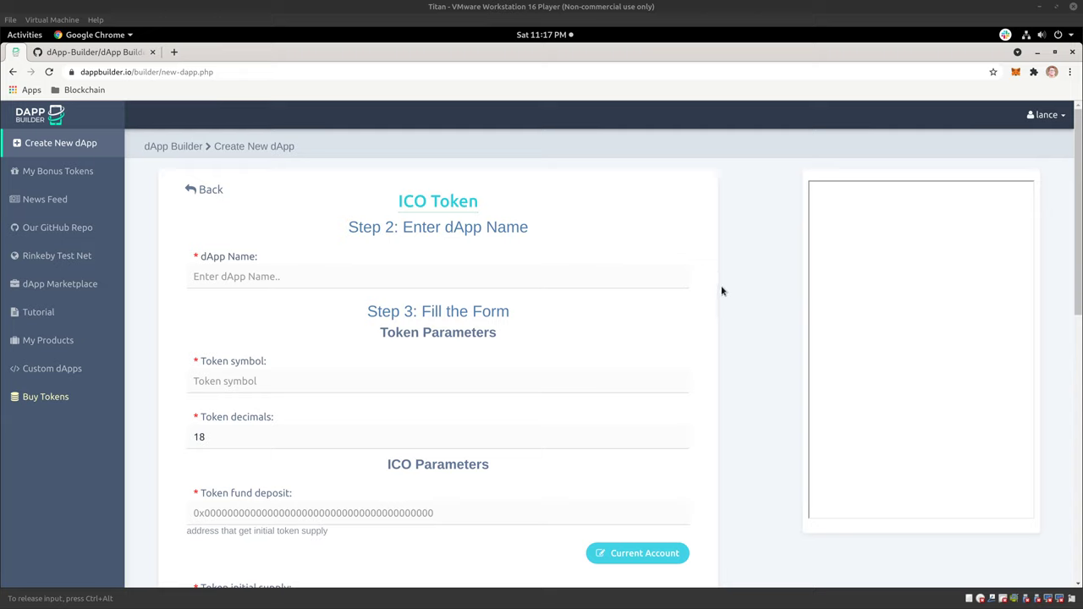
{"action": "mouse_move", "coordinate": [761, 310]}
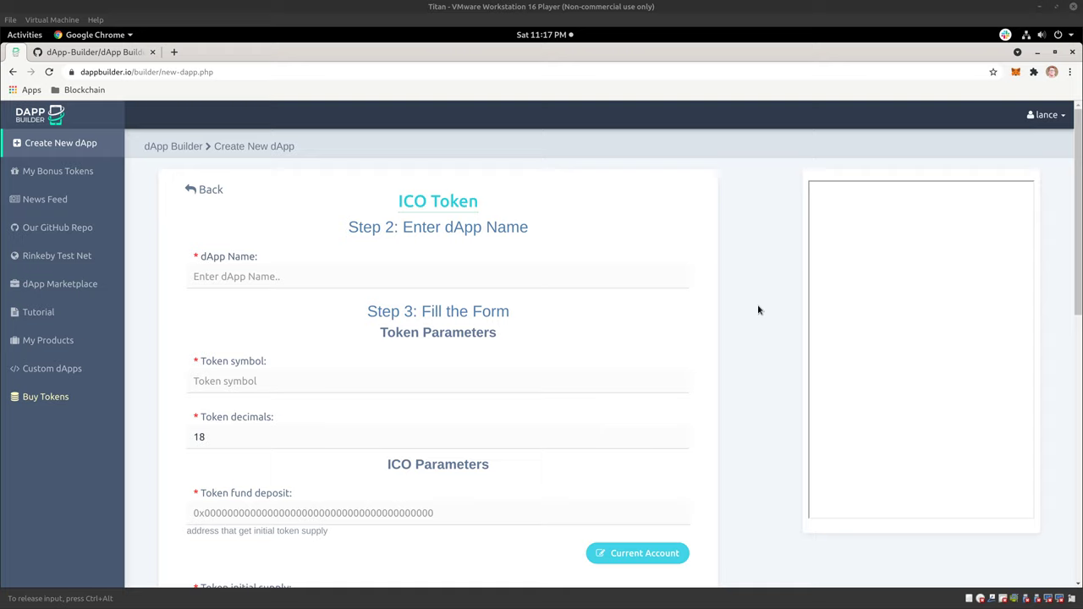
{"action": "mouse_move", "coordinate": [751, 308]}
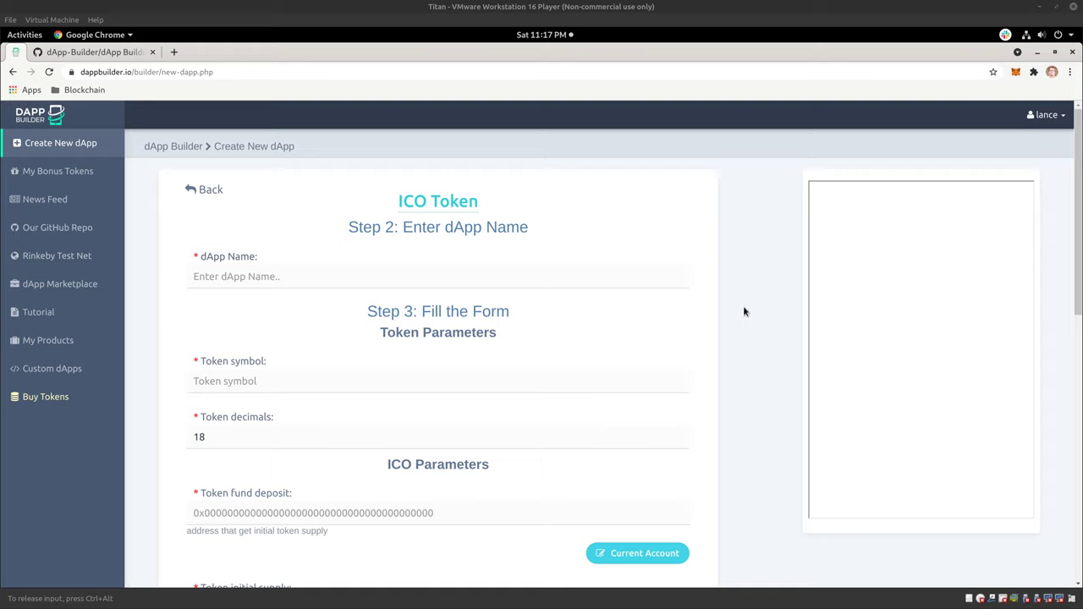
{"action": "mouse_move", "coordinate": [748, 317]}
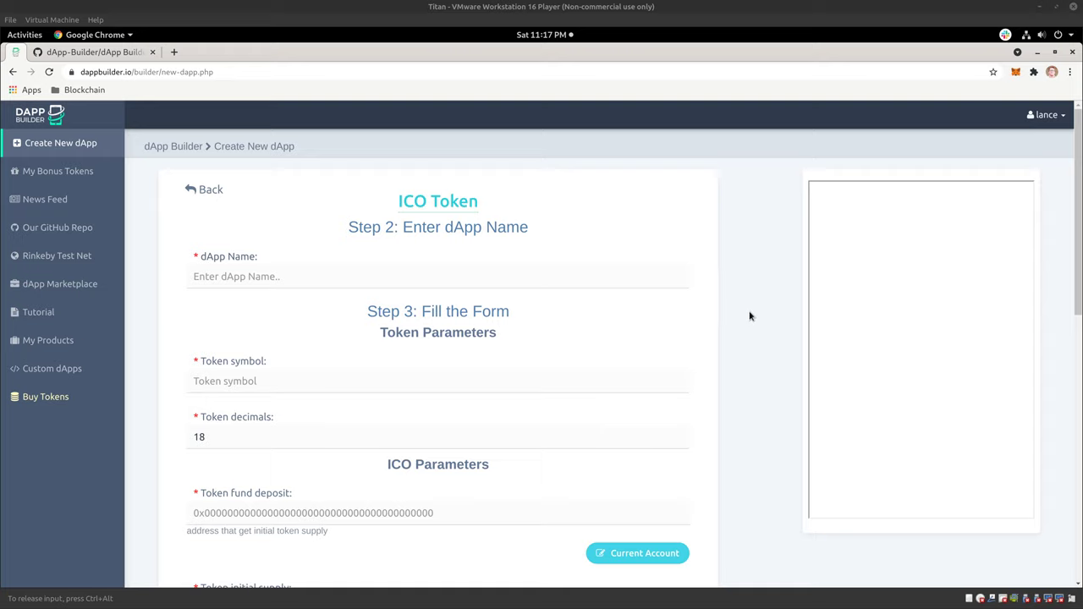
- Review the blank ICO Token form defaults down to end funding block 9999999
{"action": "scroll", "scroll_direction": "down", "scroll_amount": 3}
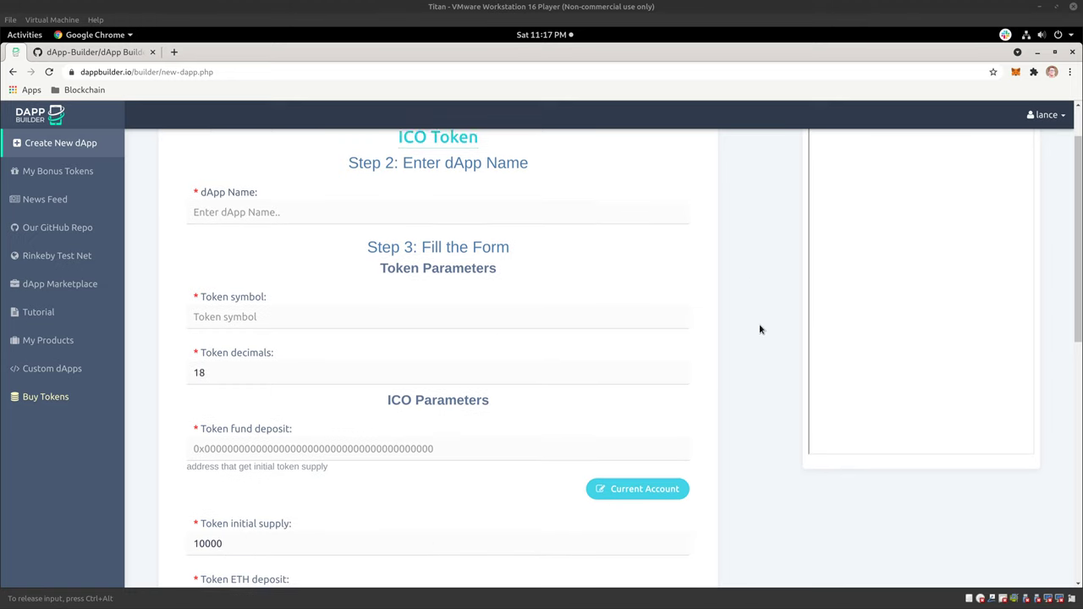
{"action": "scroll", "scroll_direction": "up", "scroll_amount": 3}
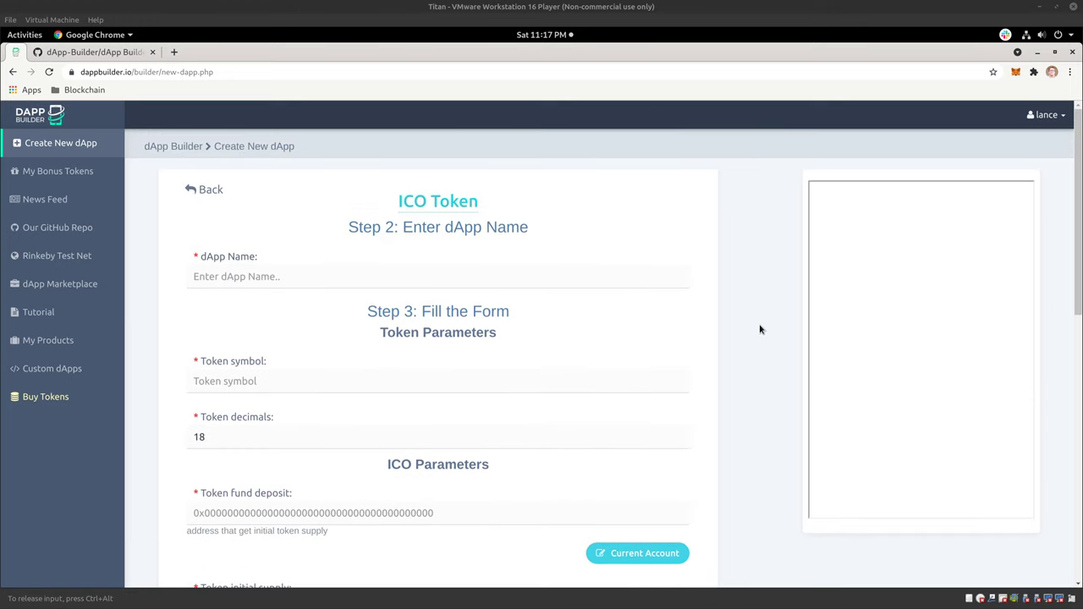
{"action": "mouse_move", "coordinate": [722, 292]}
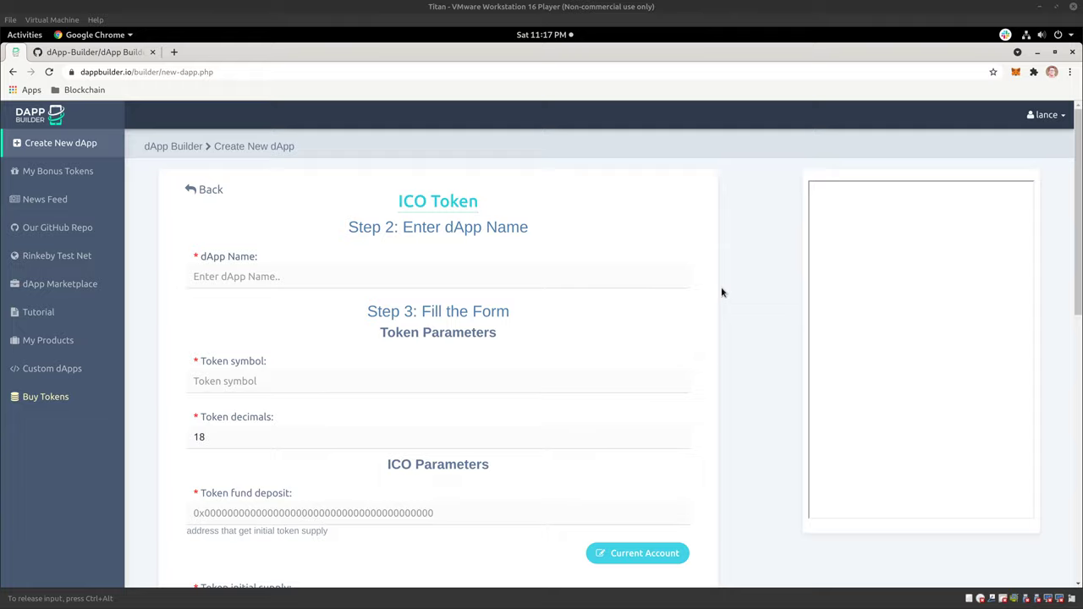
{"action": "scroll", "scroll_direction": "down", "scroll_amount": 3}
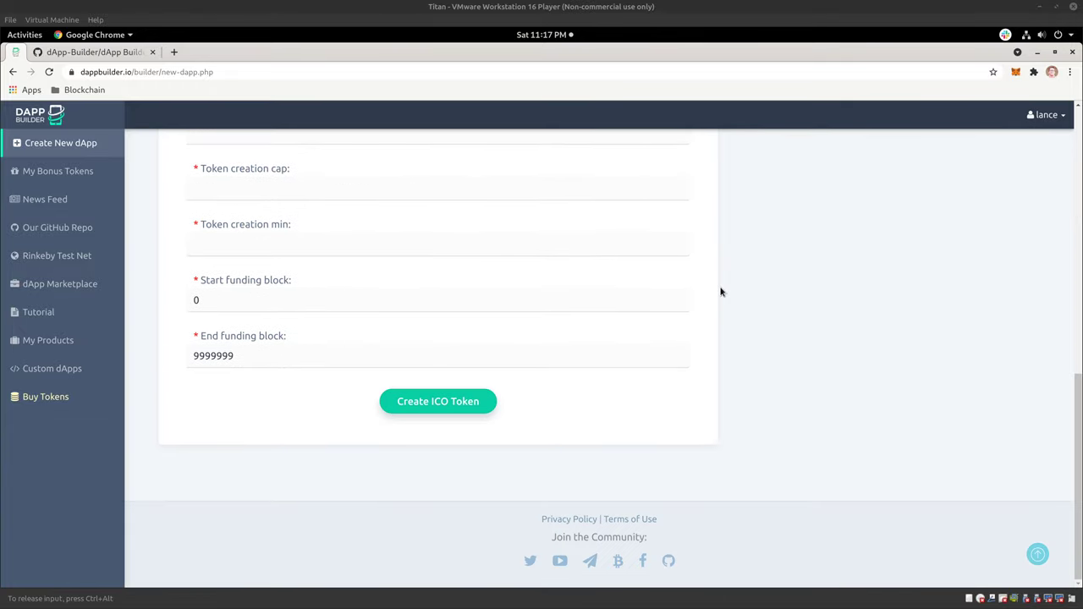
{"action": "mouse_move", "coordinate": [821, 297]}
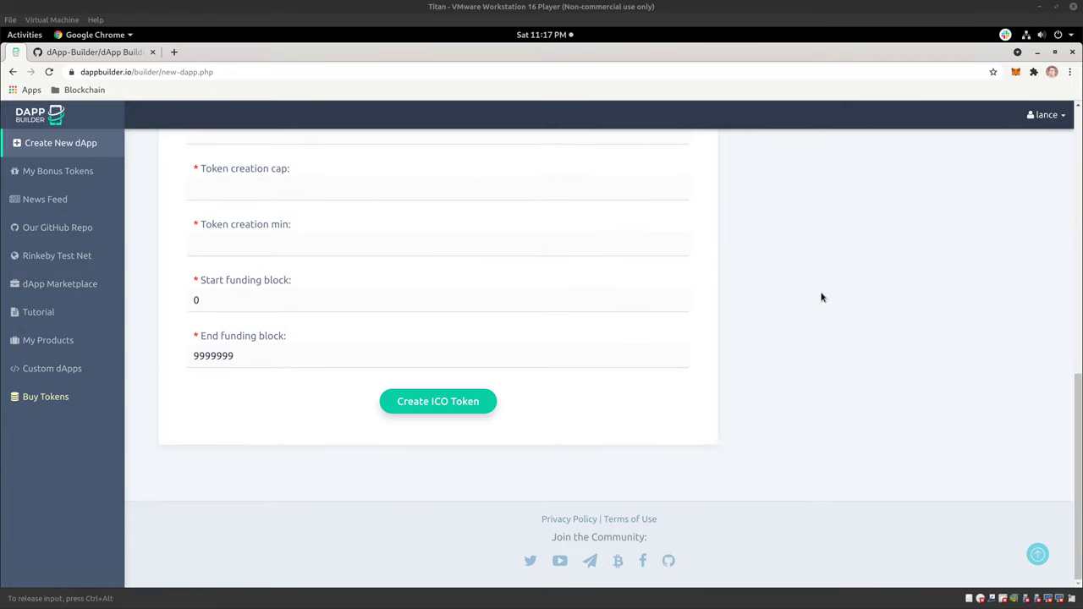